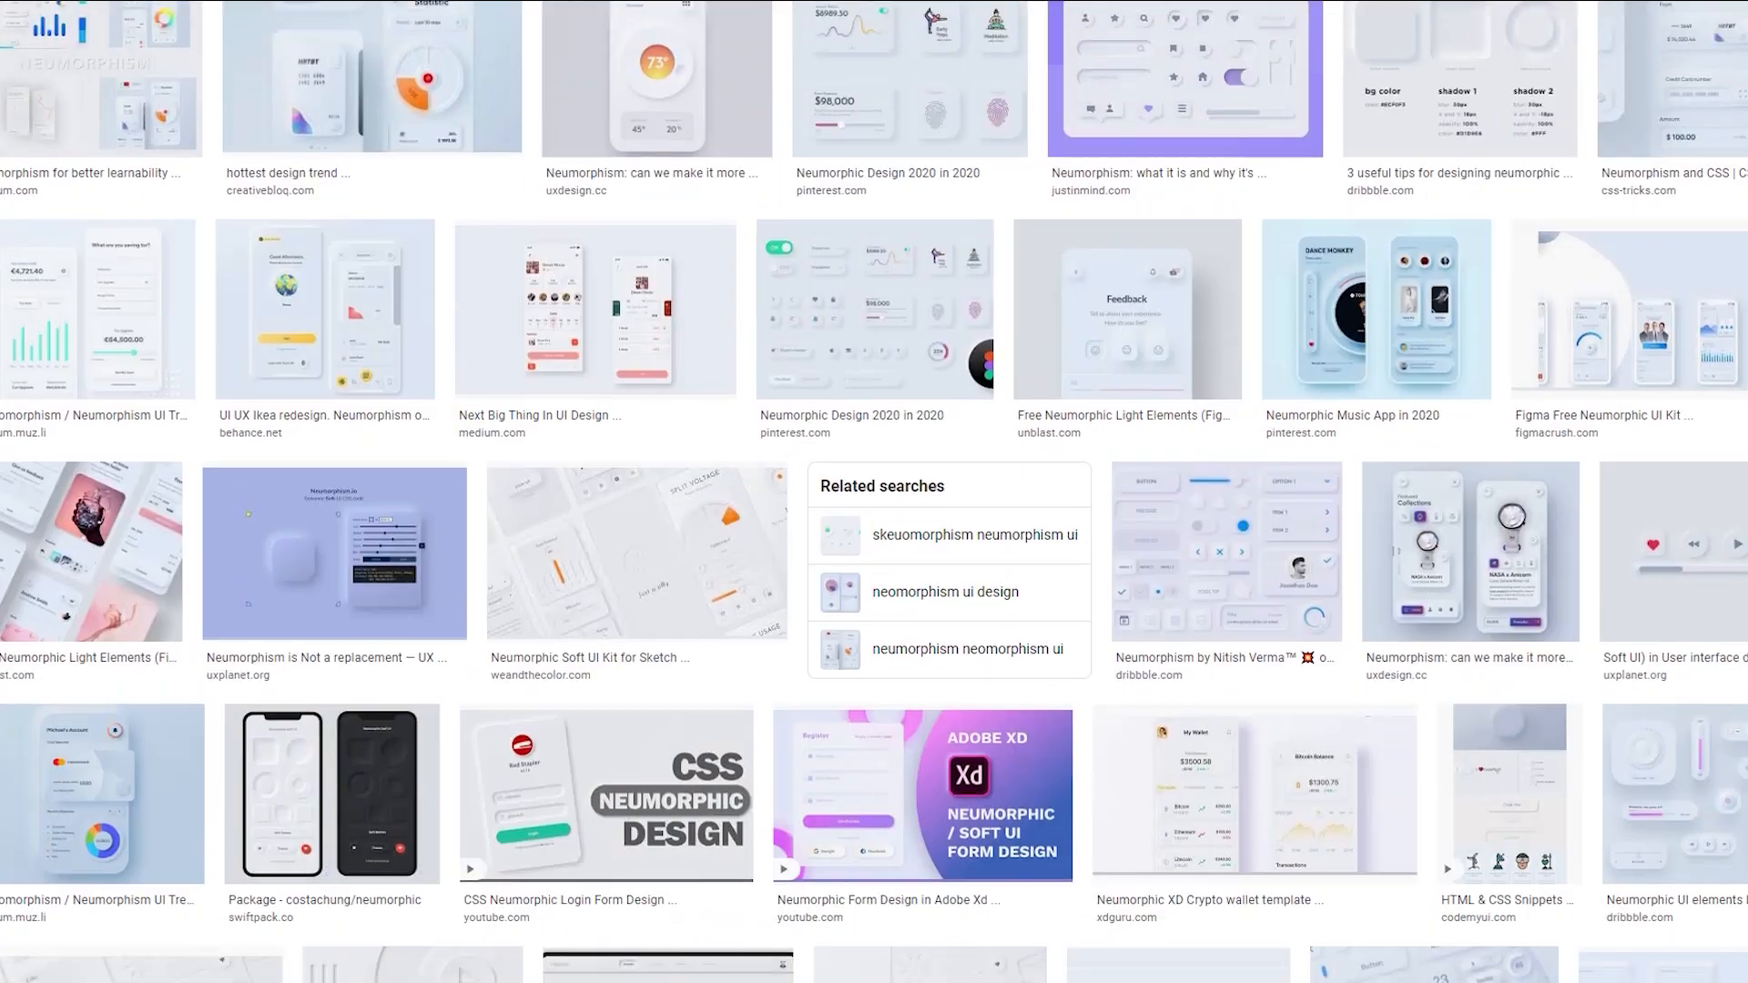
Hide the Background layer to reveal the rounded square and select the Element layer
{"action": "scroll", "scroll_direction": "down", "scroll_amount": 3}
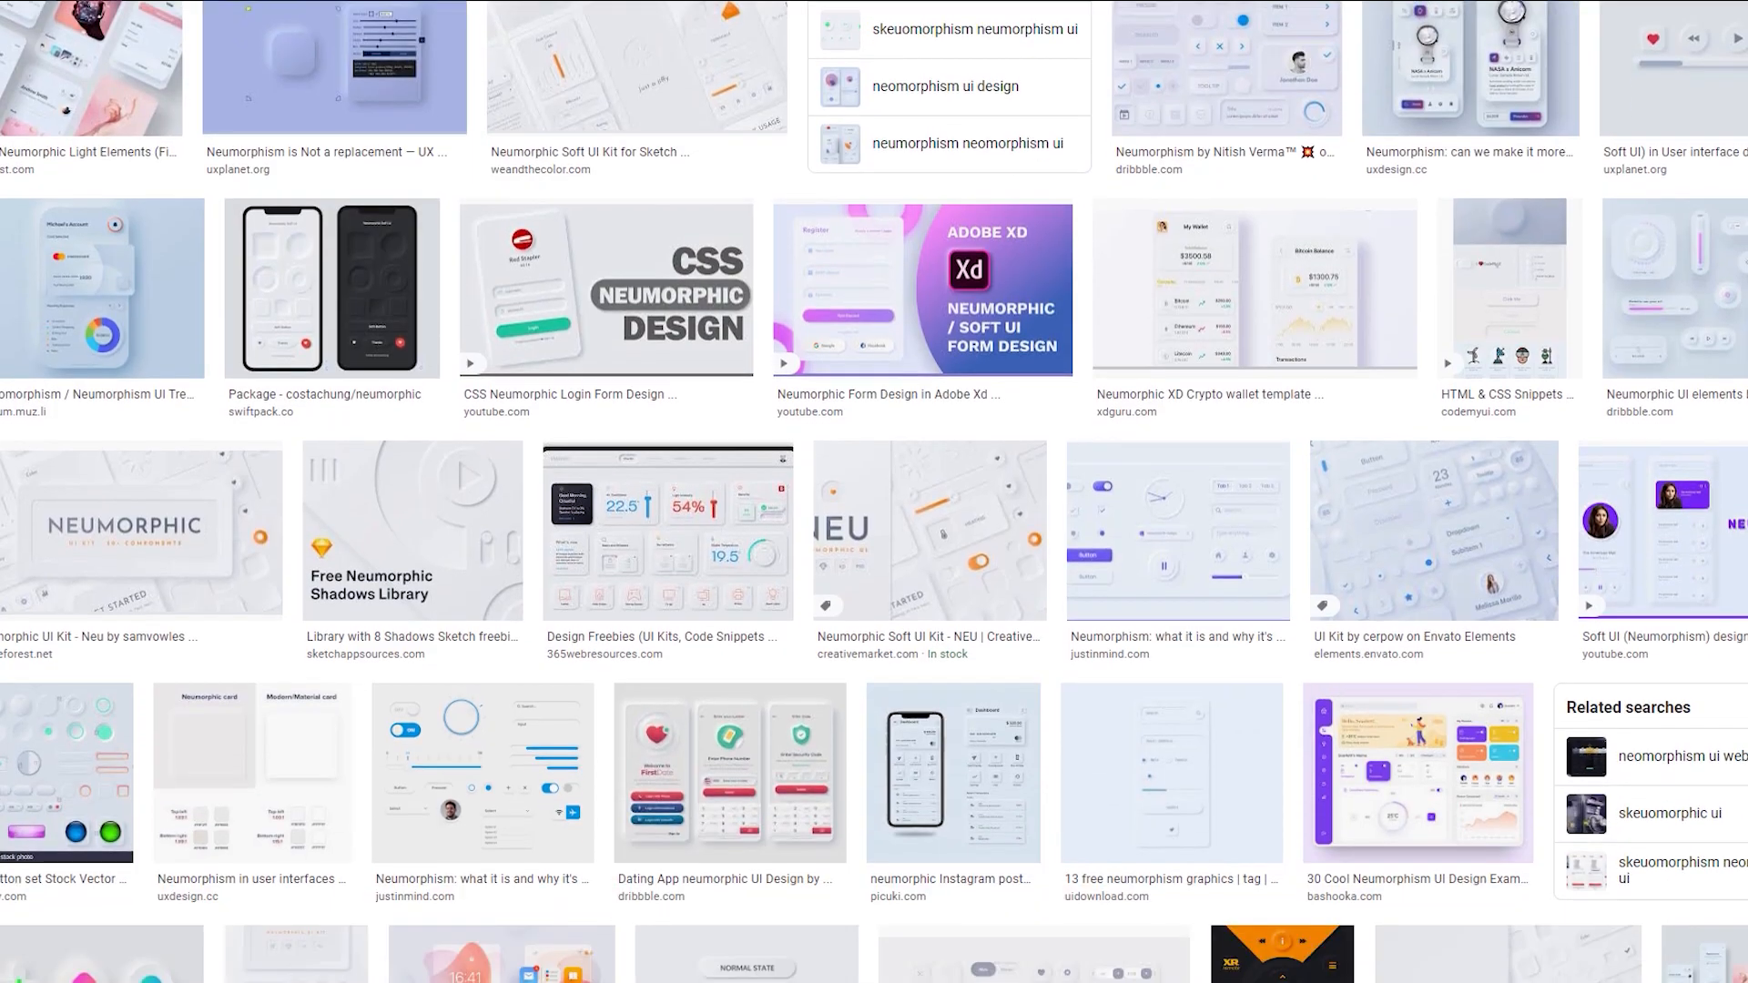
{"action": "scroll", "scroll_direction": "down", "scroll_amount": 3}
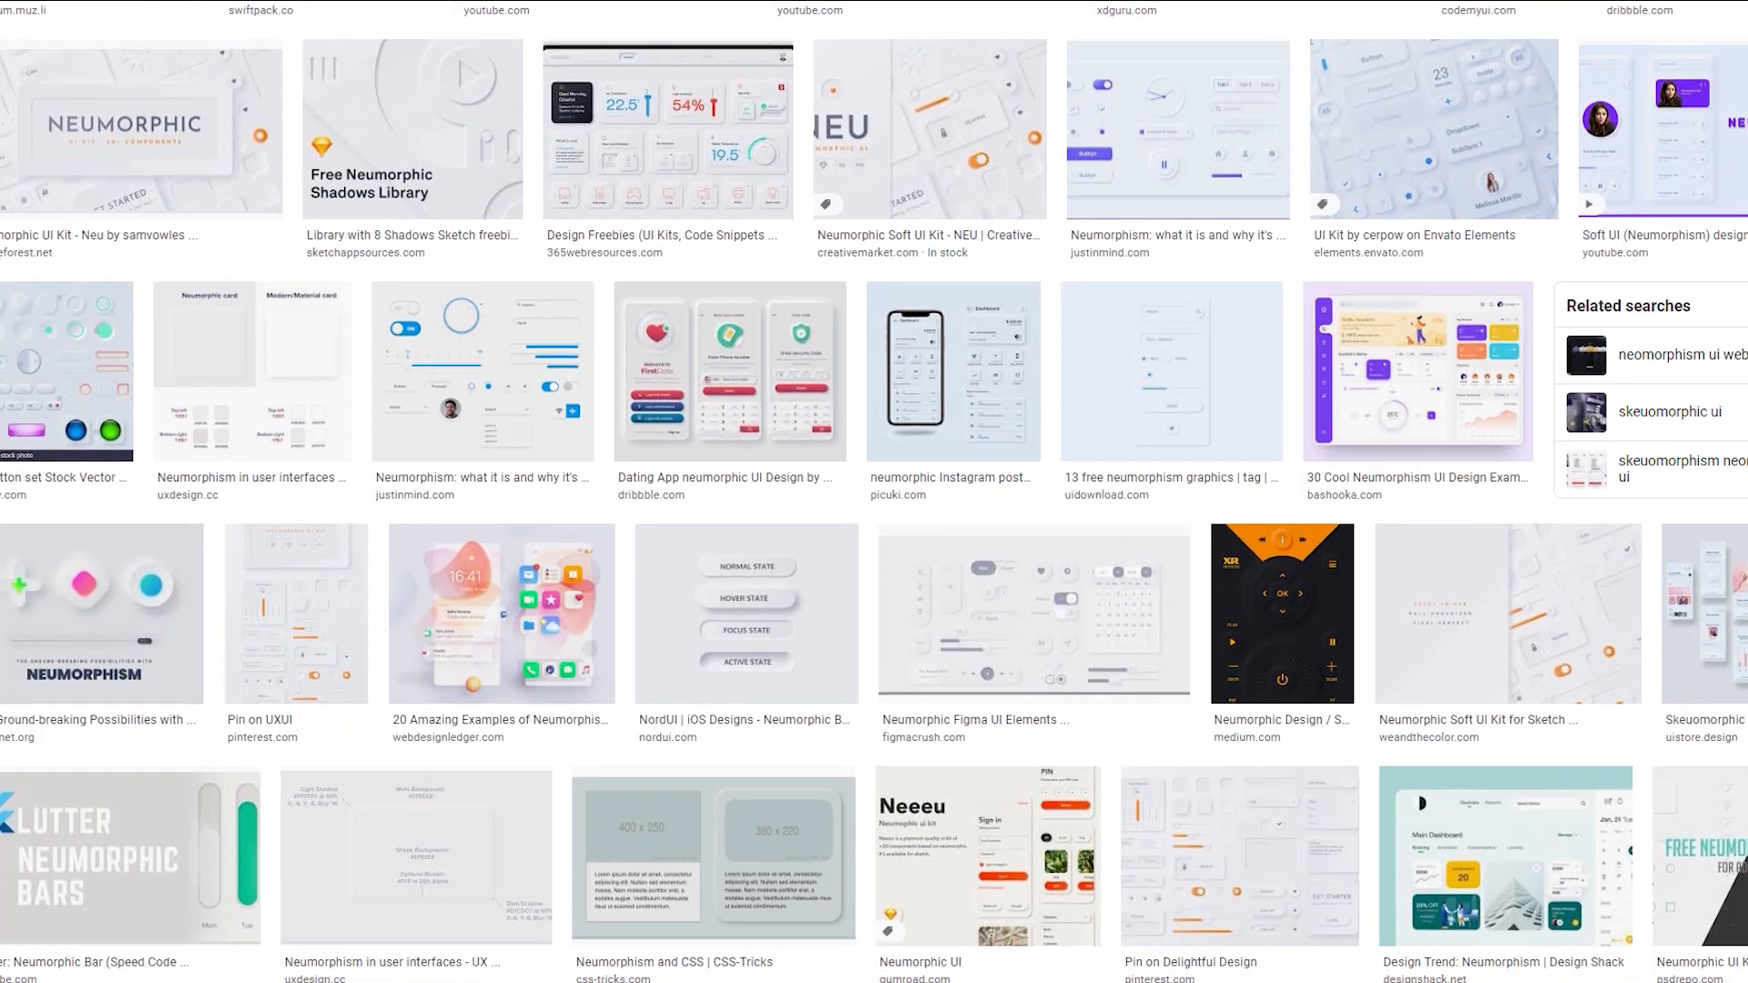
{"action": "scroll", "scroll_direction": "down", "scroll_amount": 3}
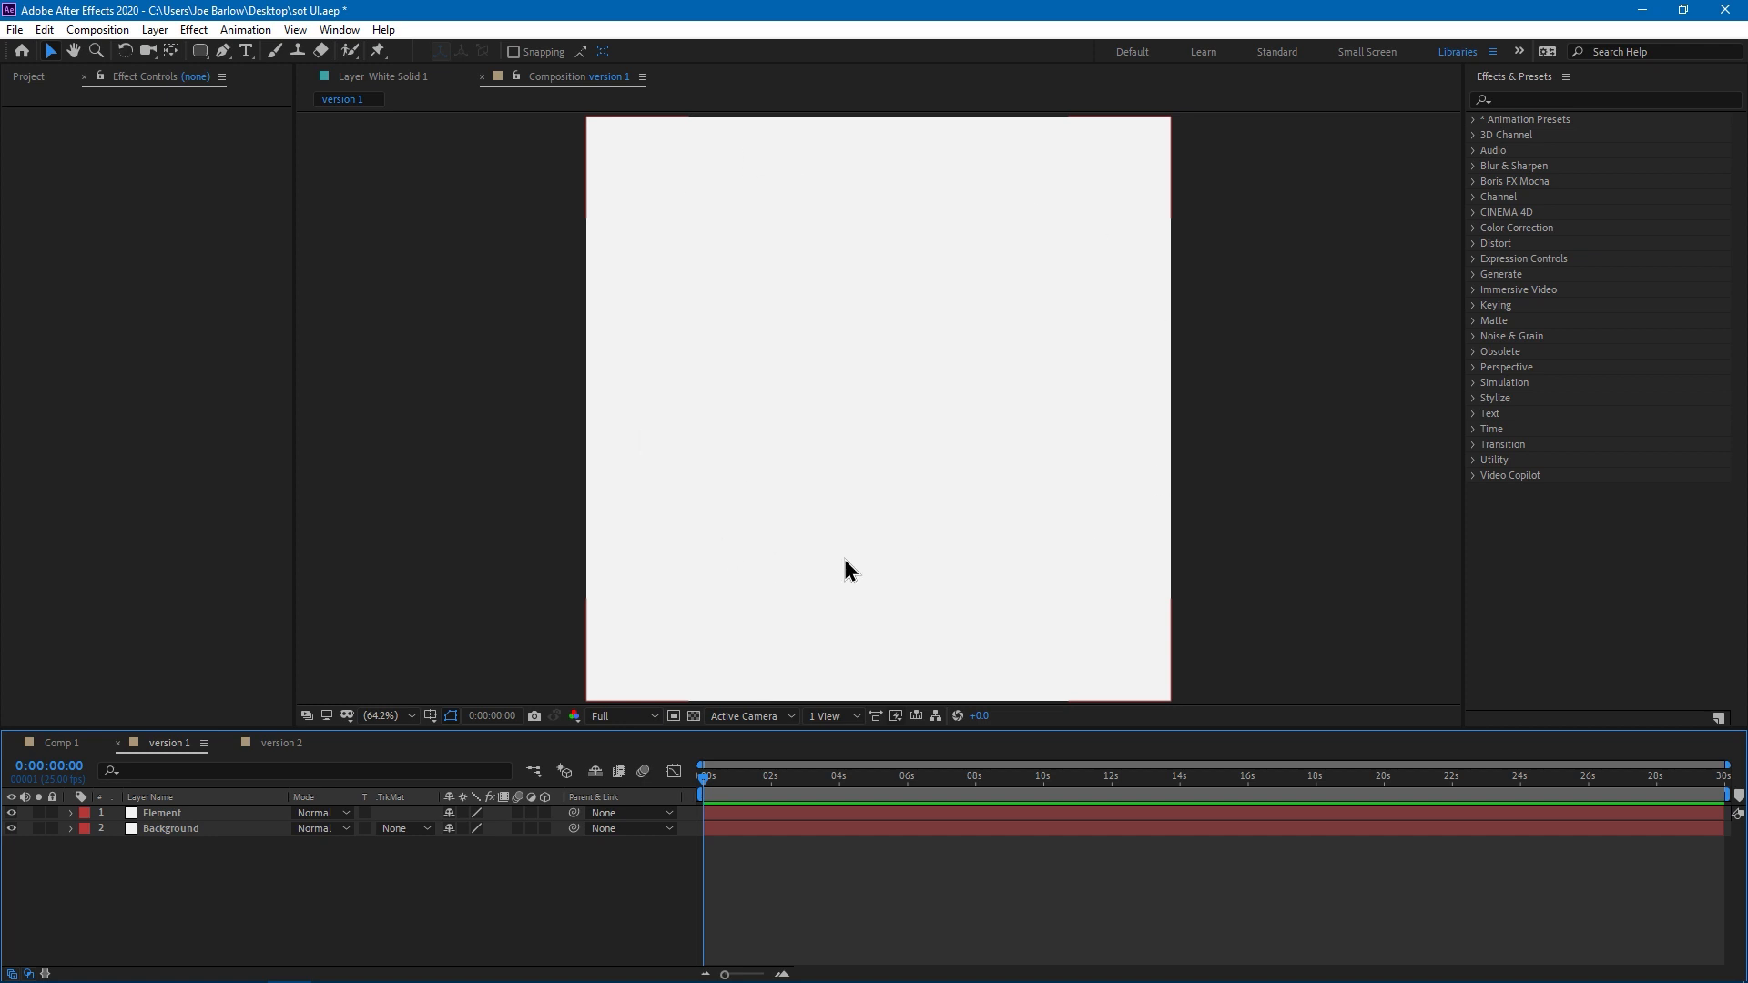
{"action": "left_click", "coordinate": [171, 829]}
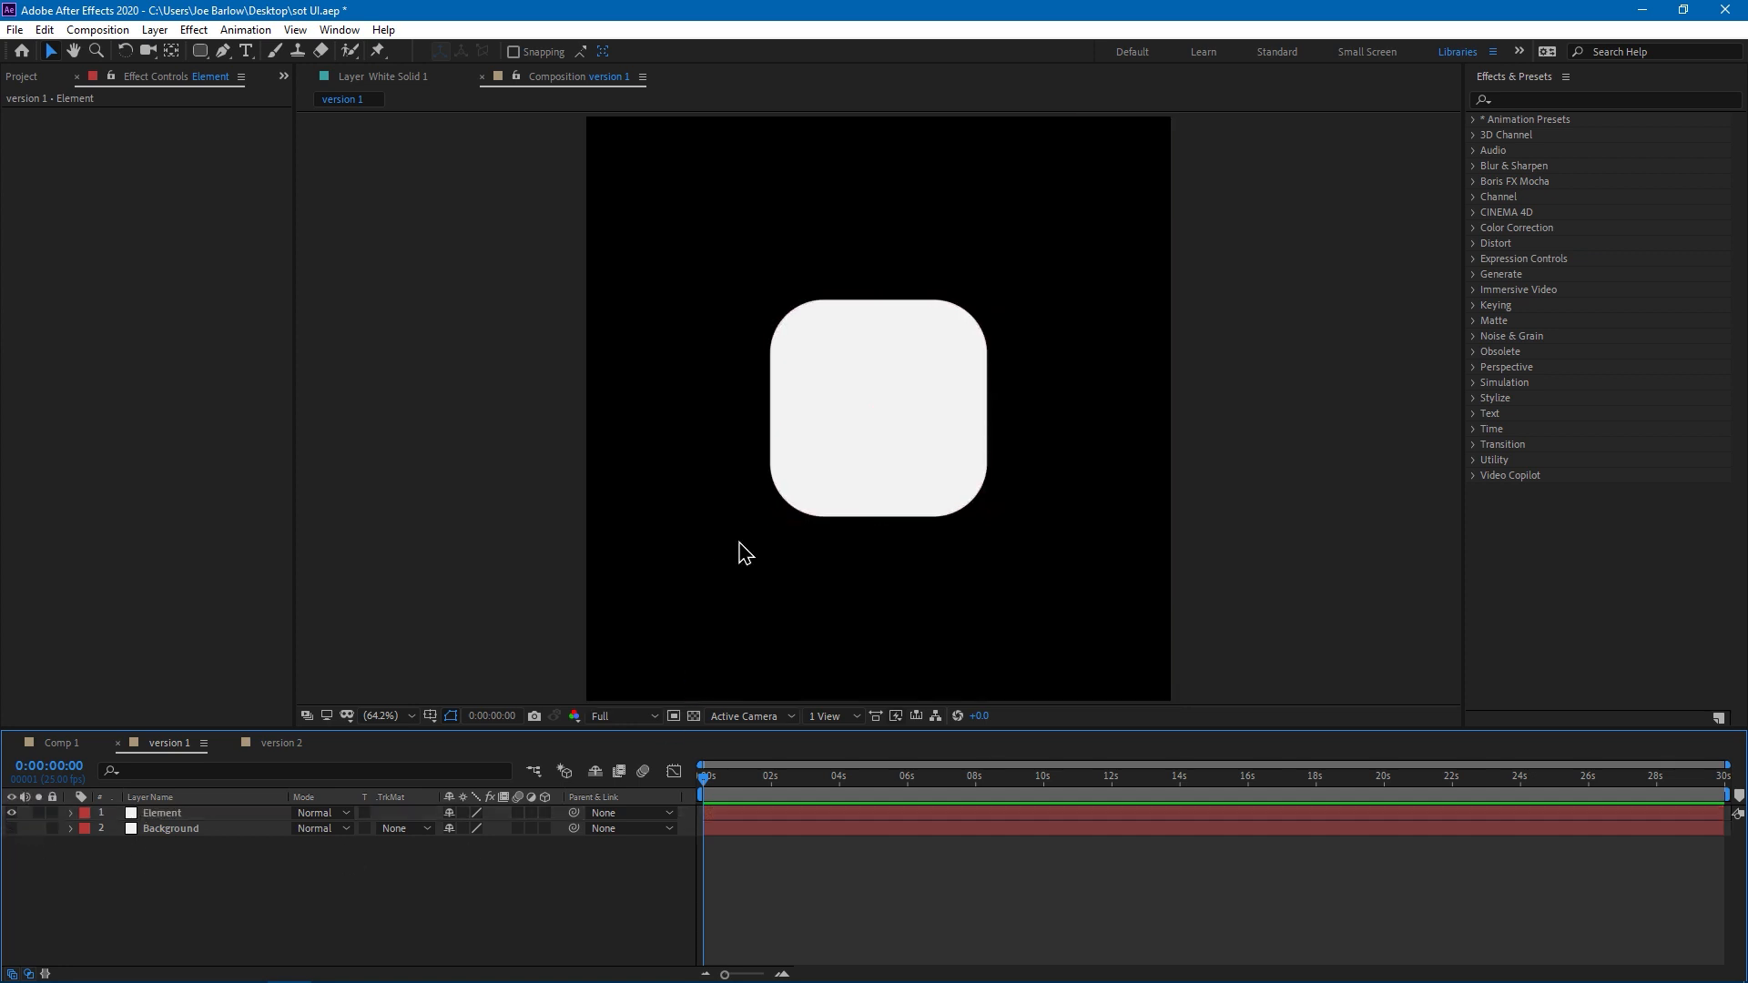
{"action": "mouse_move", "coordinate": [1040, 268]}
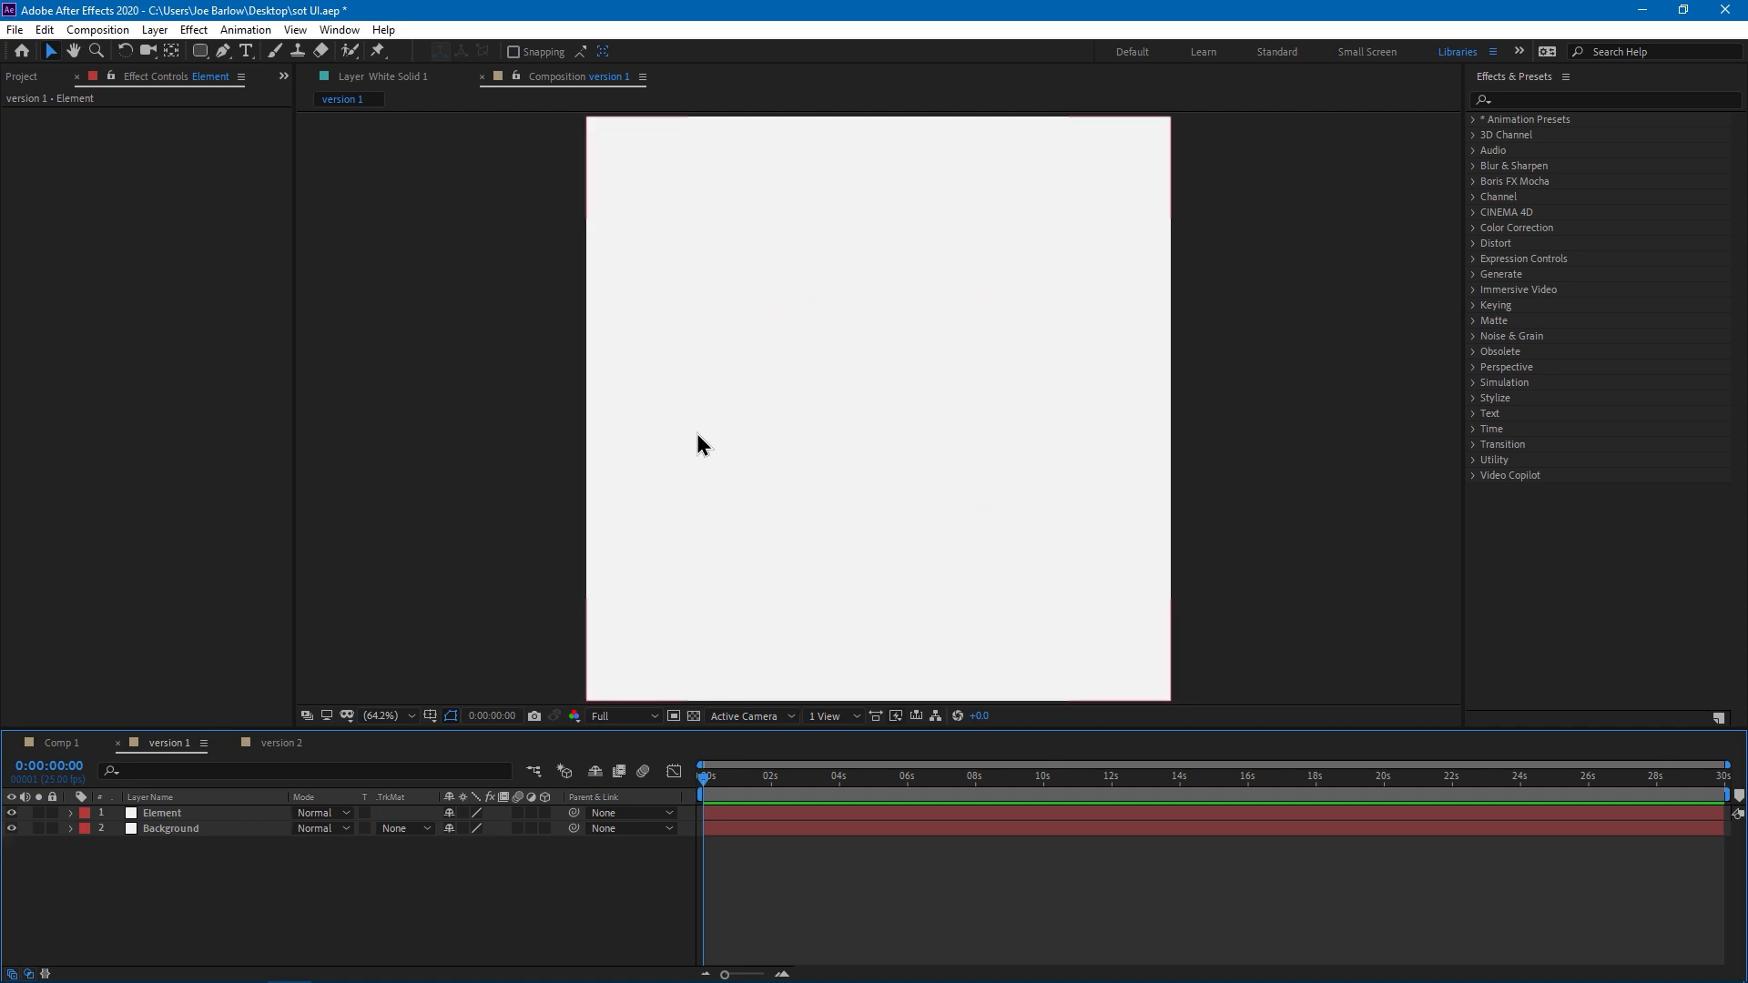
{"action": "left_click", "coordinate": [169, 829]}
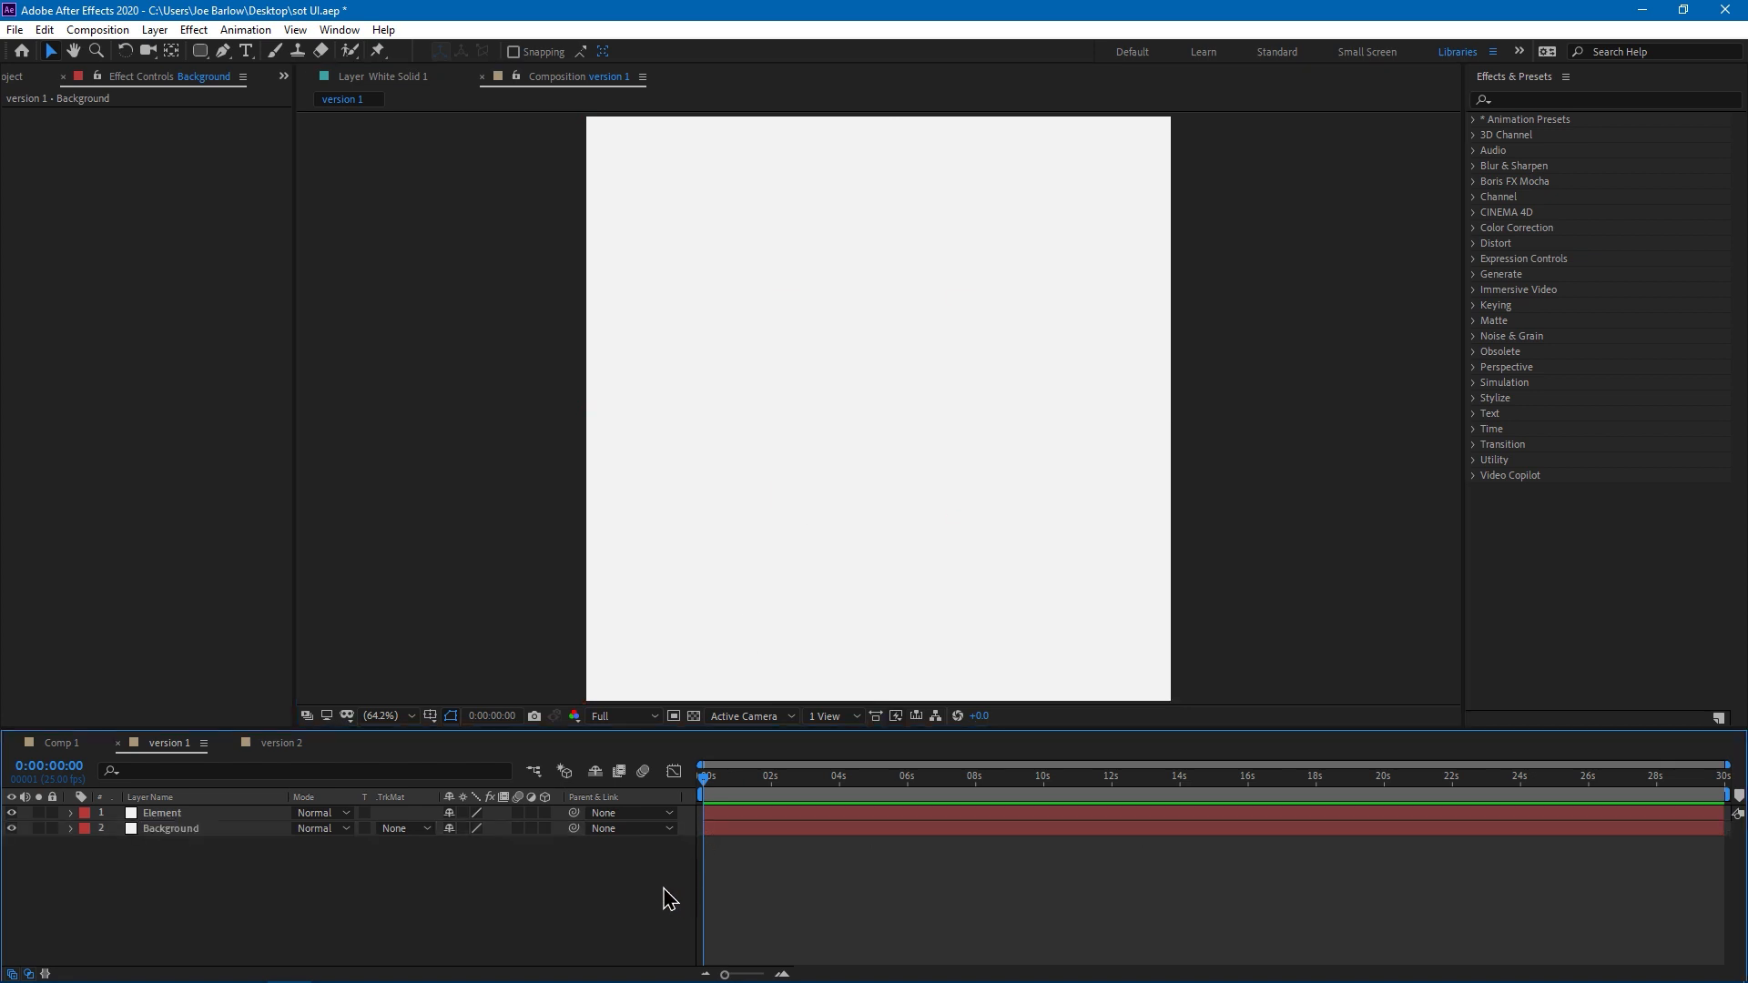
{"action": "left_click", "coordinate": [161, 812]}
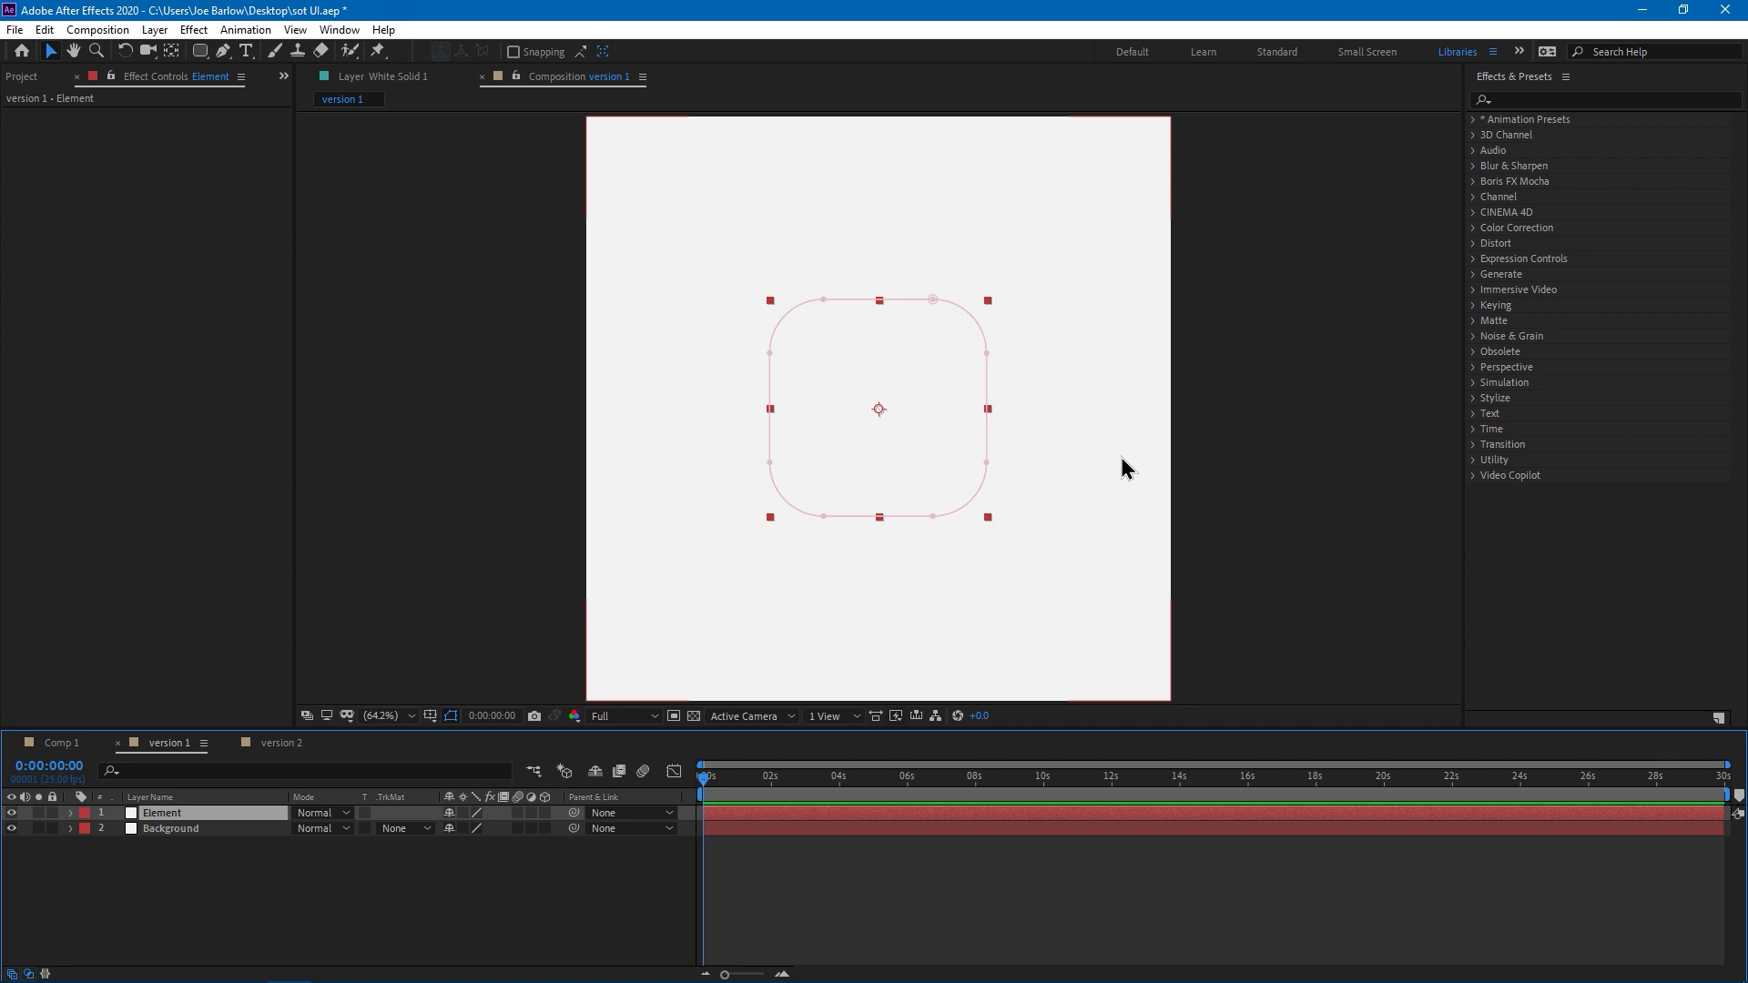
{"action": "mouse_move", "coordinate": [1020, 108]}
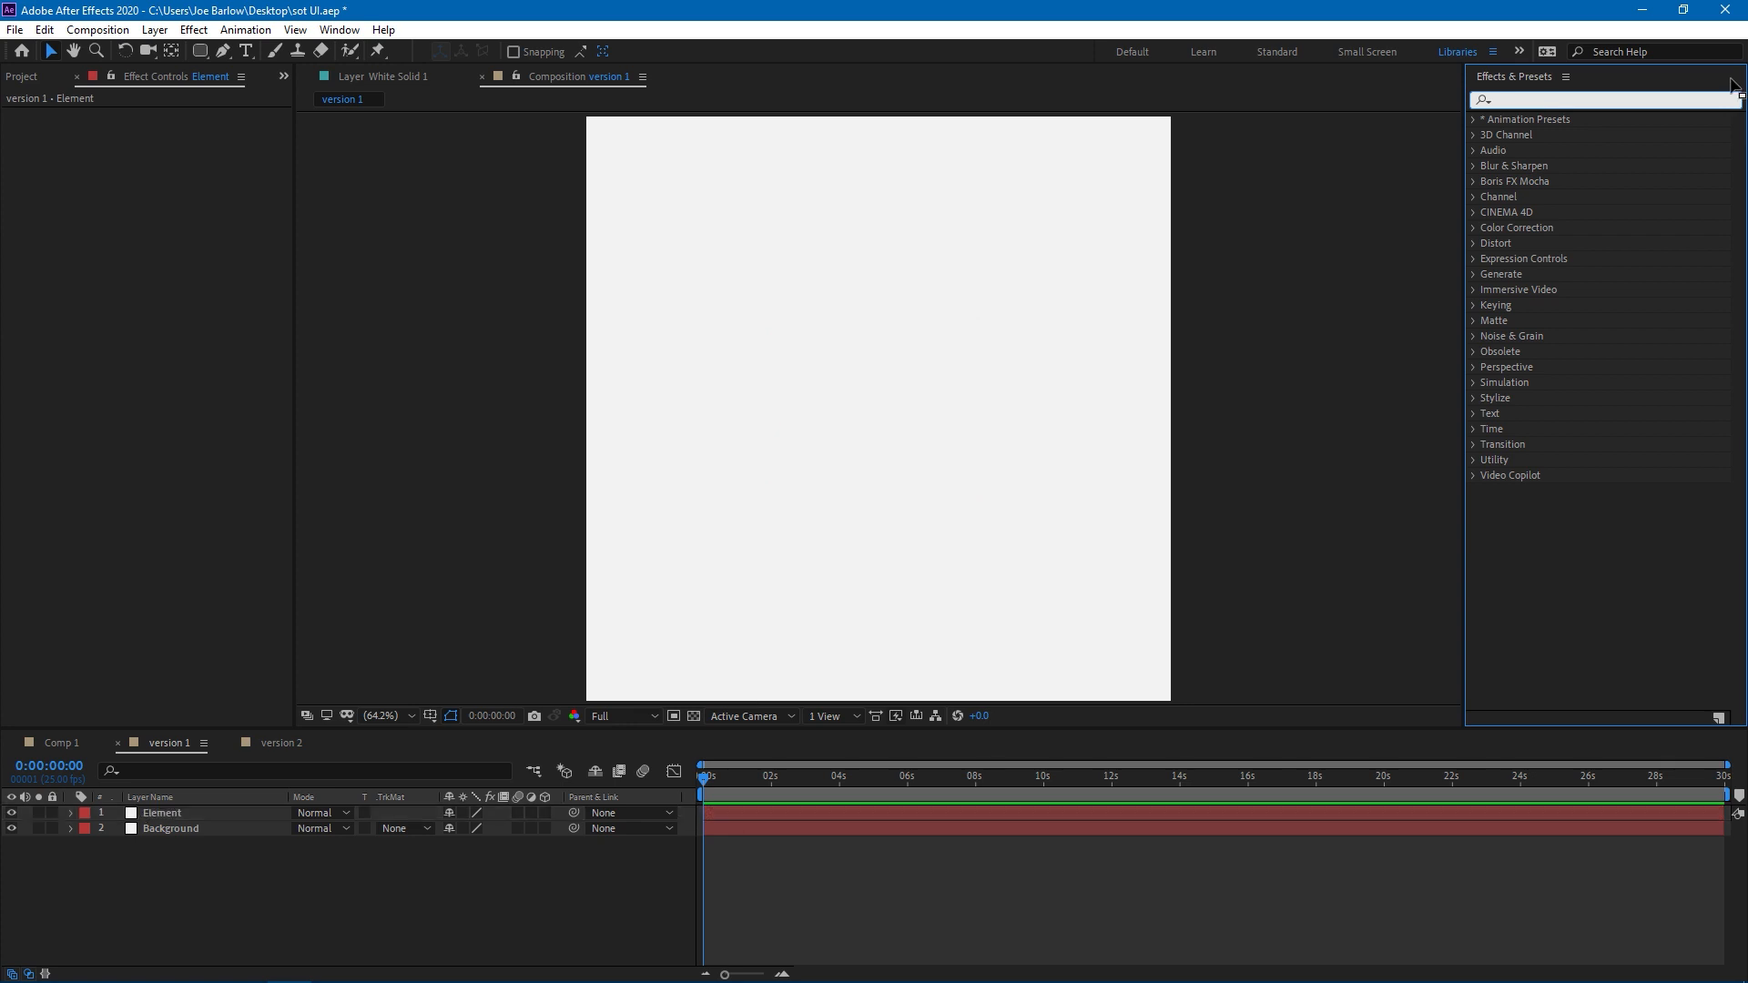
Apply the Drop Shadow effect to the Element layer via the Effects & Presets search
{"action": "type", "text": "drop shad"}
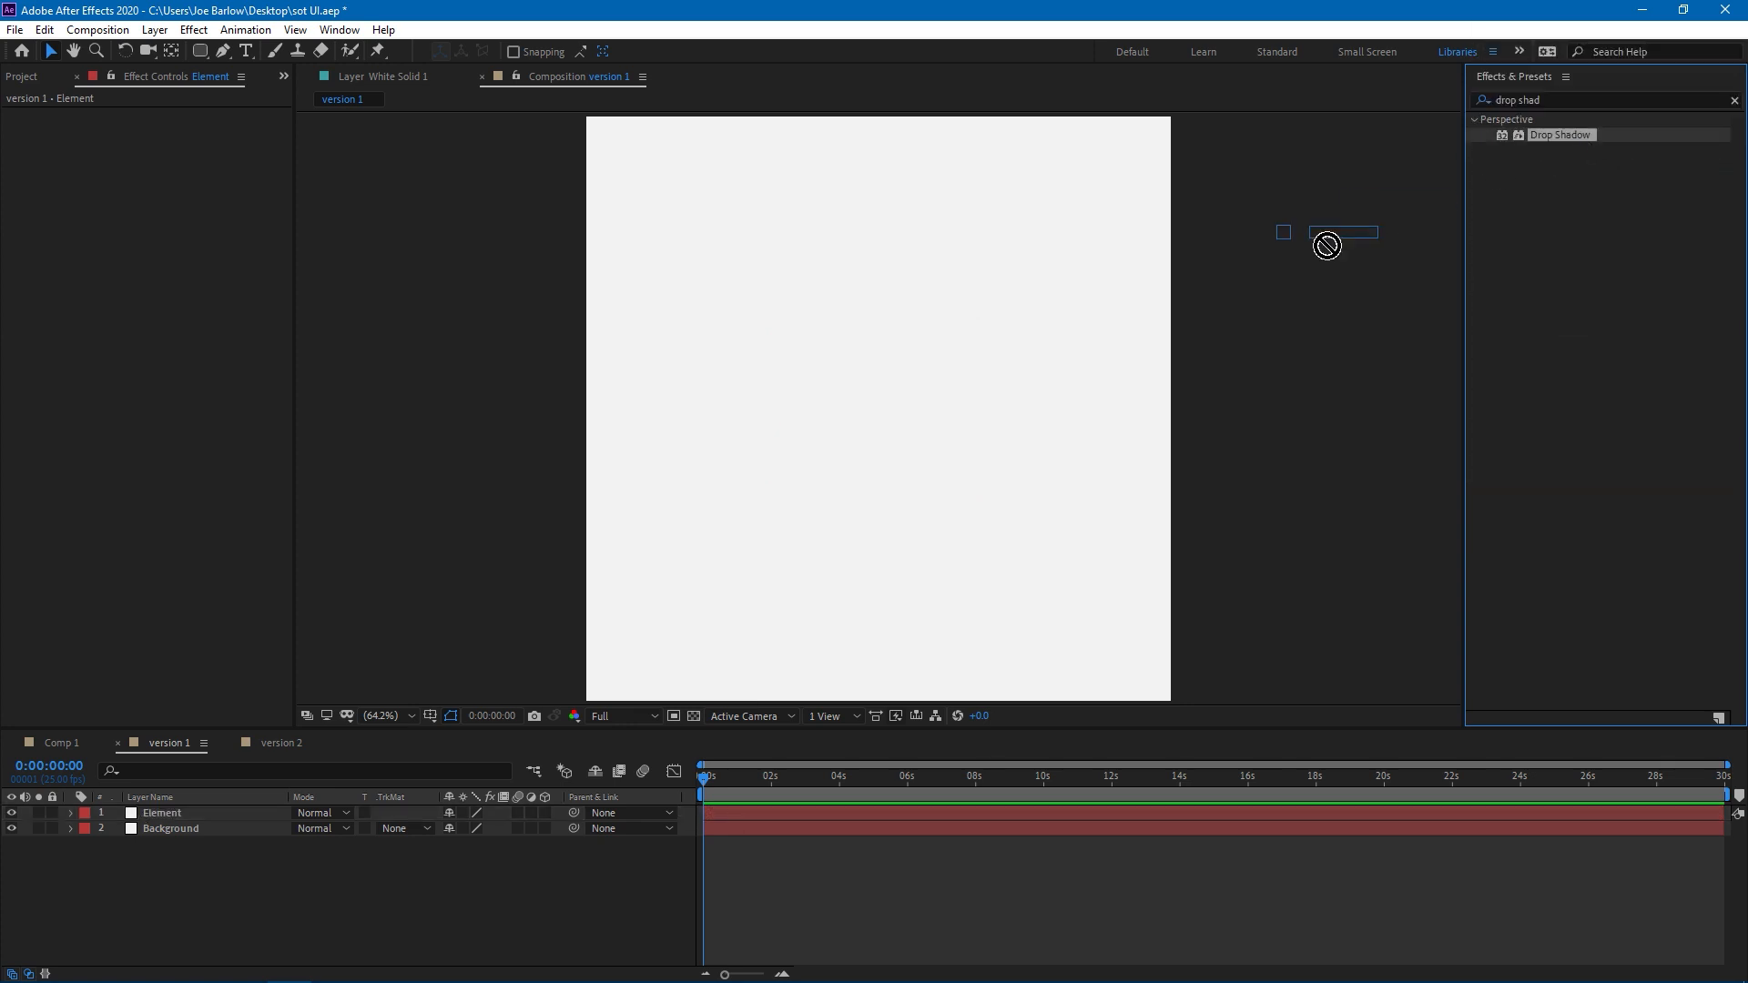
{"action": "double_click", "coordinate": [1561, 135]}
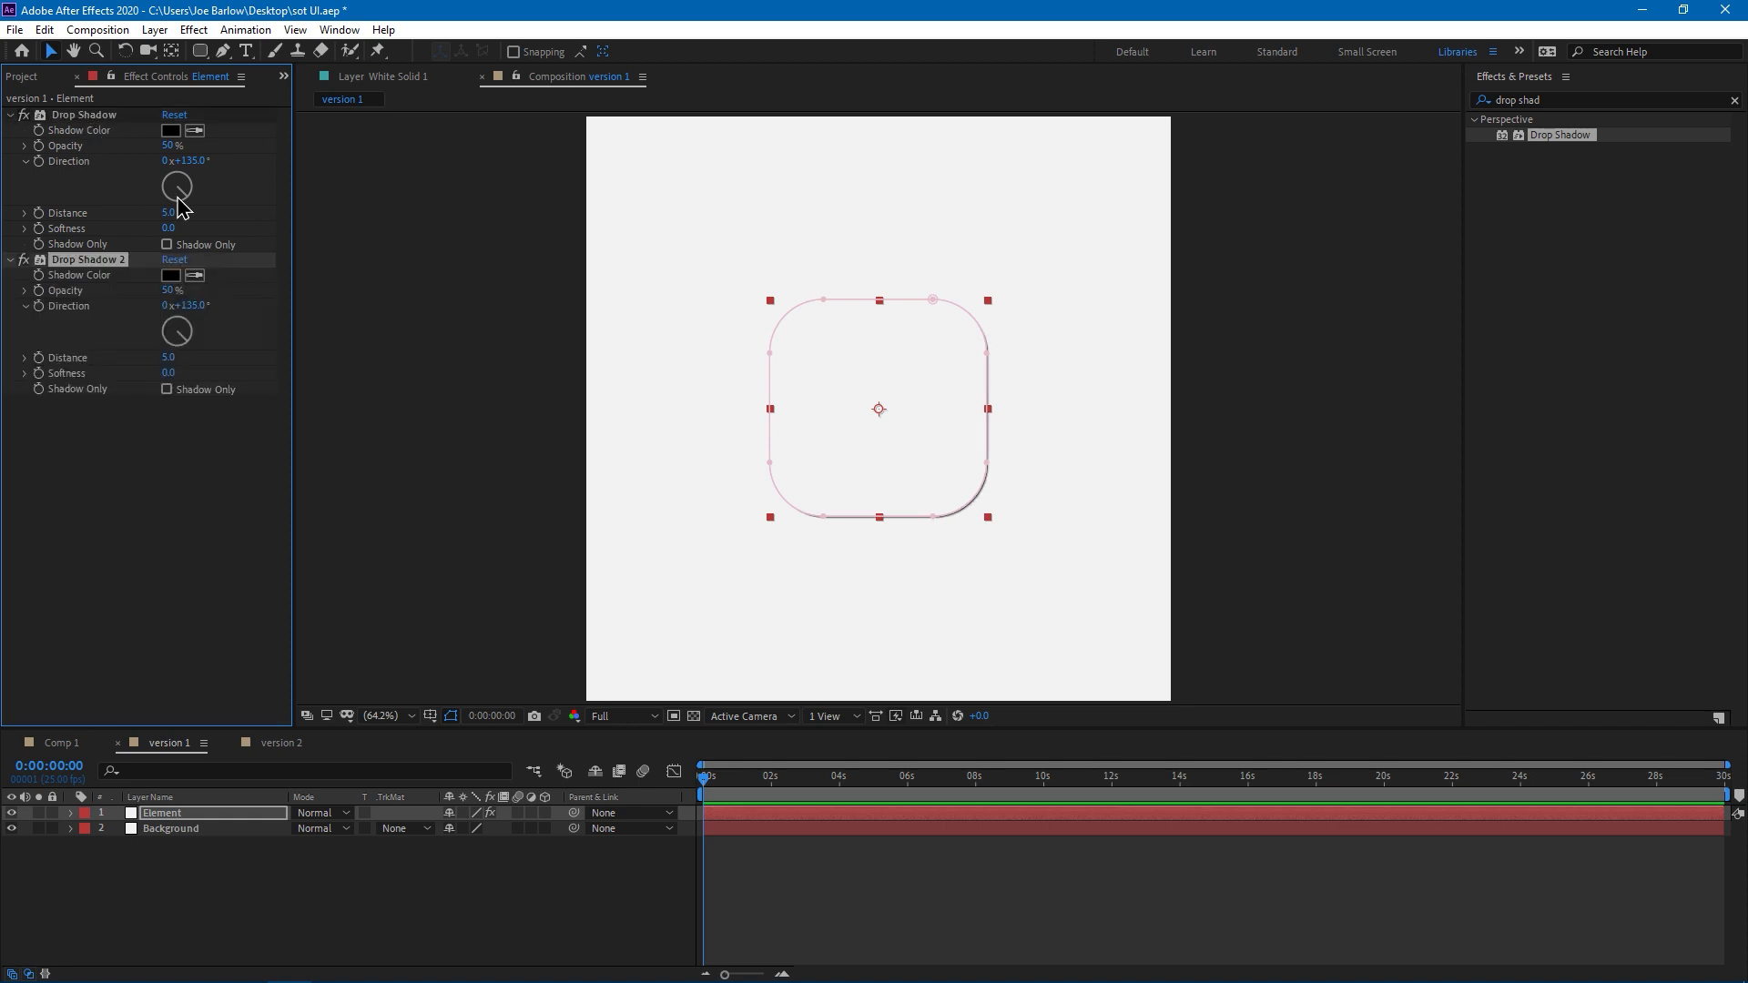
{"action": "mouse_move", "coordinate": [262, 212]}
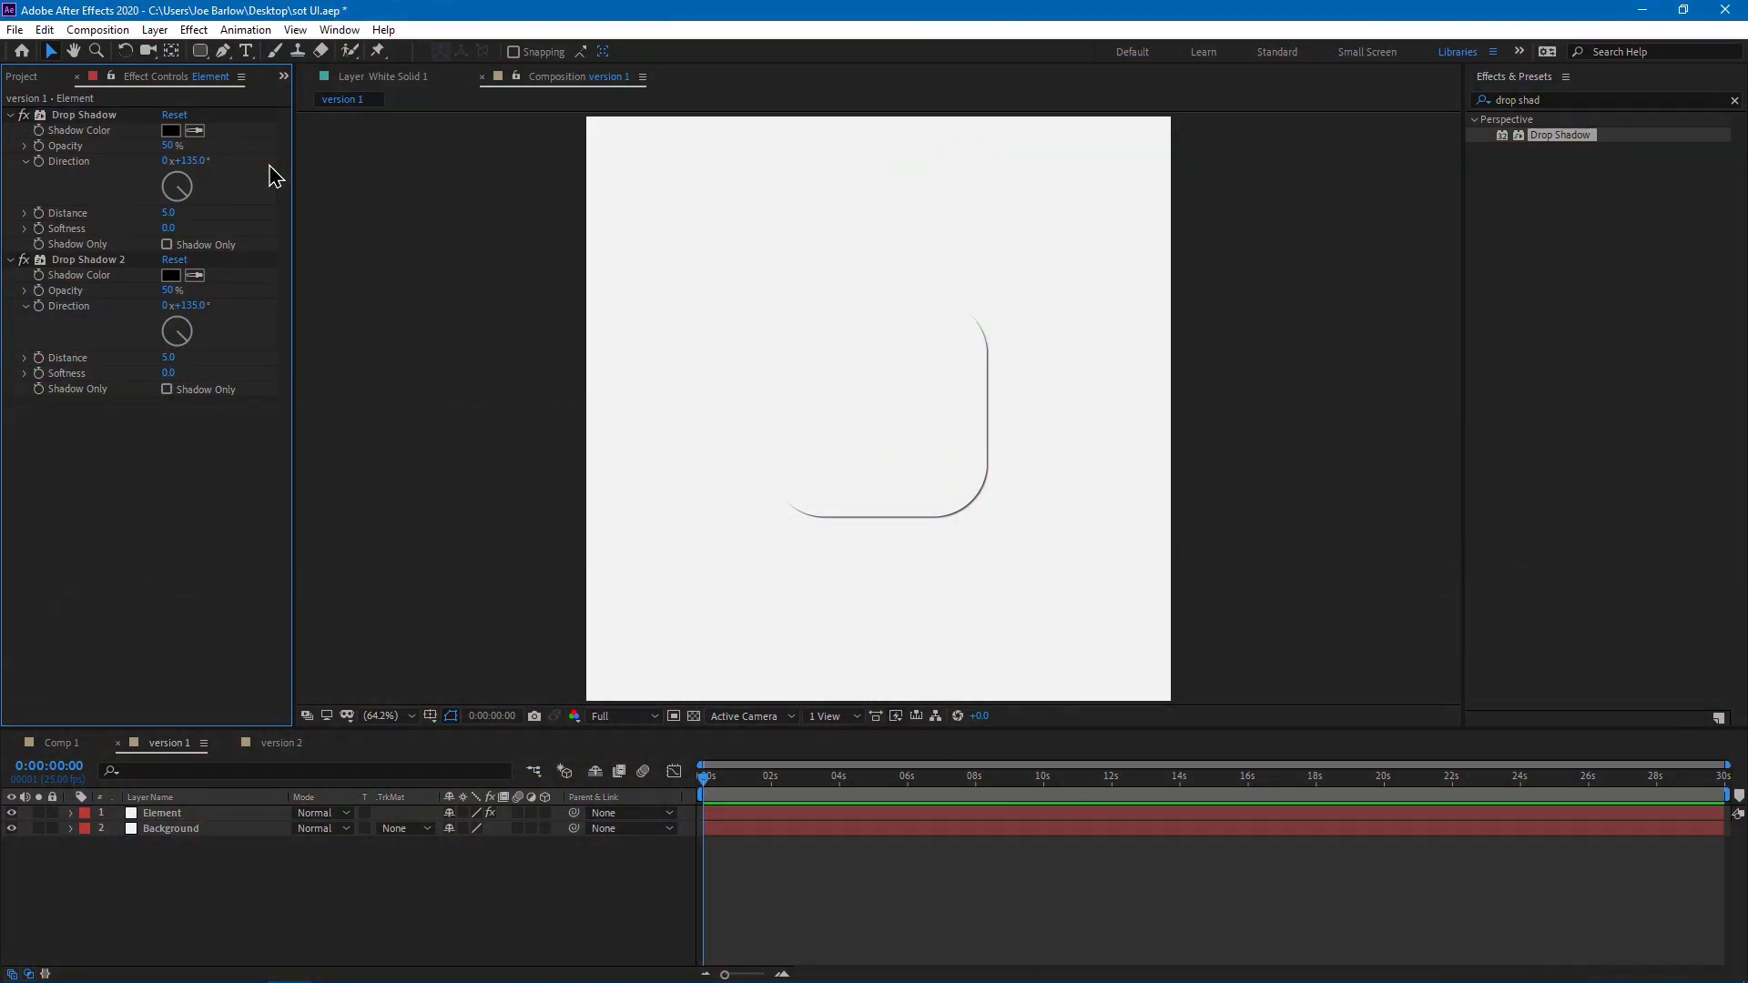
Rename the first Drop Shadow effect to Dark
{"action": "left_click", "coordinate": [91, 115]}
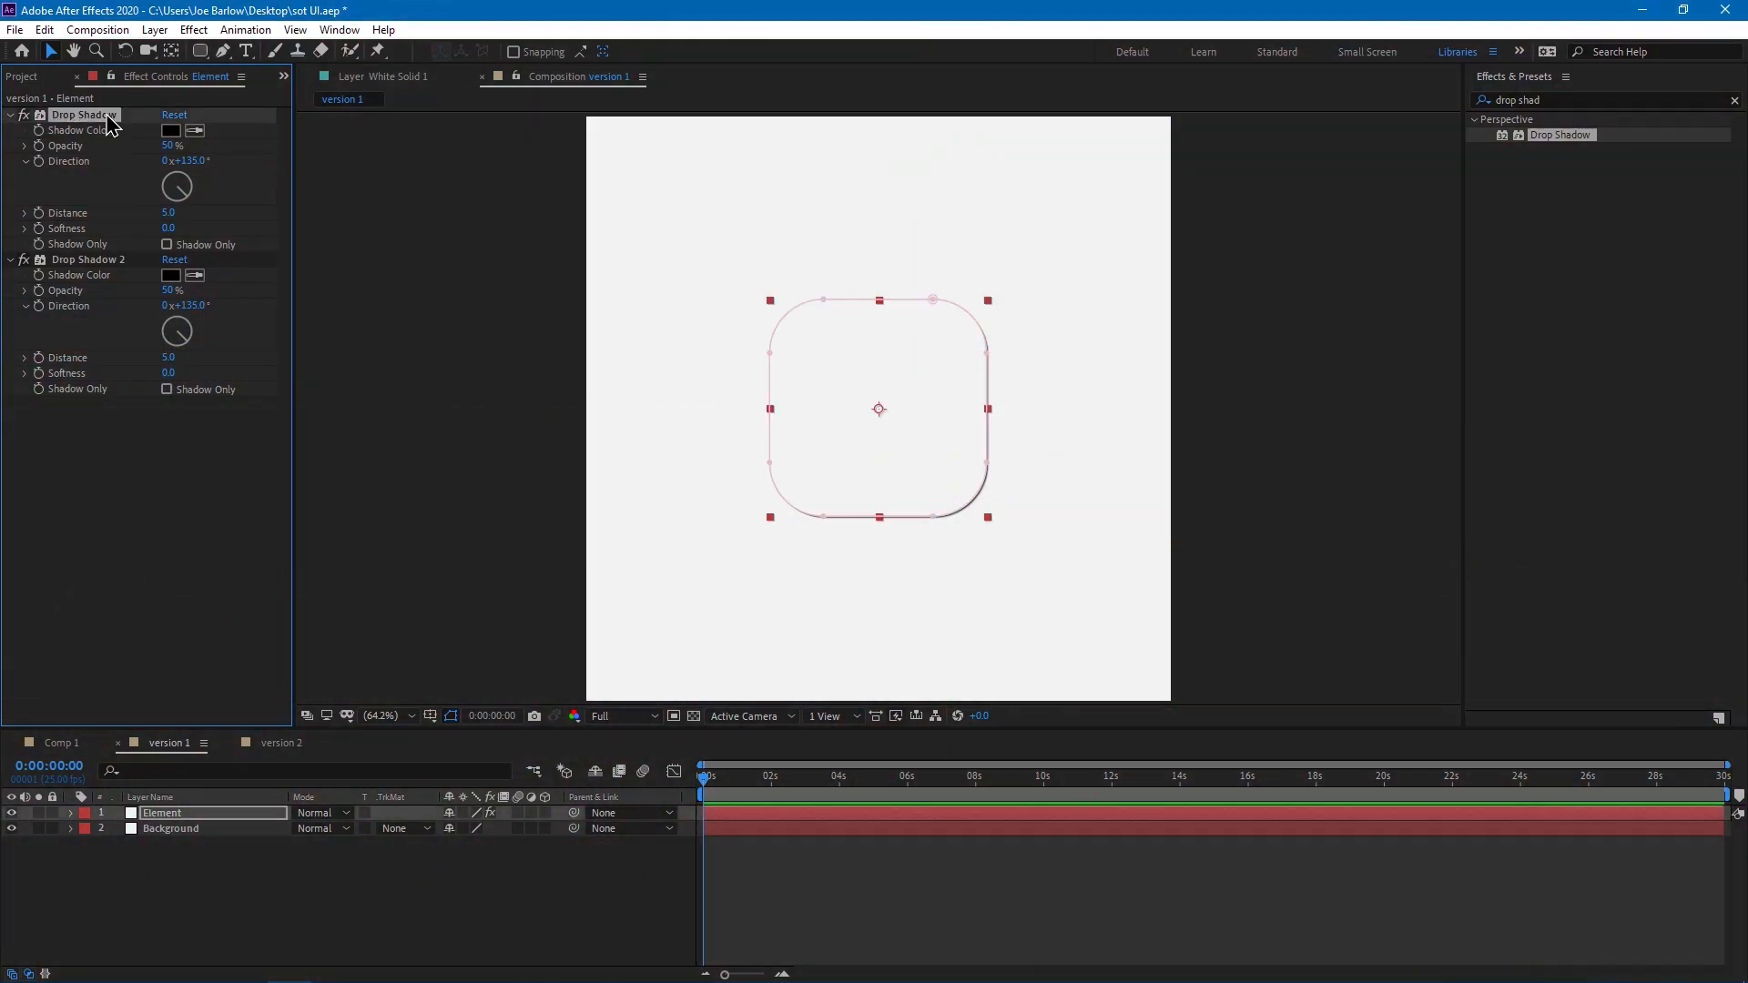
{"action": "double_click", "coordinate": [70, 113]}
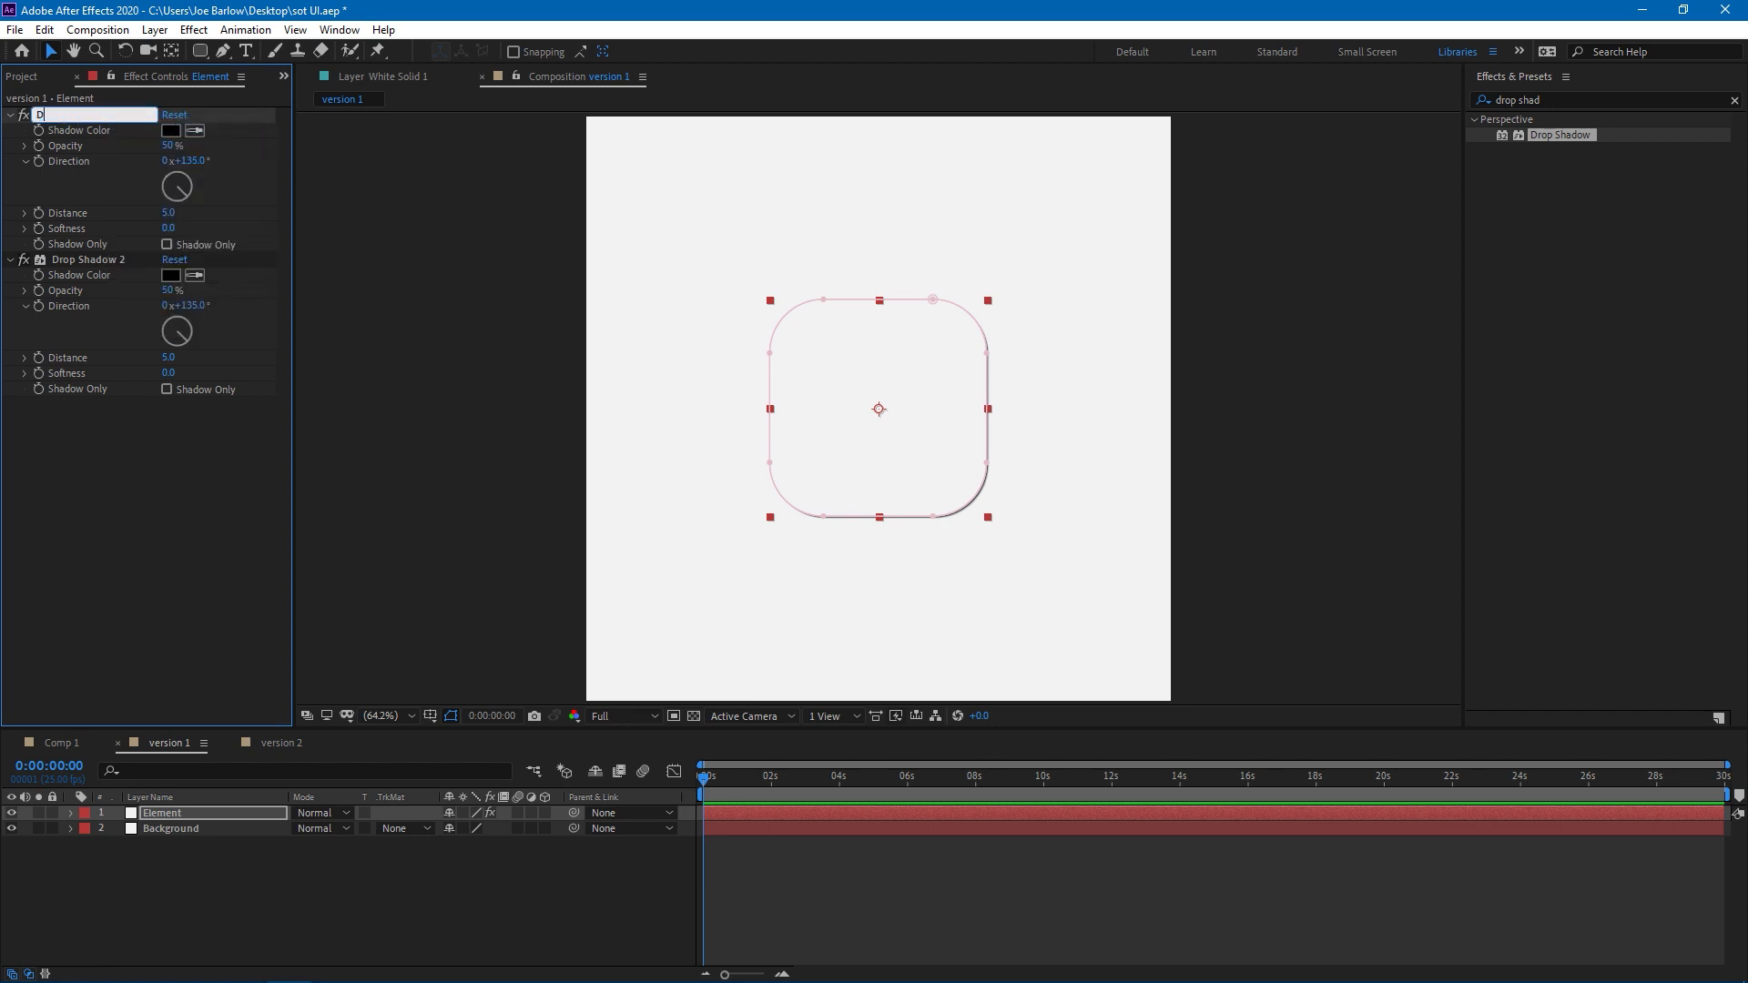
{"action": "type", "text": "ark"}
{"action": "left_click", "coordinate": [102, 258]}
{"action": "type", "text": "Light"}
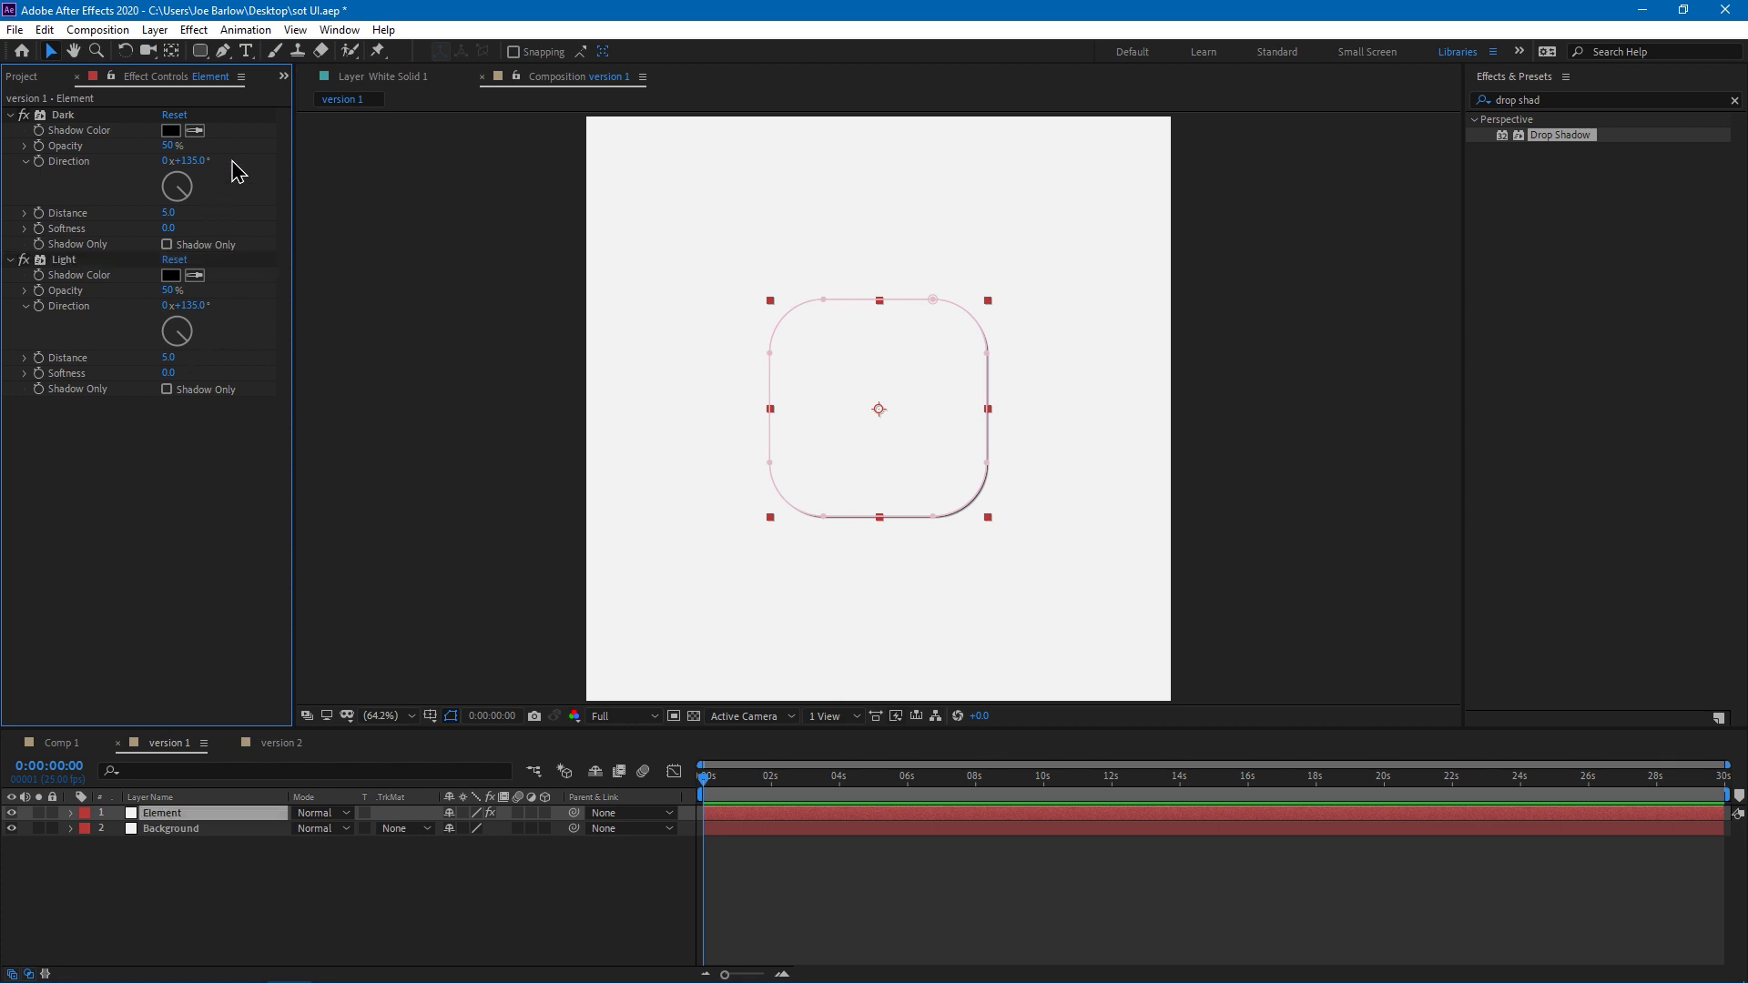
{"action": "mouse_move", "coordinate": [186, 146]}
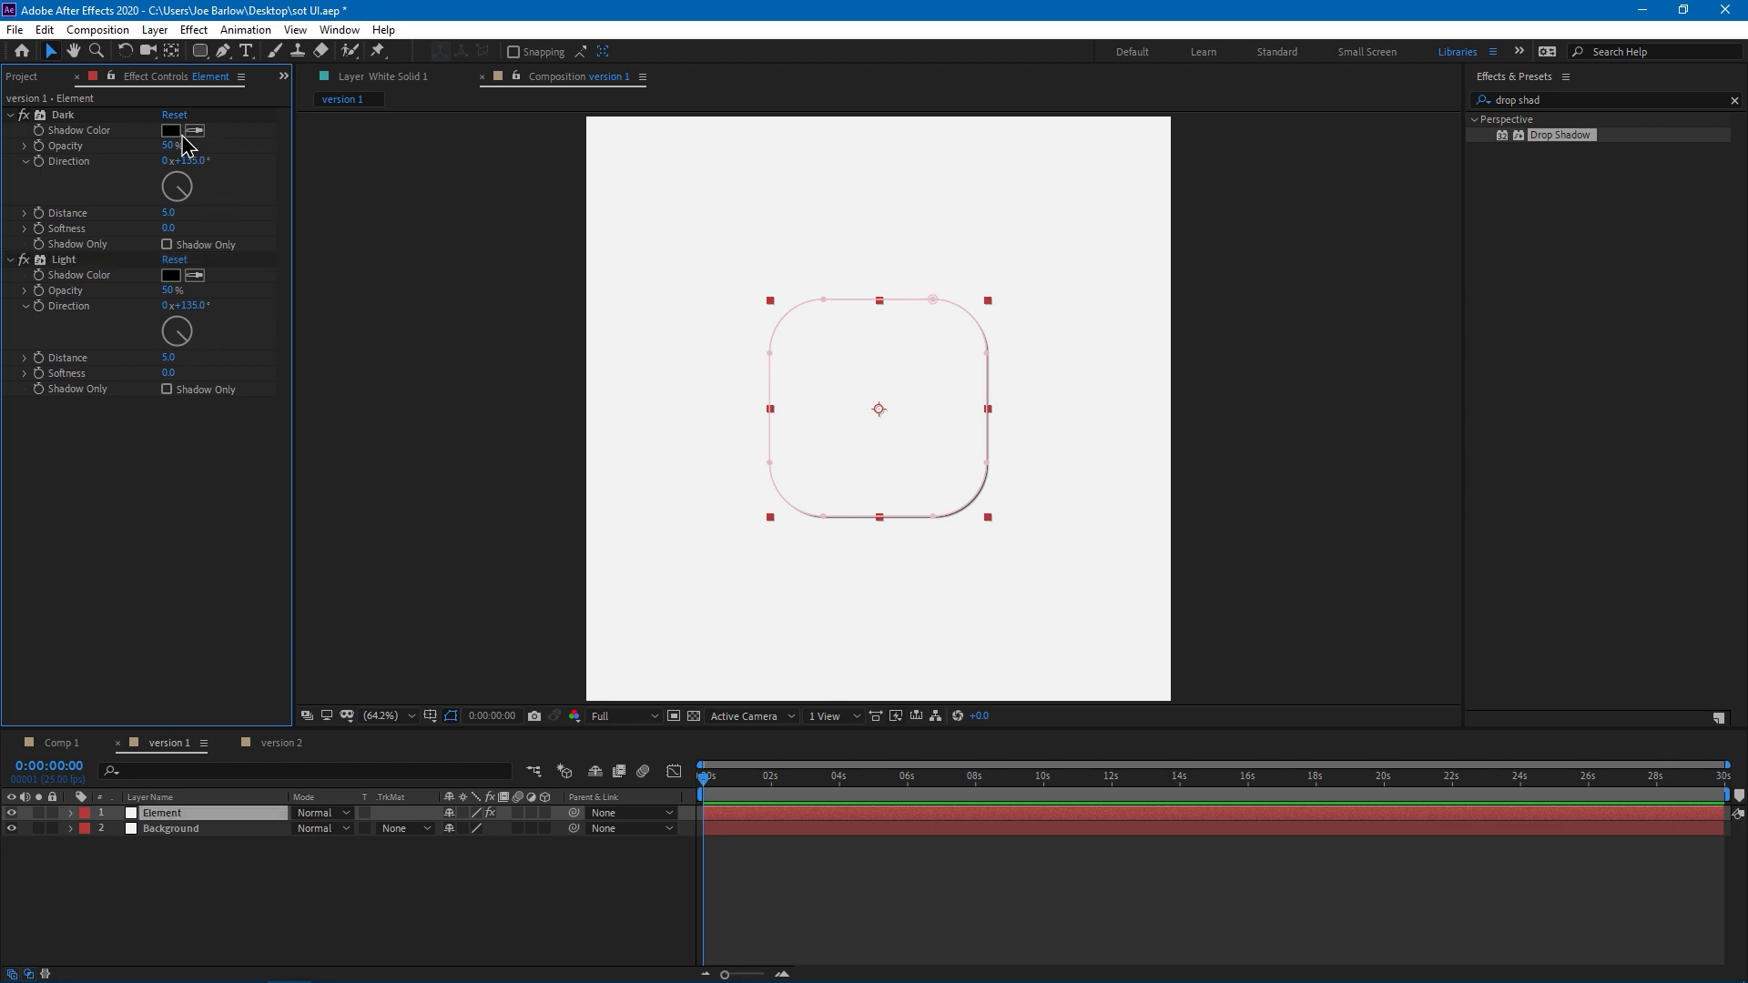
Keep the Dark shadow pure black and set it to 10% opacity, distance 30, softness 60
{"action": "left_click", "coordinate": [169, 131]}
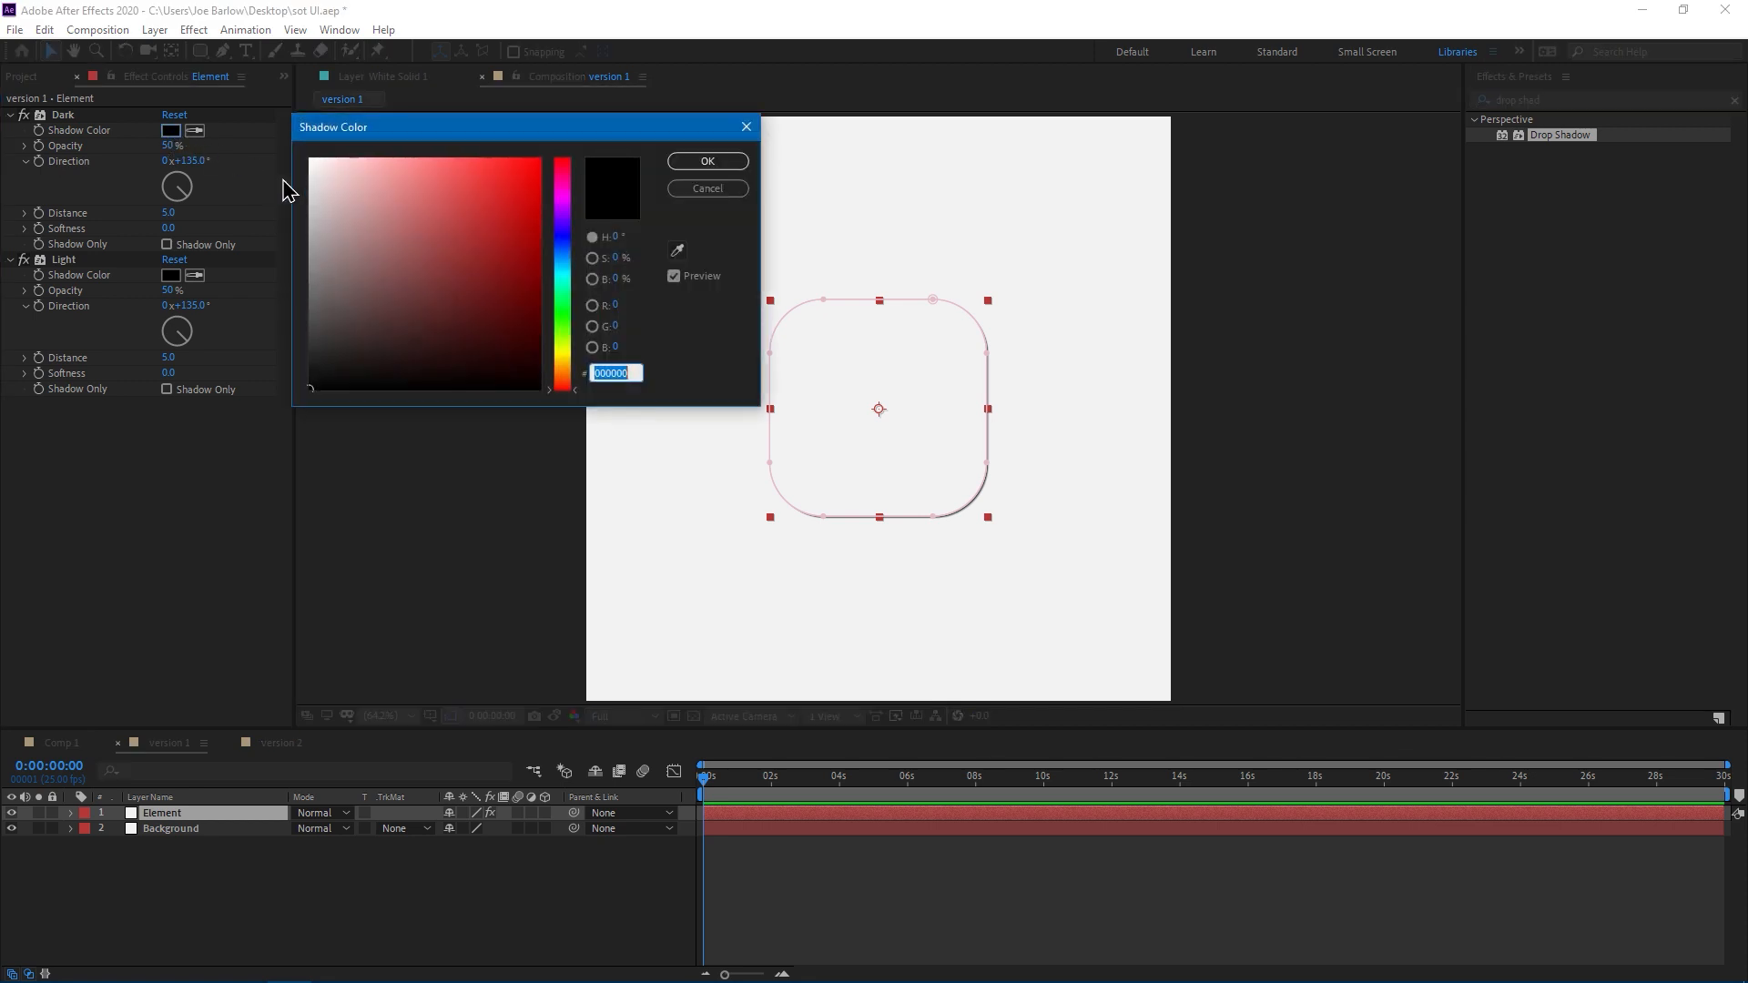
{"action": "mouse_move", "coordinate": [308, 397]}
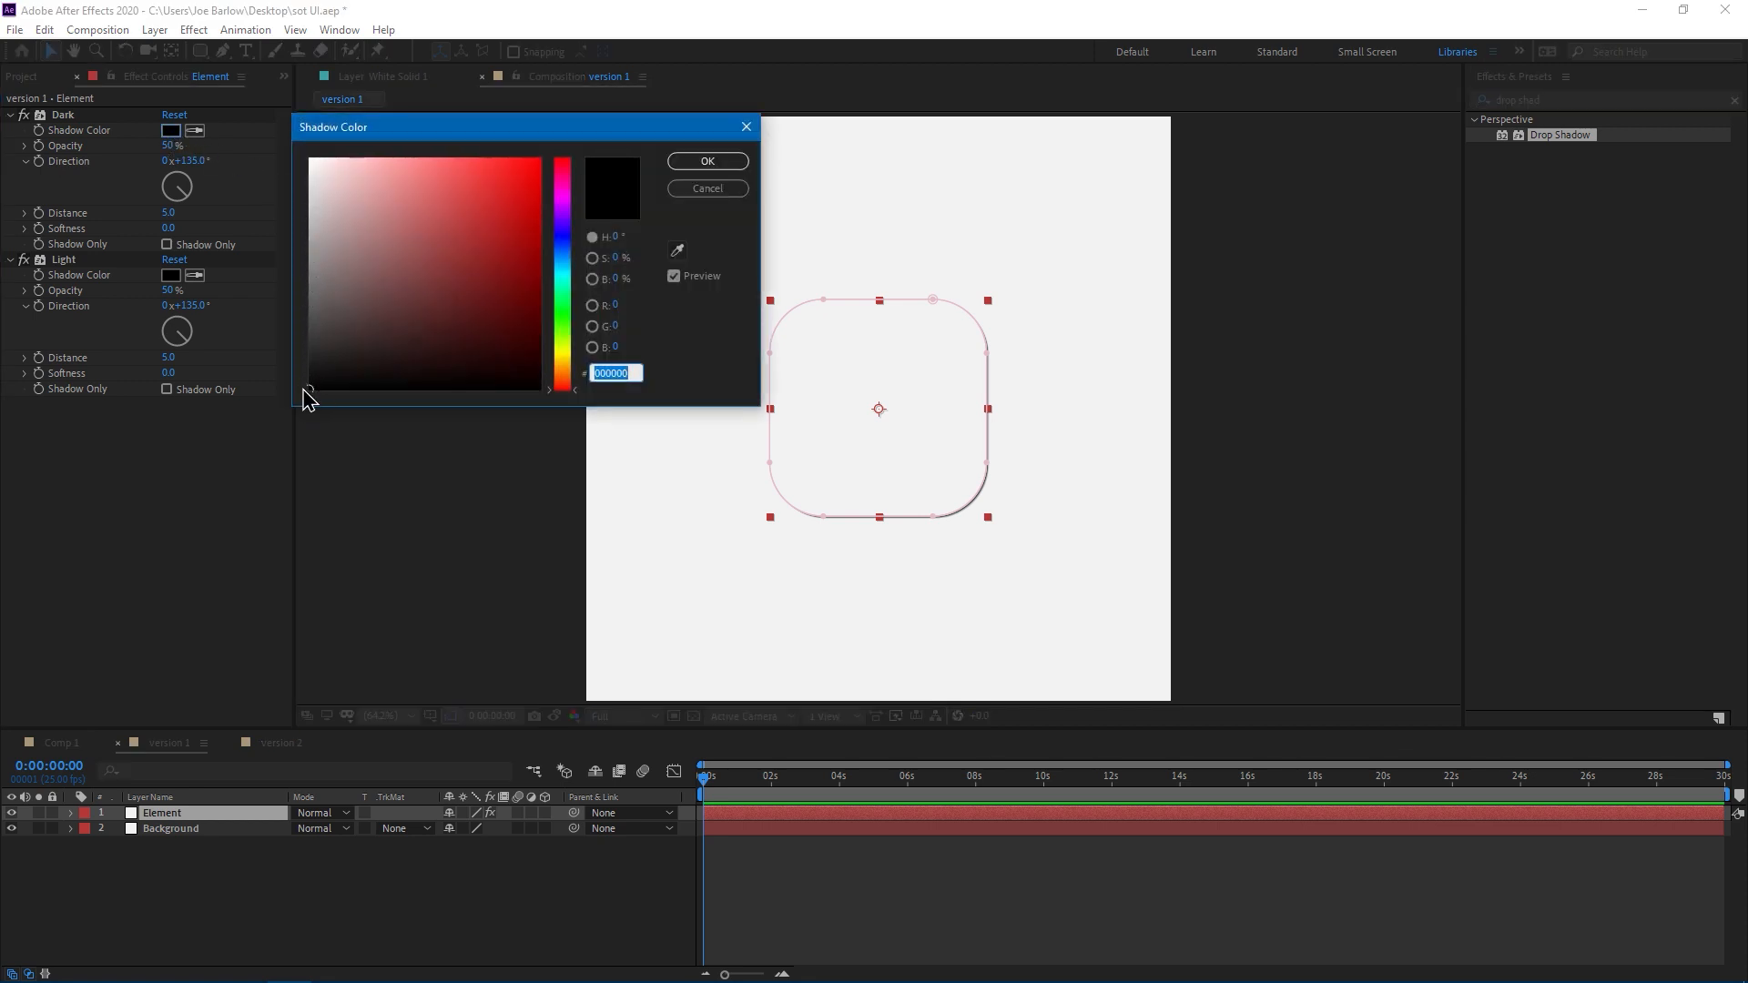
{"action": "left_click", "coordinate": [706, 160]}
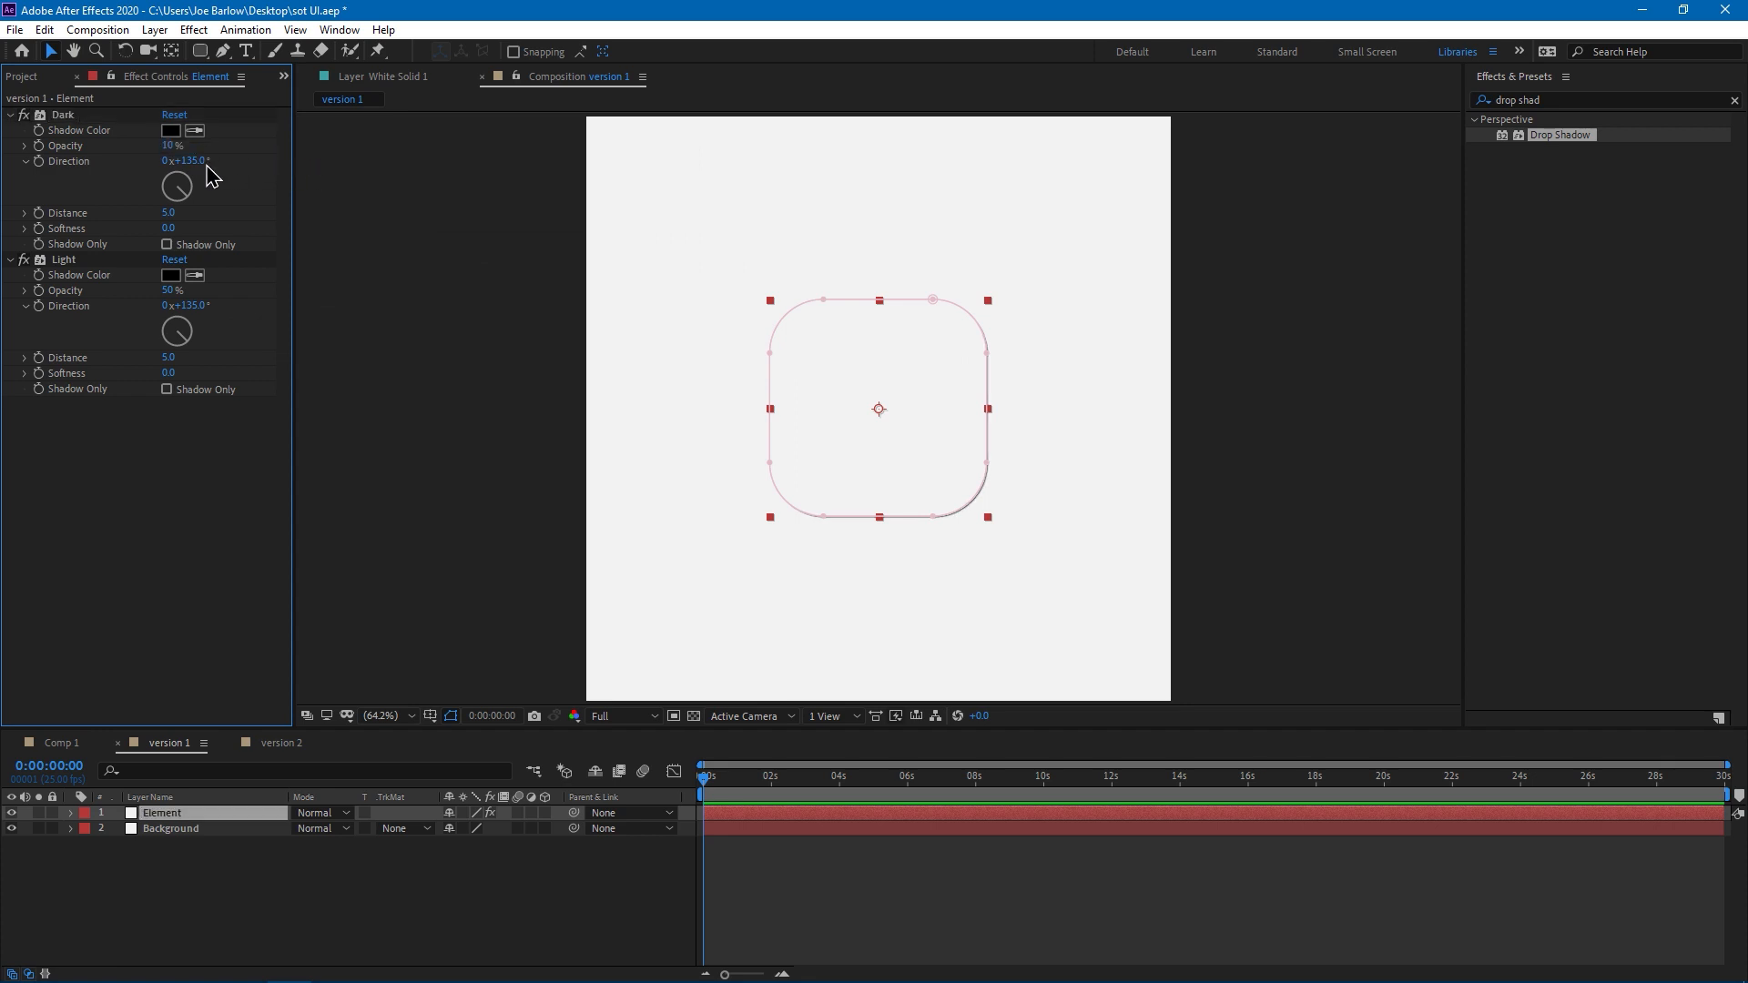
{"action": "mouse_move", "coordinate": [193, 238]}
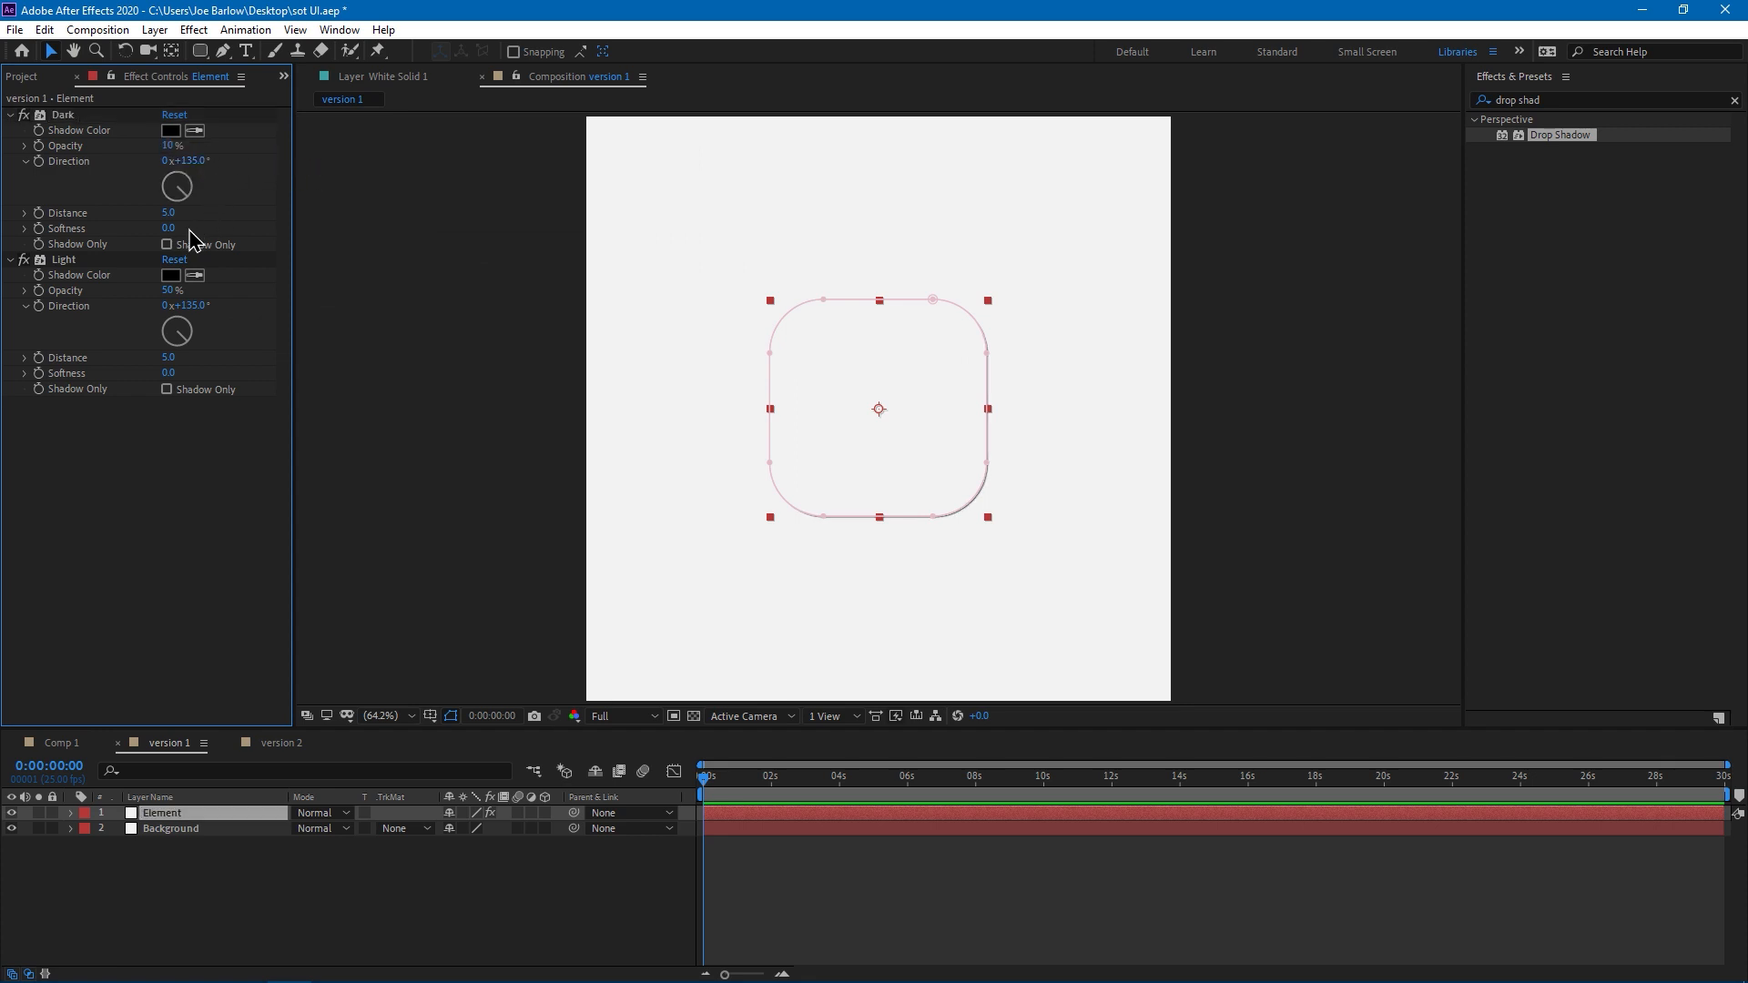
{"action": "double_click", "coordinate": [169, 213]}
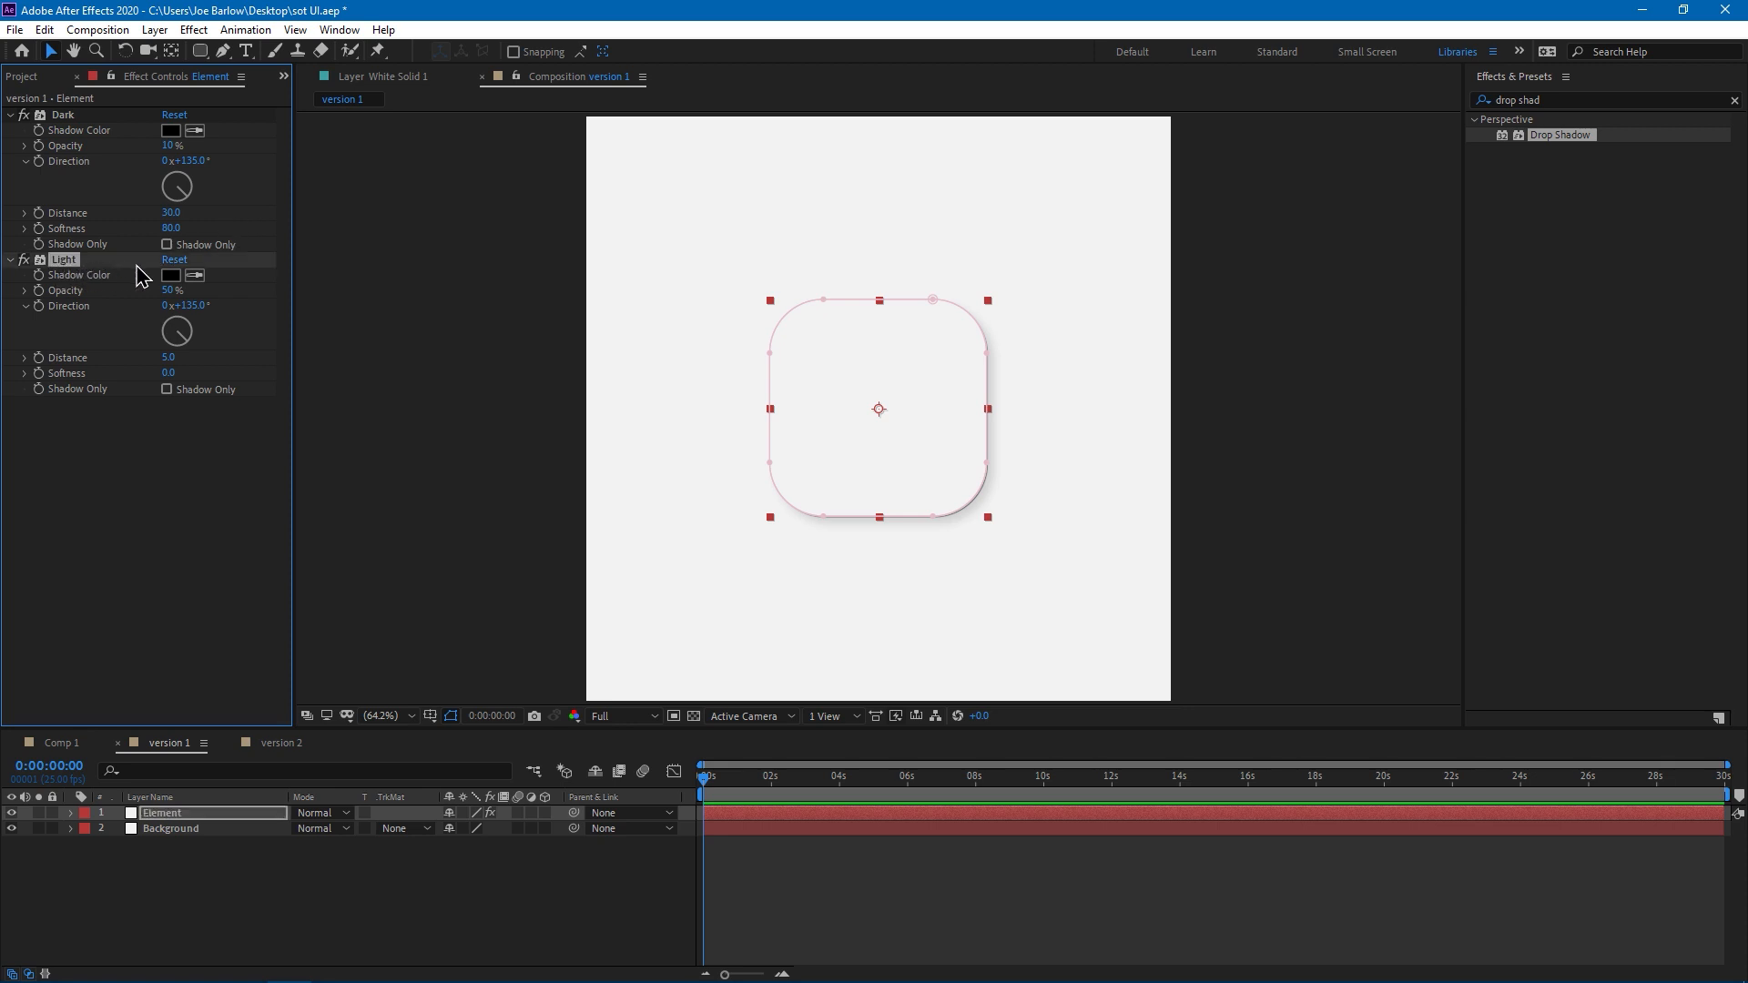
Make the Light shadow white at 100% opacity, direction -45° toward the upper left, and adjust its distance
{"action": "left_click", "coordinate": [169, 275]}
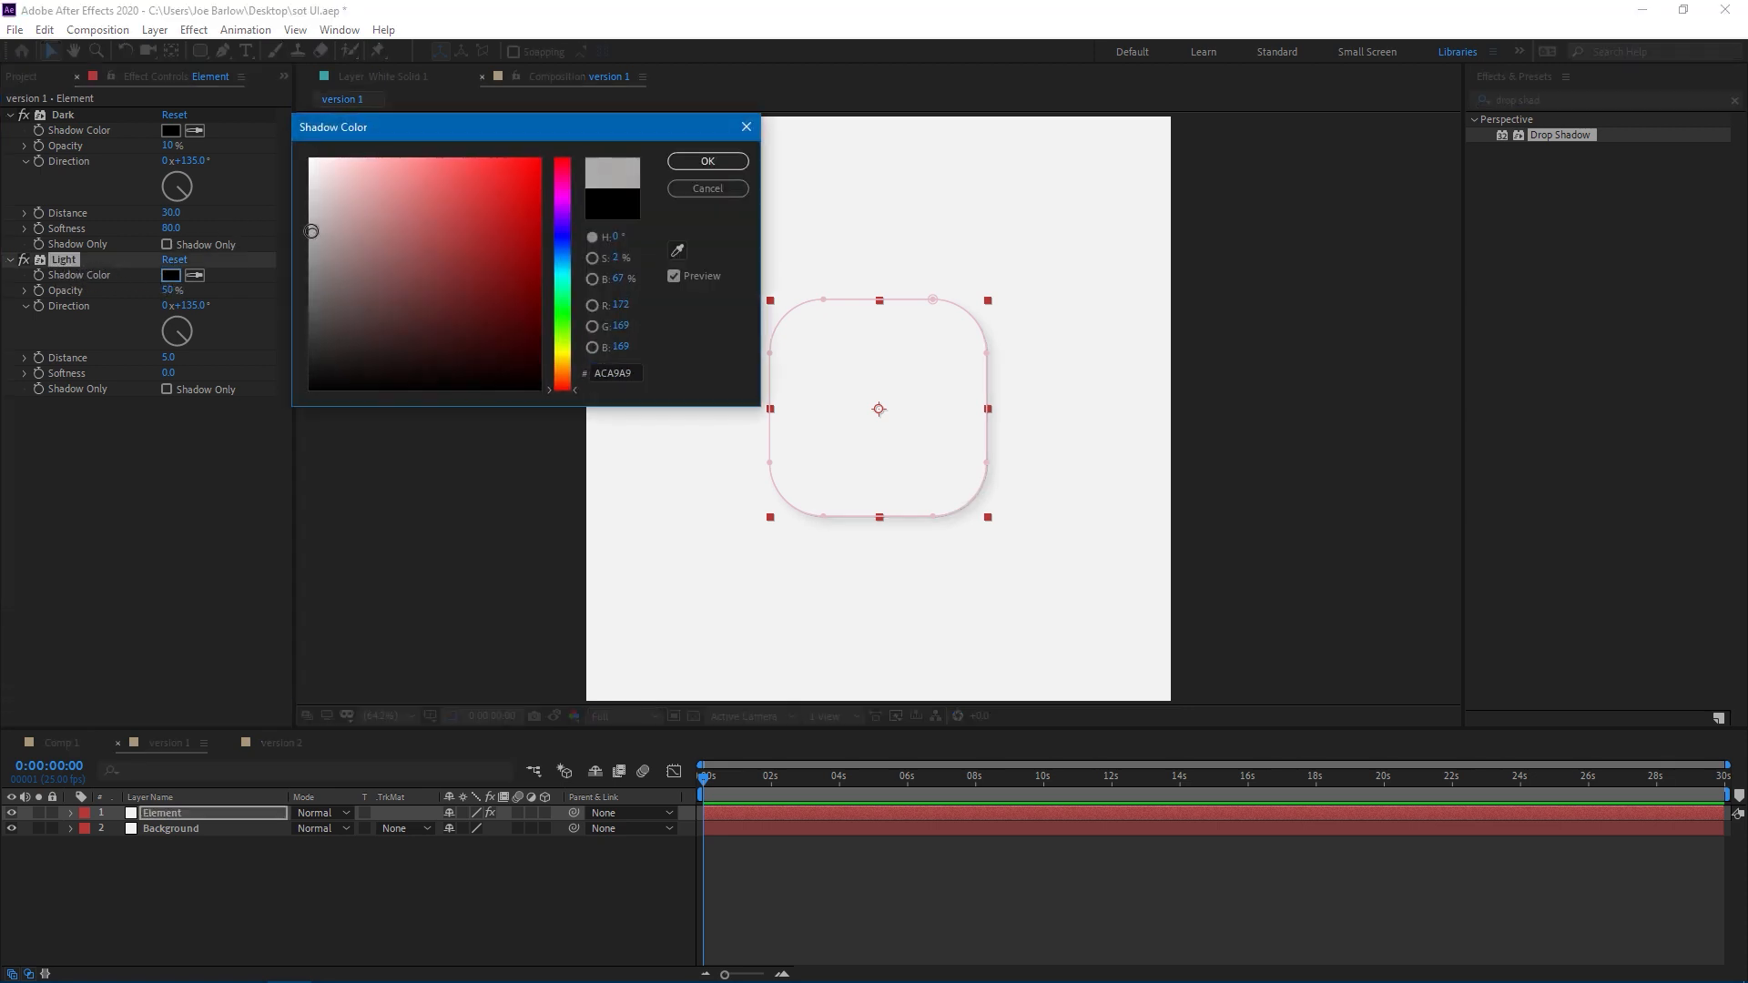
{"action": "left_click", "coordinate": [706, 160]}
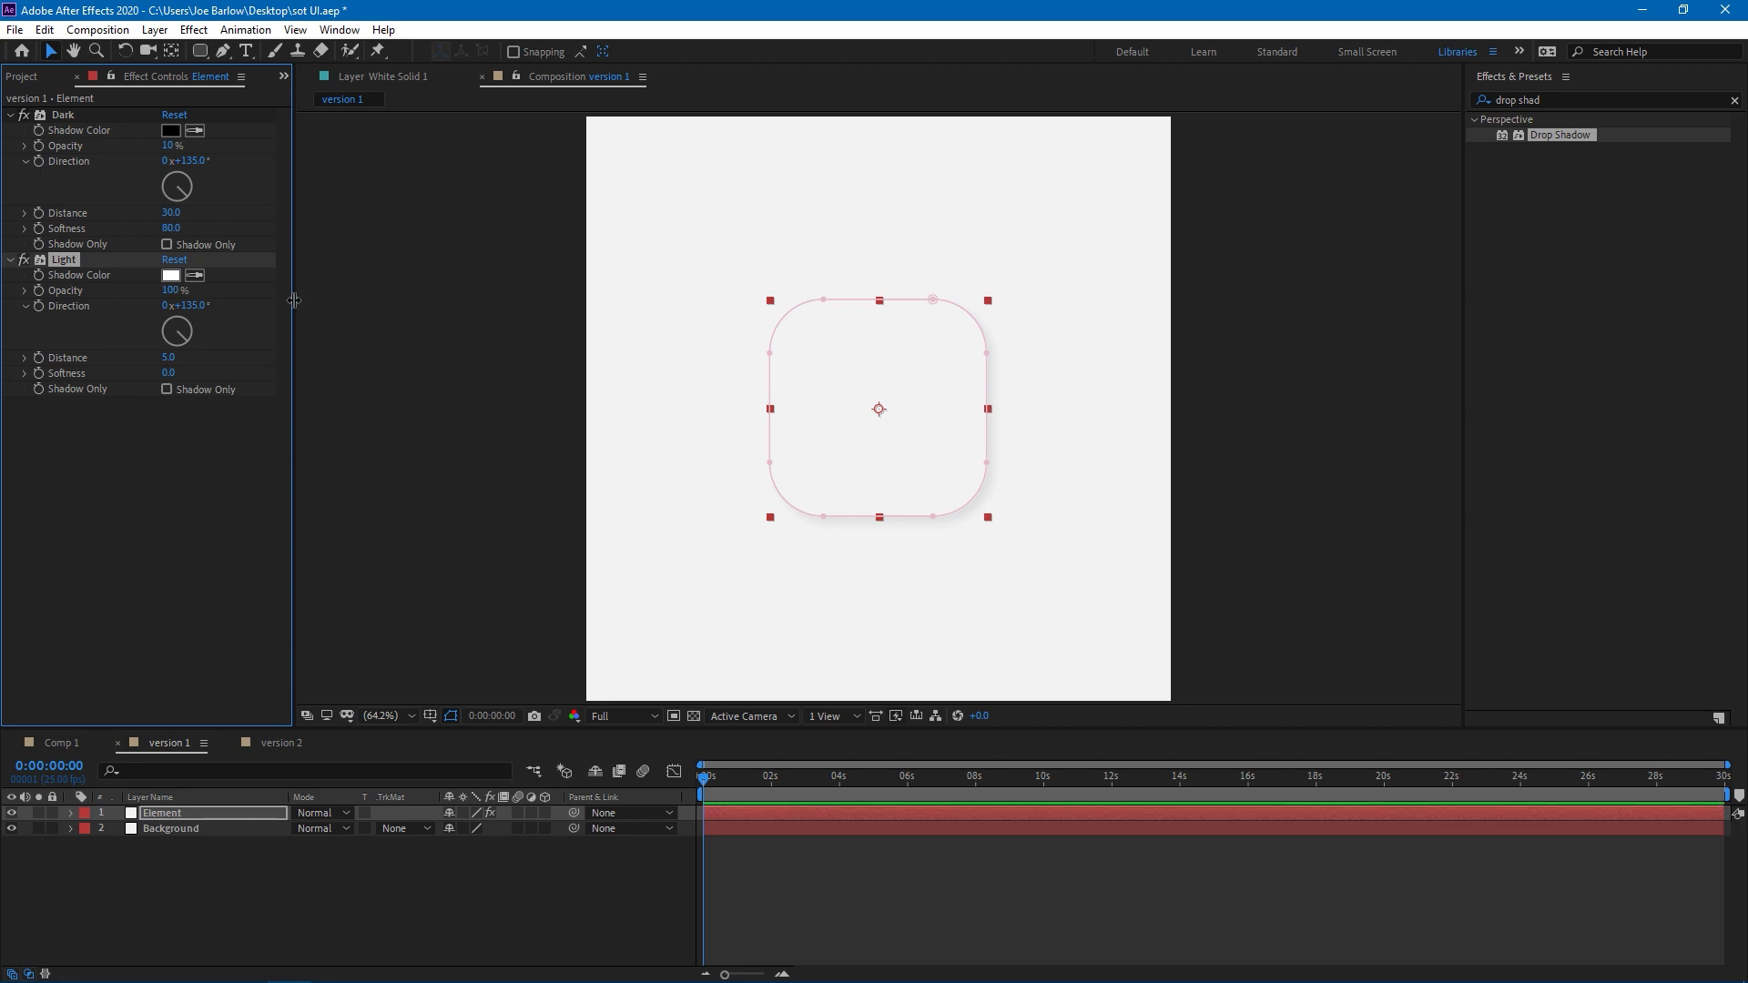
{"action": "left_click", "coordinate": [188, 306]}
{"action": "type", "text": "-4"}
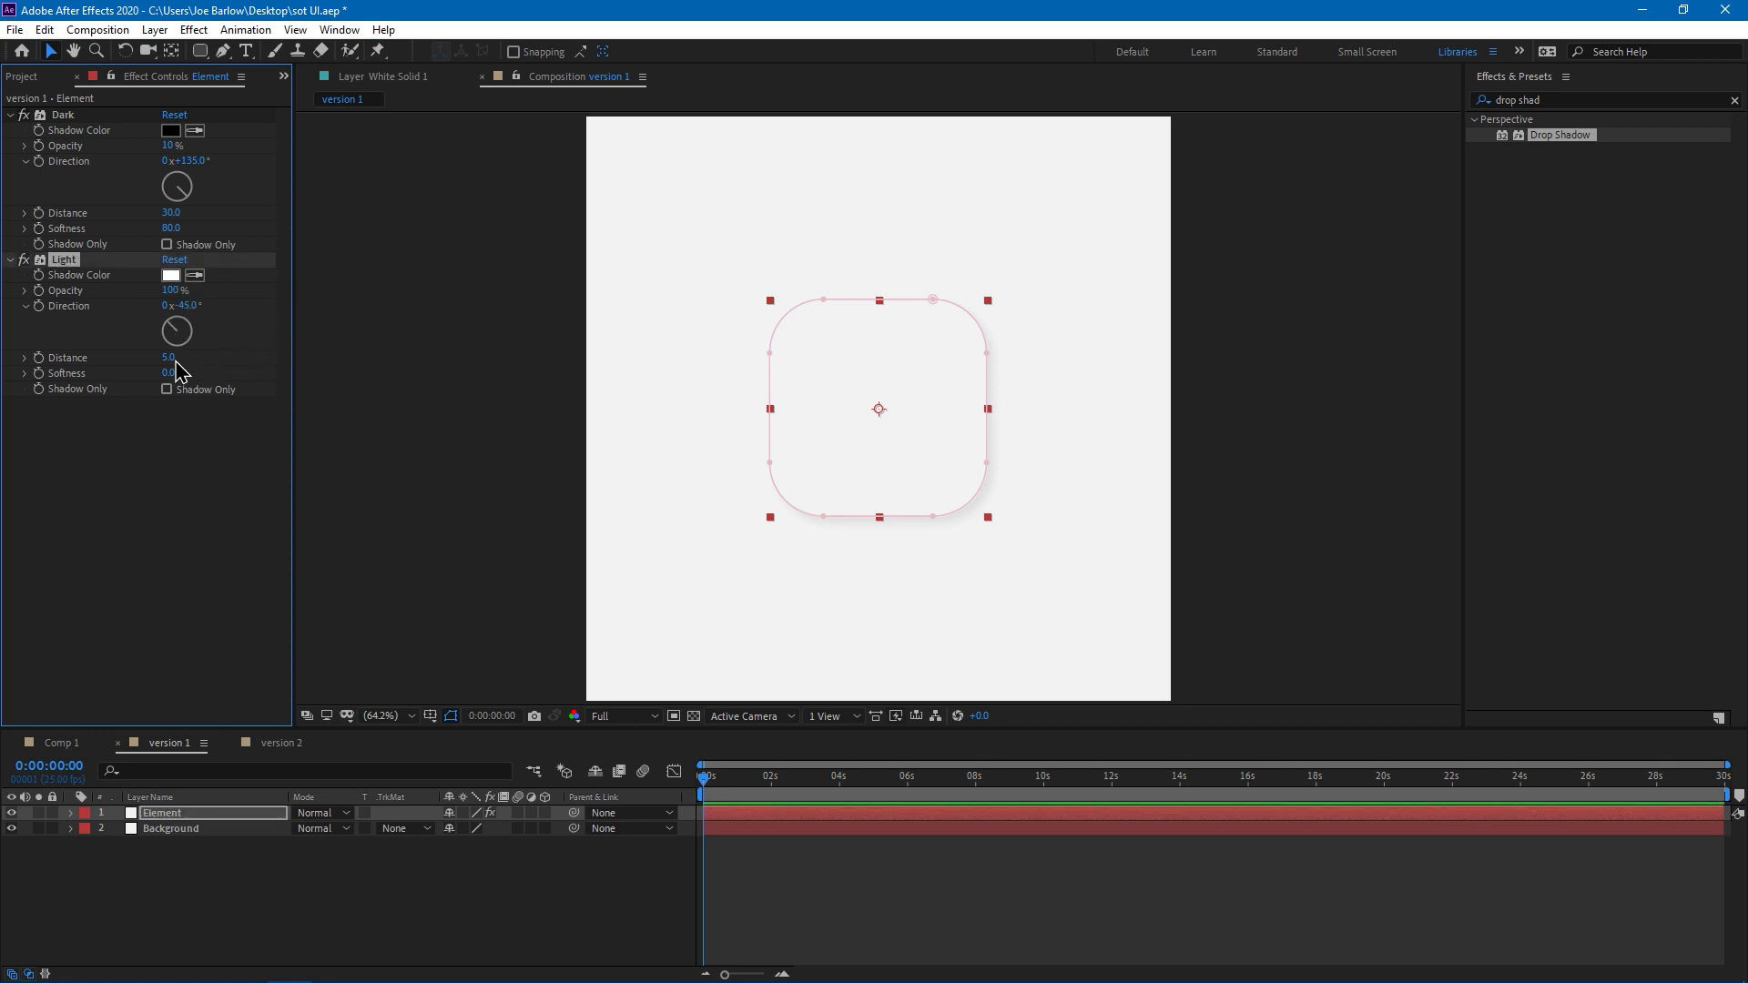
{"action": "double_click", "coordinate": [167, 357]}
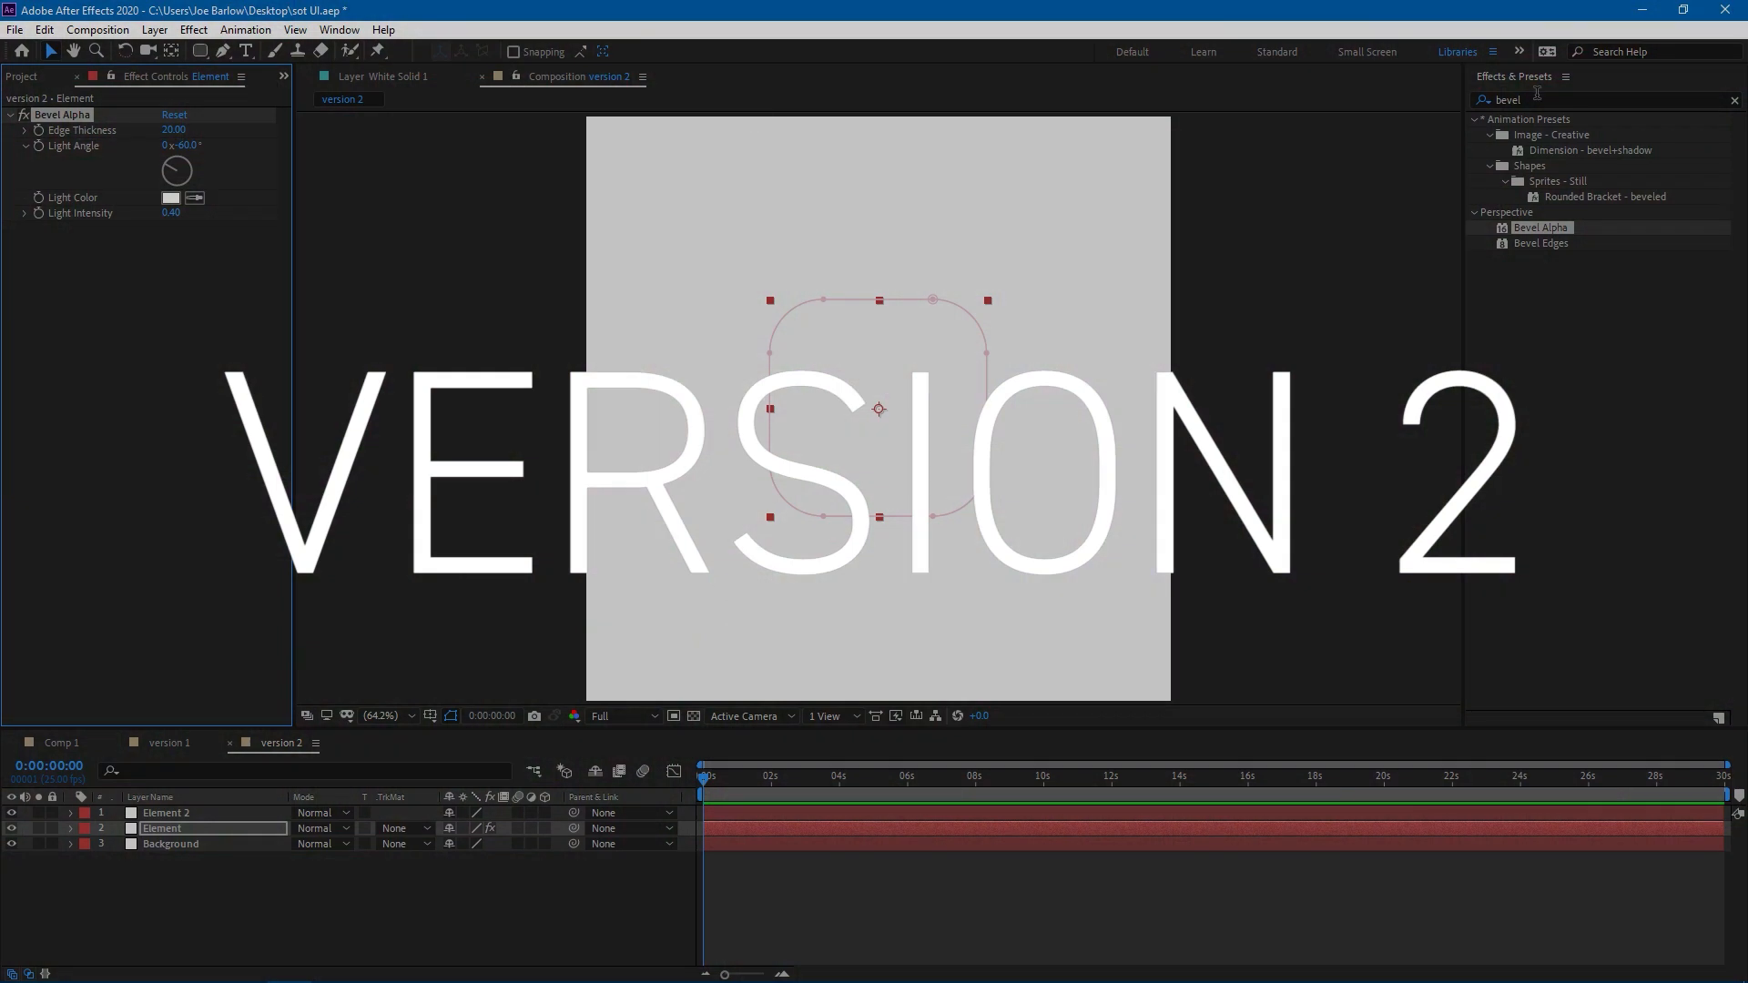
In version 2, duplicate the Element layer with Ctrl+D and search 'bevel' in Effects & Presets
{"action": "left_click", "coordinate": [168, 743]}
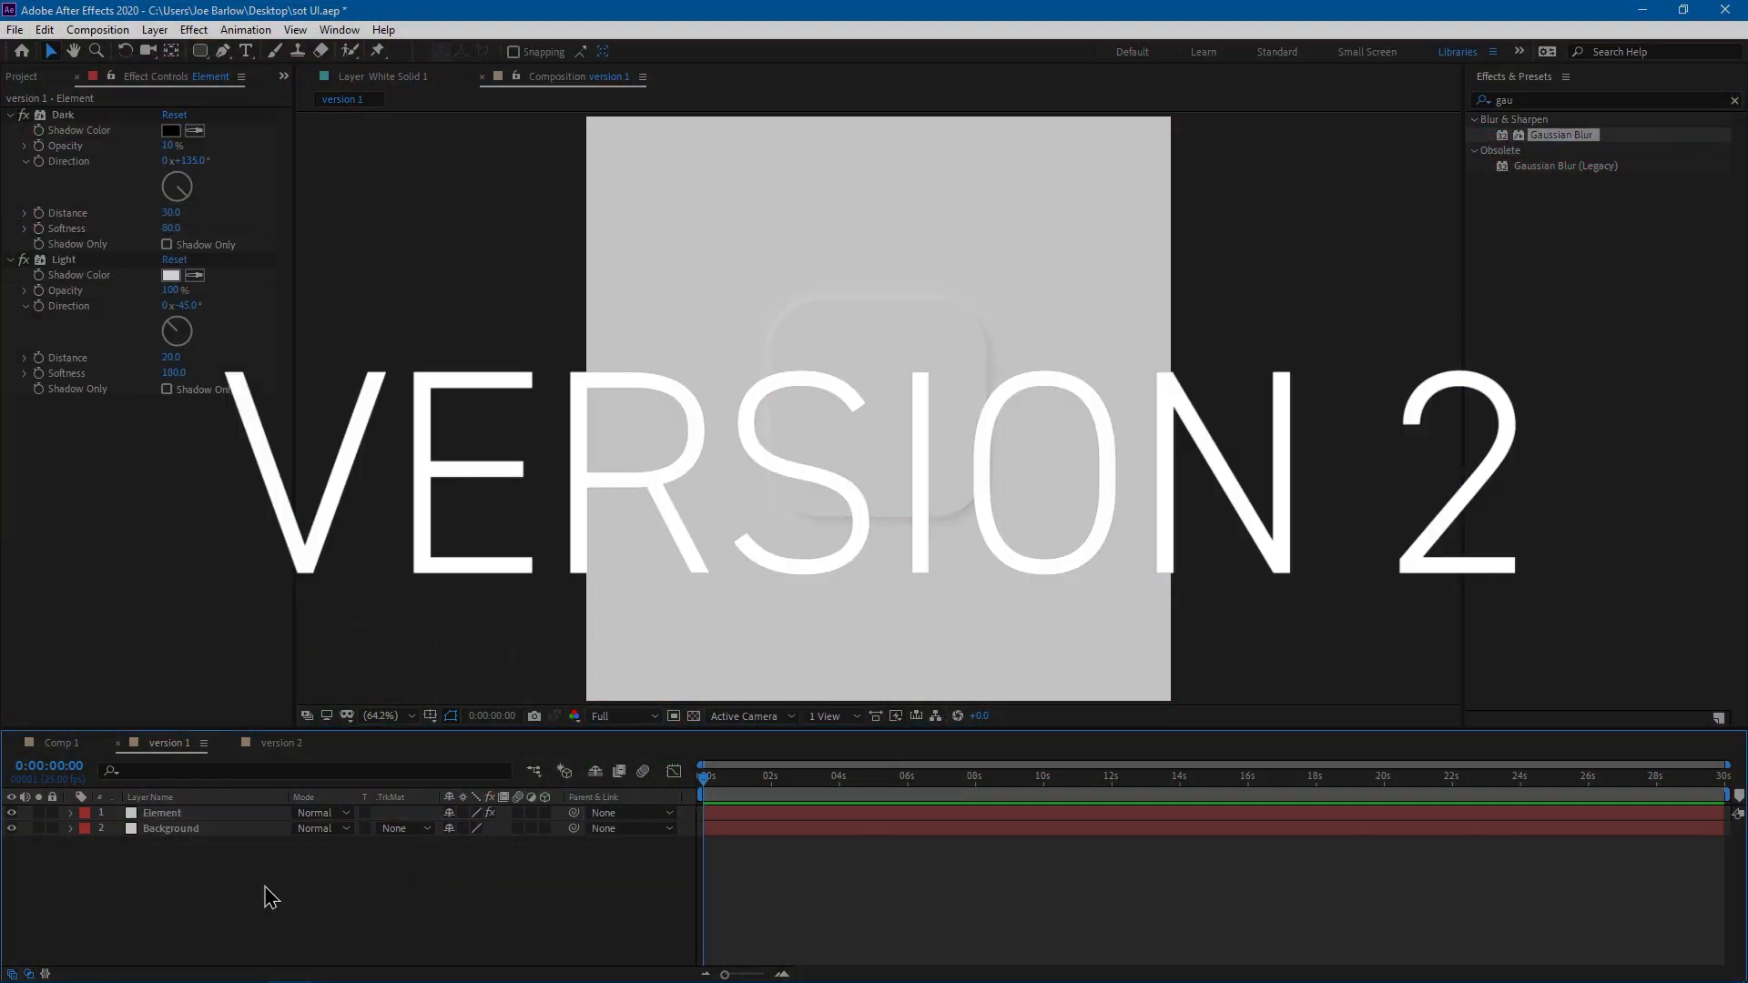
{"action": "left_click", "coordinate": [282, 743]}
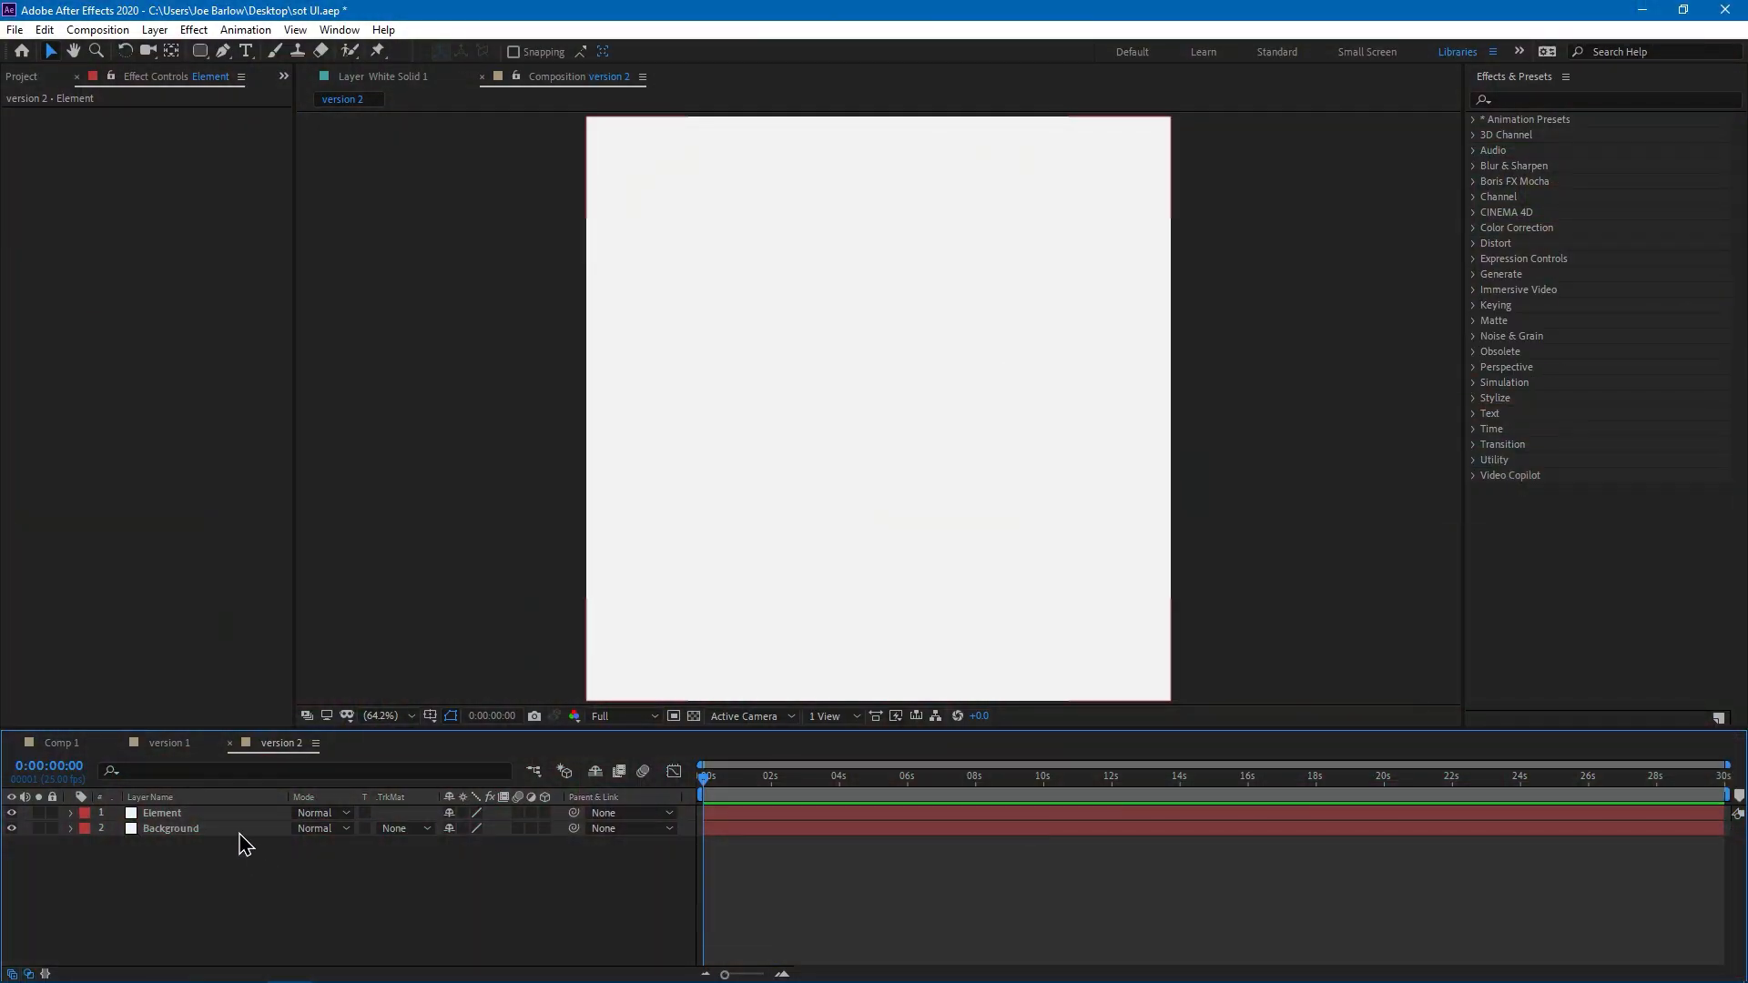
{"action": "left_click", "coordinate": [182, 812]}
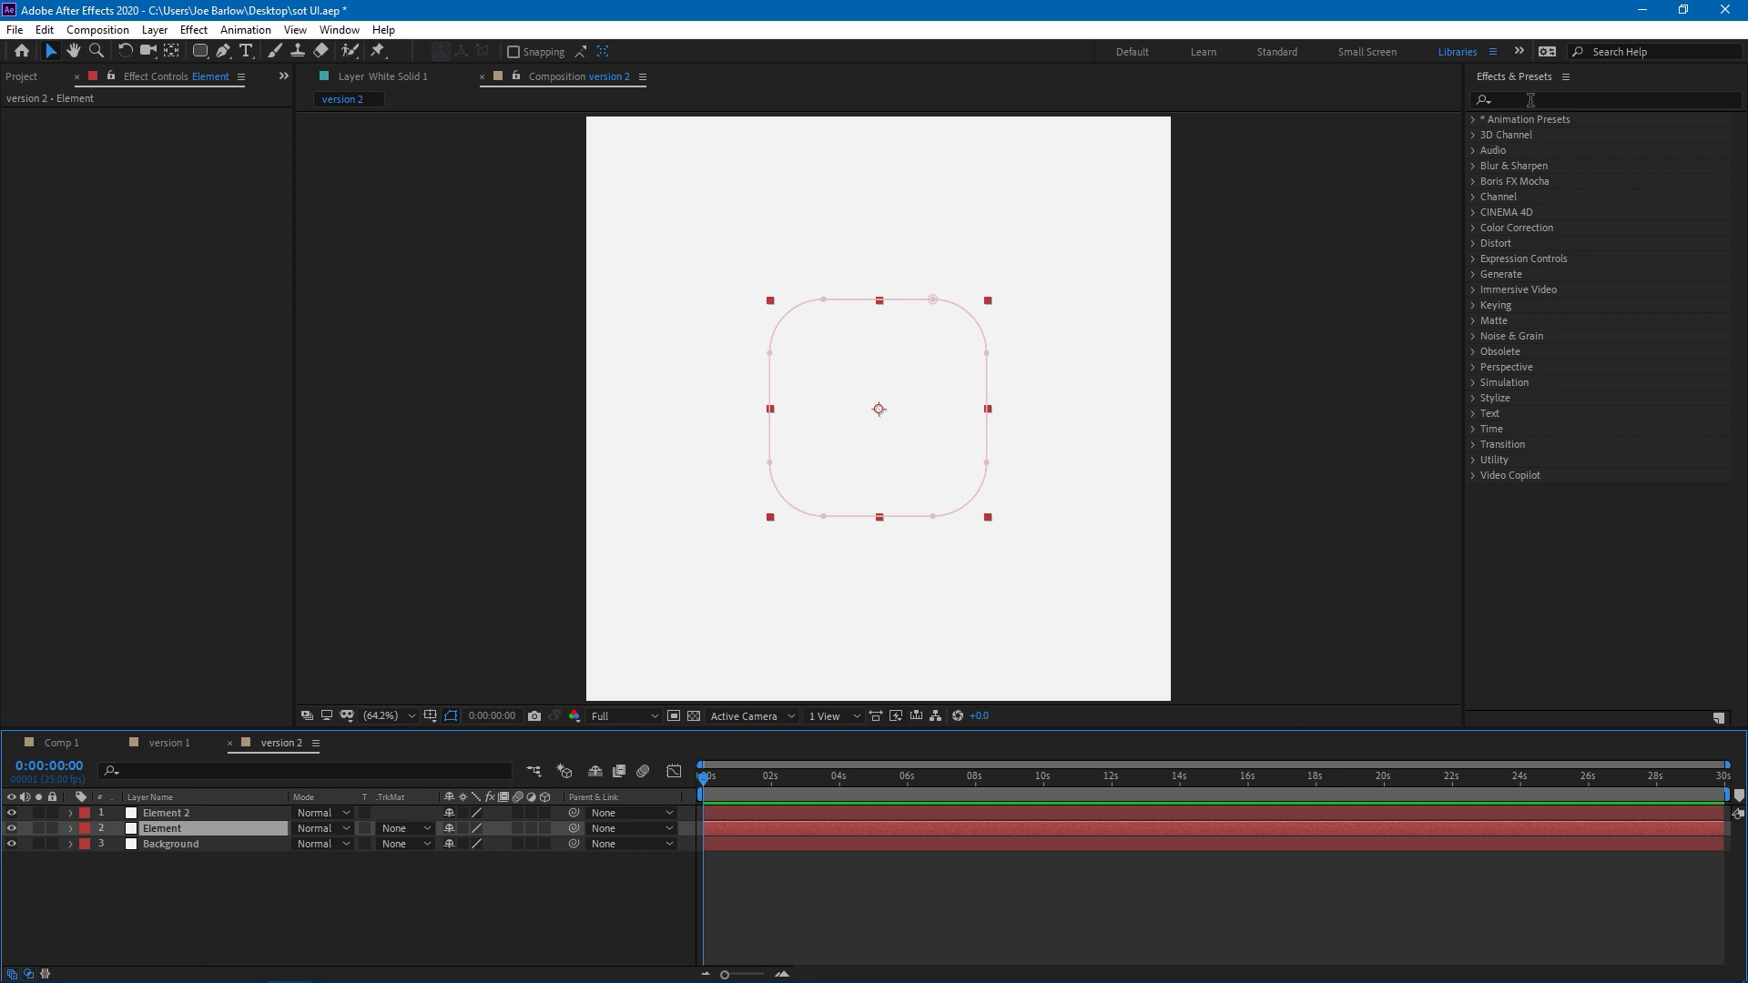
{"action": "type", "text": "bevel"}
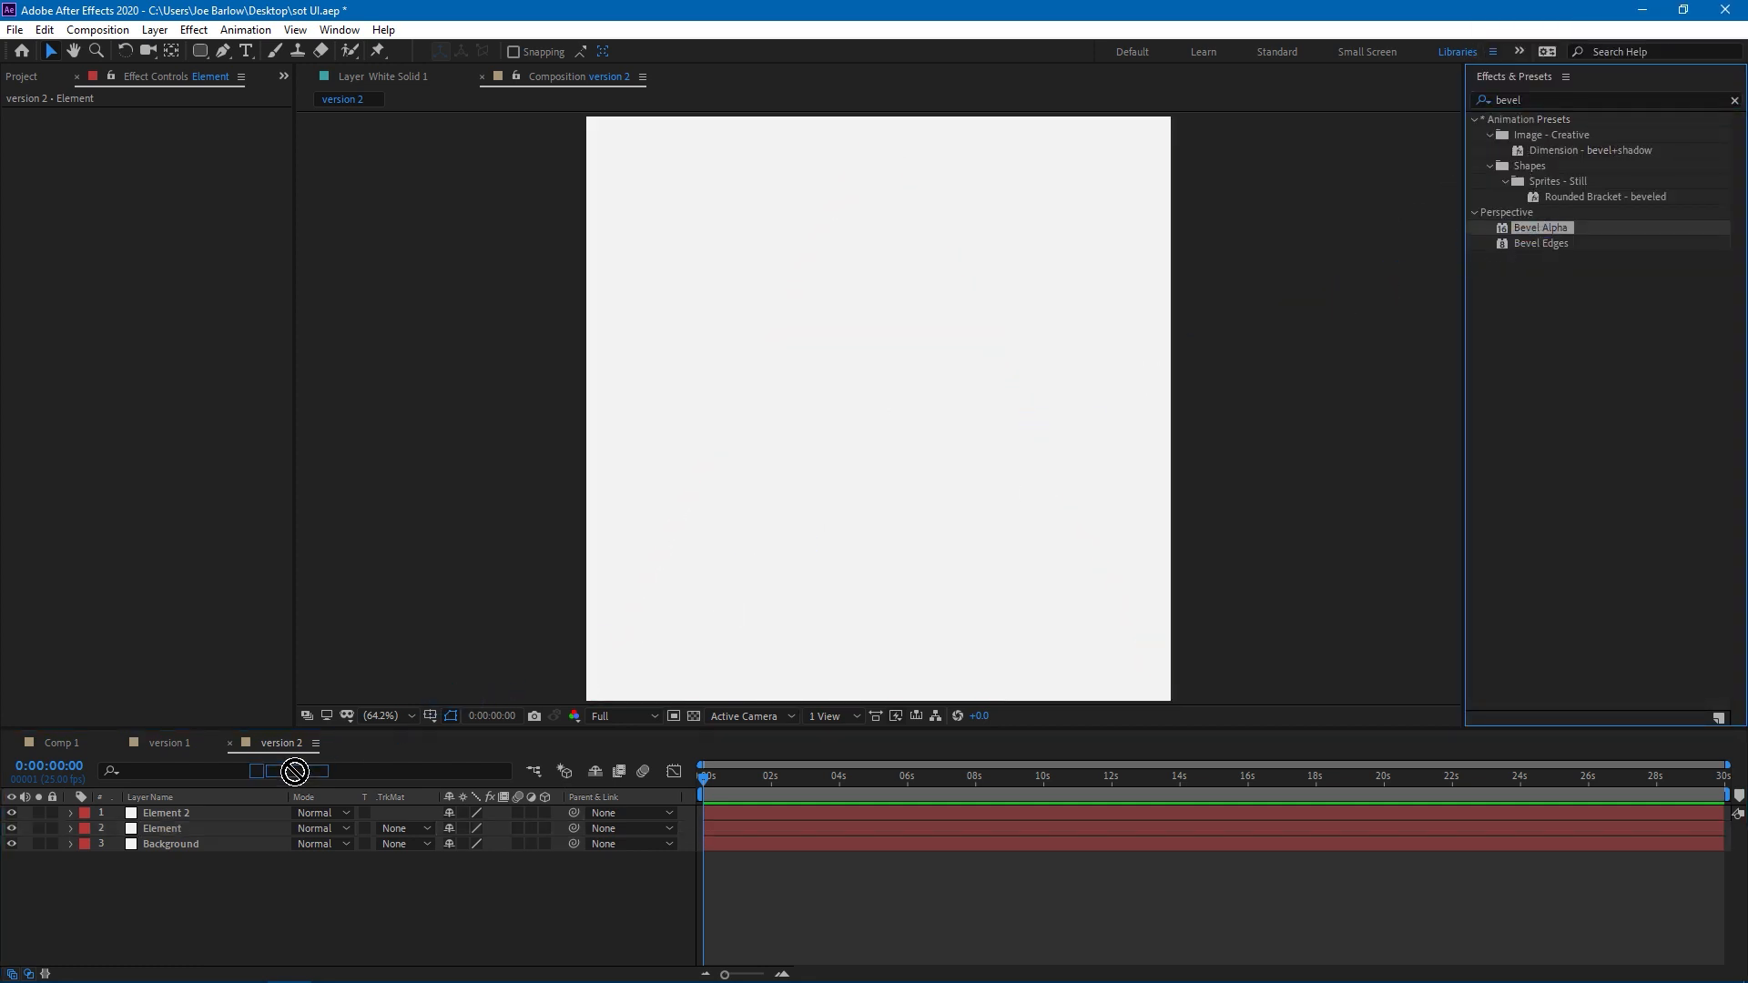
Apply Bevel Alpha and a Gaussian Blur with Blurriness 50 to the version 2 Element
{"action": "double_click", "coordinate": [1540, 227]}
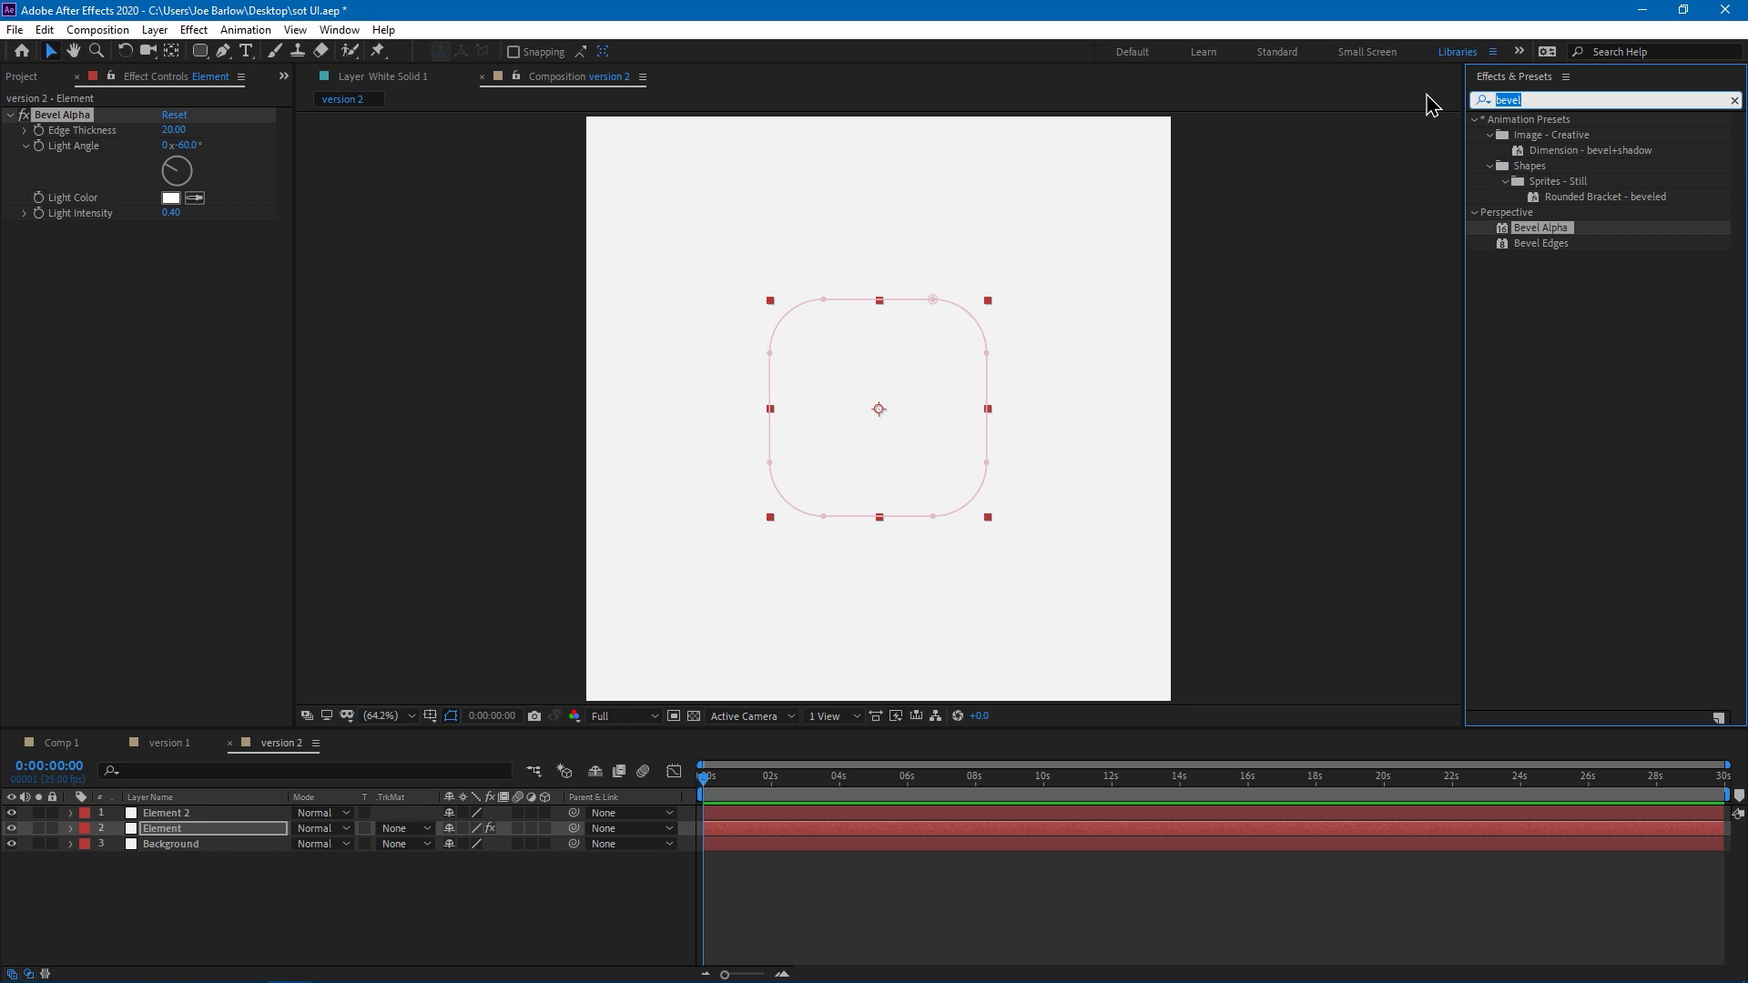
{"action": "type", "text": "gau"}
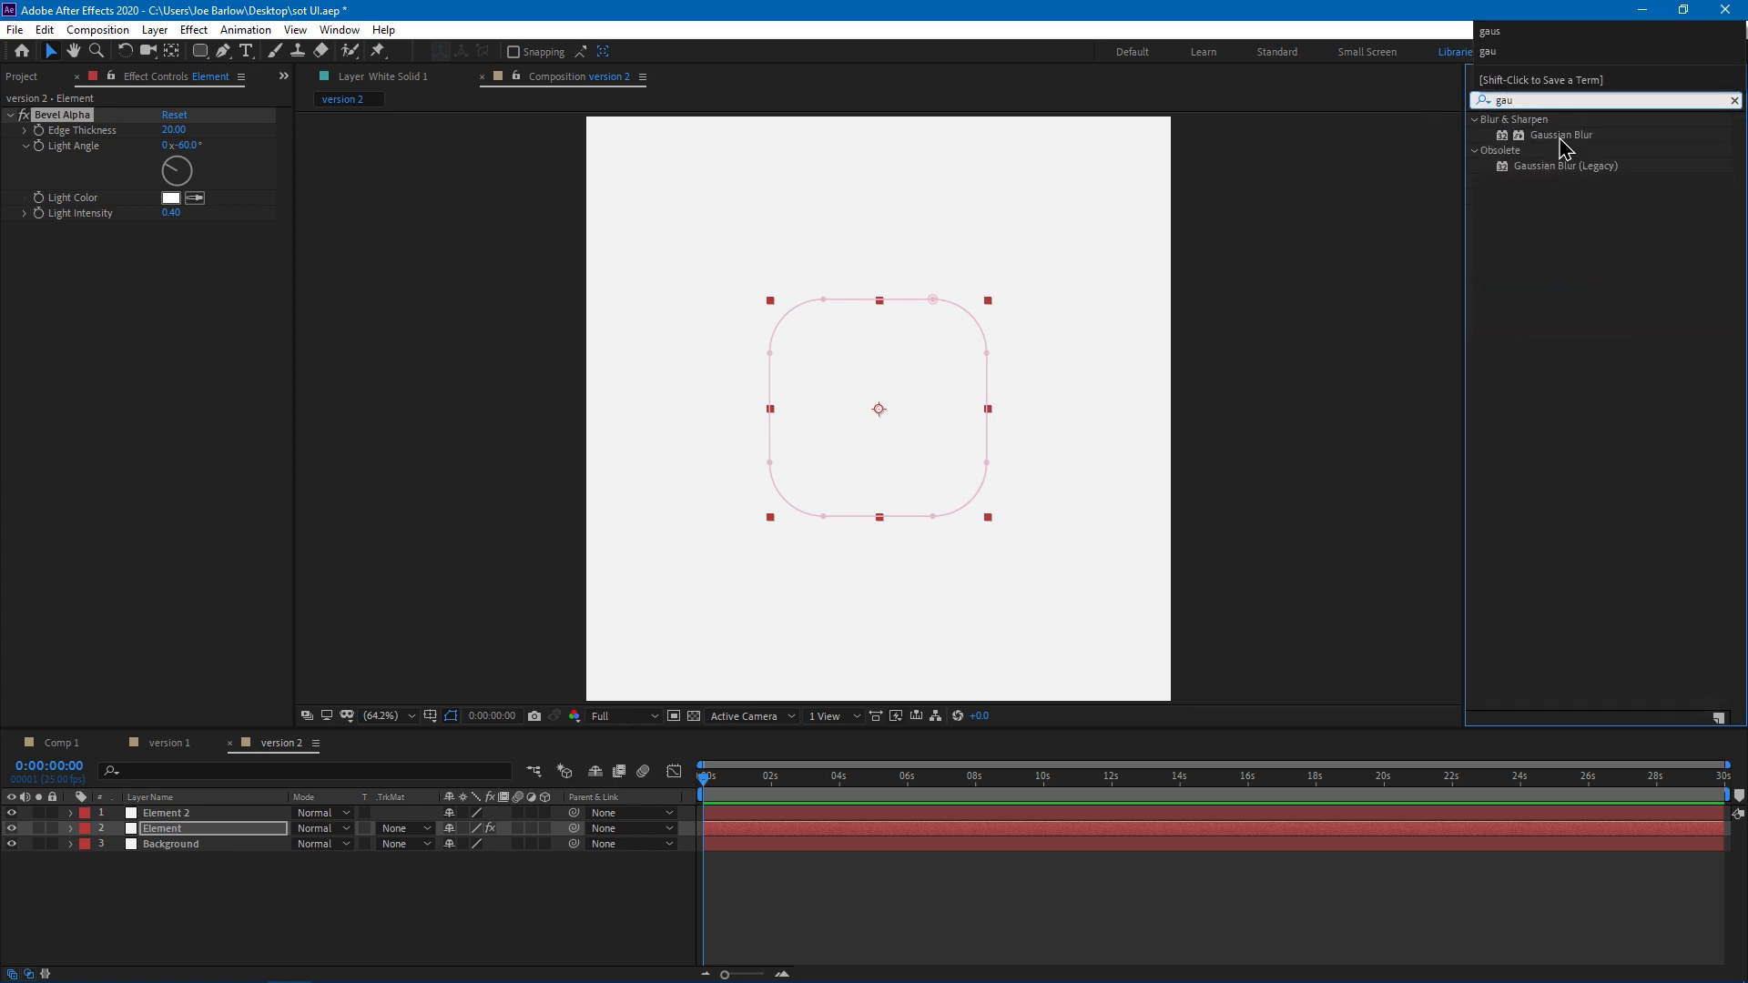
{"action": "double_click", "coordinate": [1558, 135]}
{"action": "type", "text": "50"}
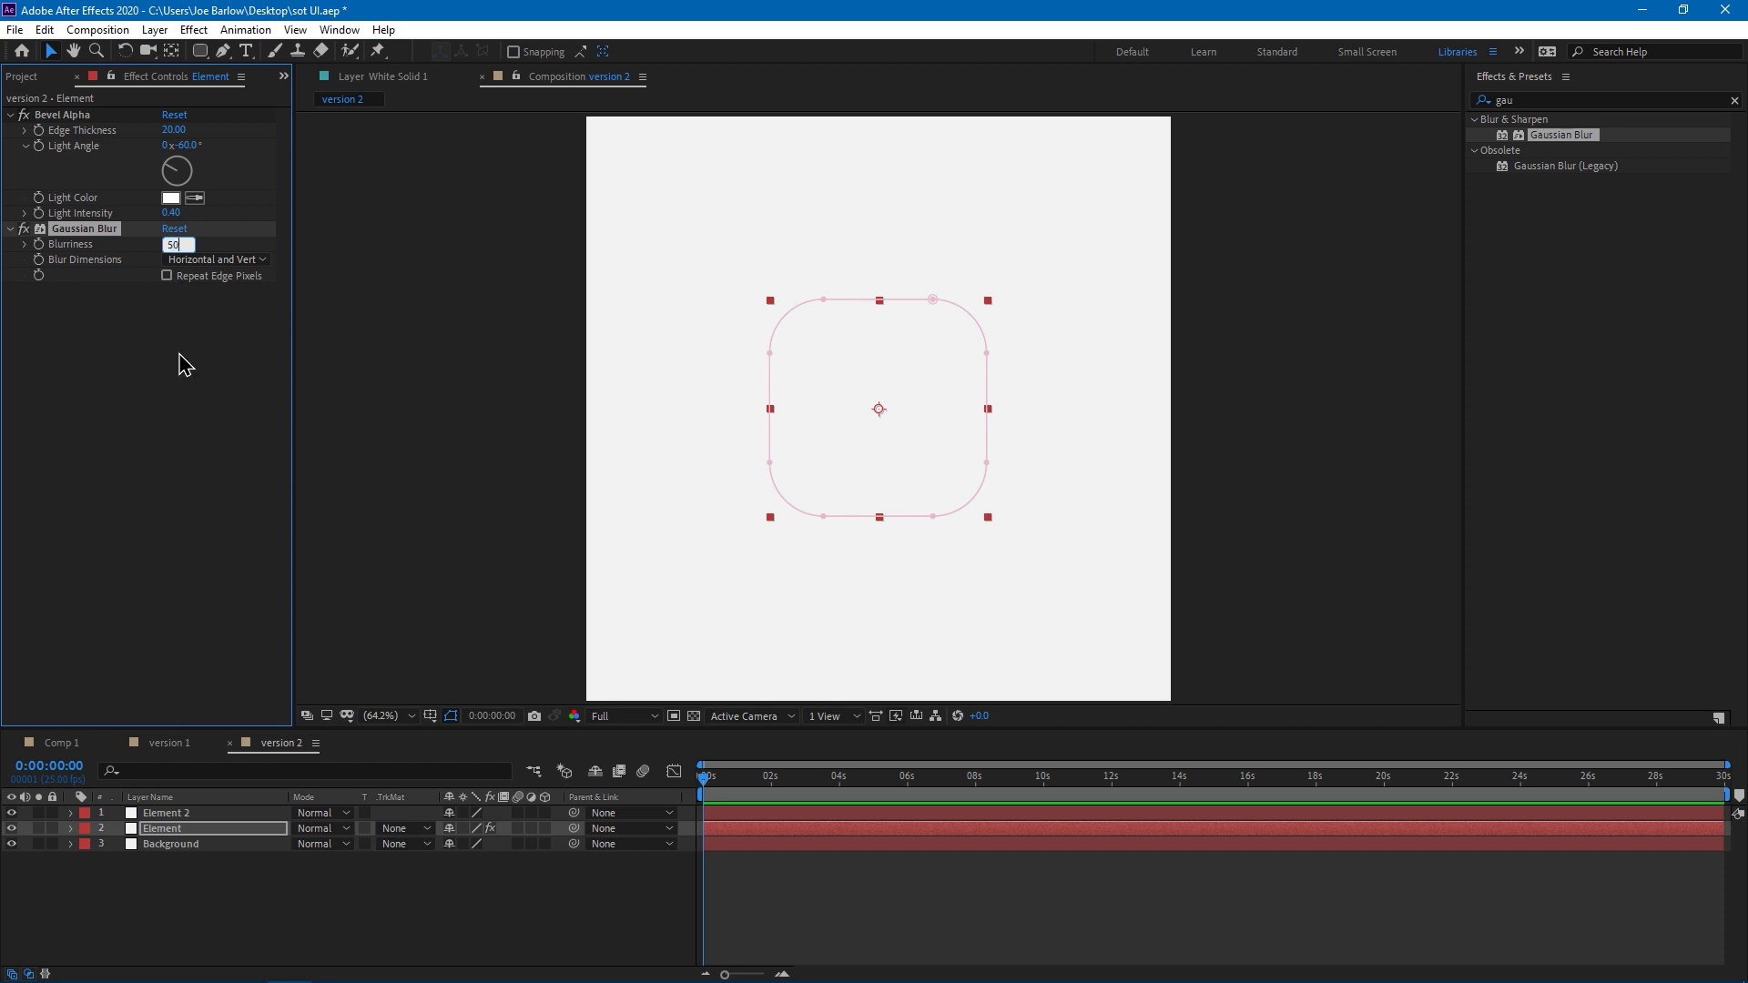
{"action": "key", "text": "Enter"}
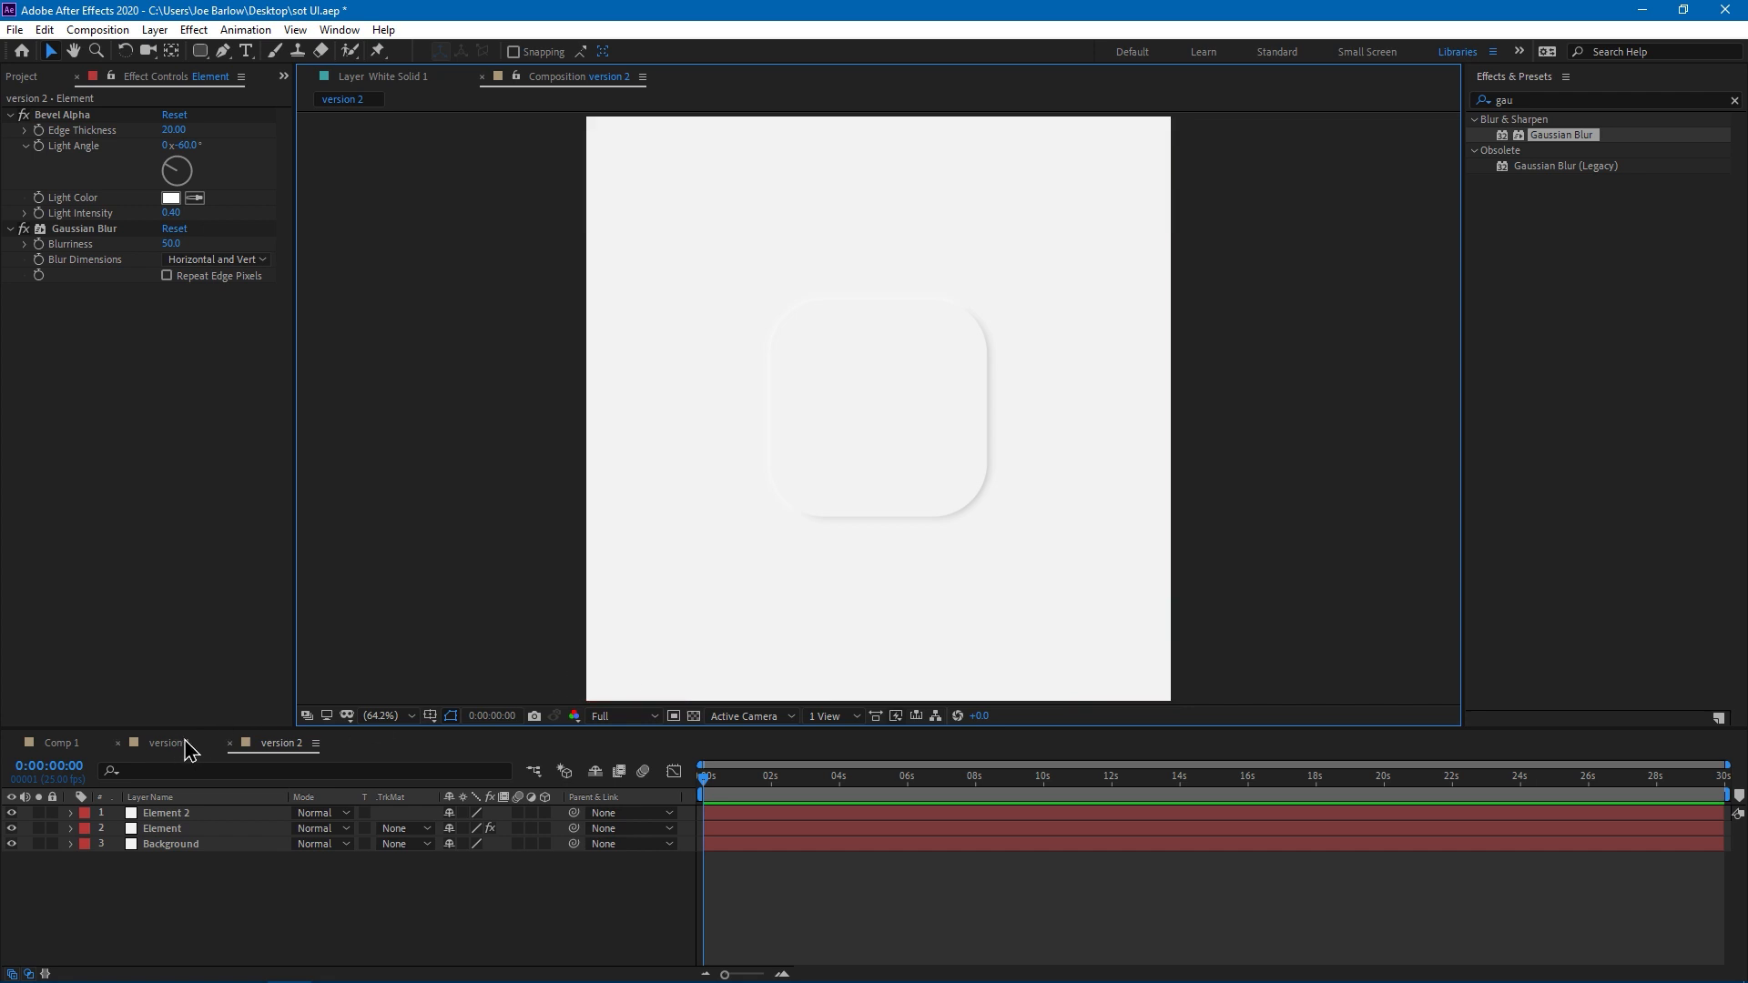
{"action": "left_click", "coordinate": [166, 743]}
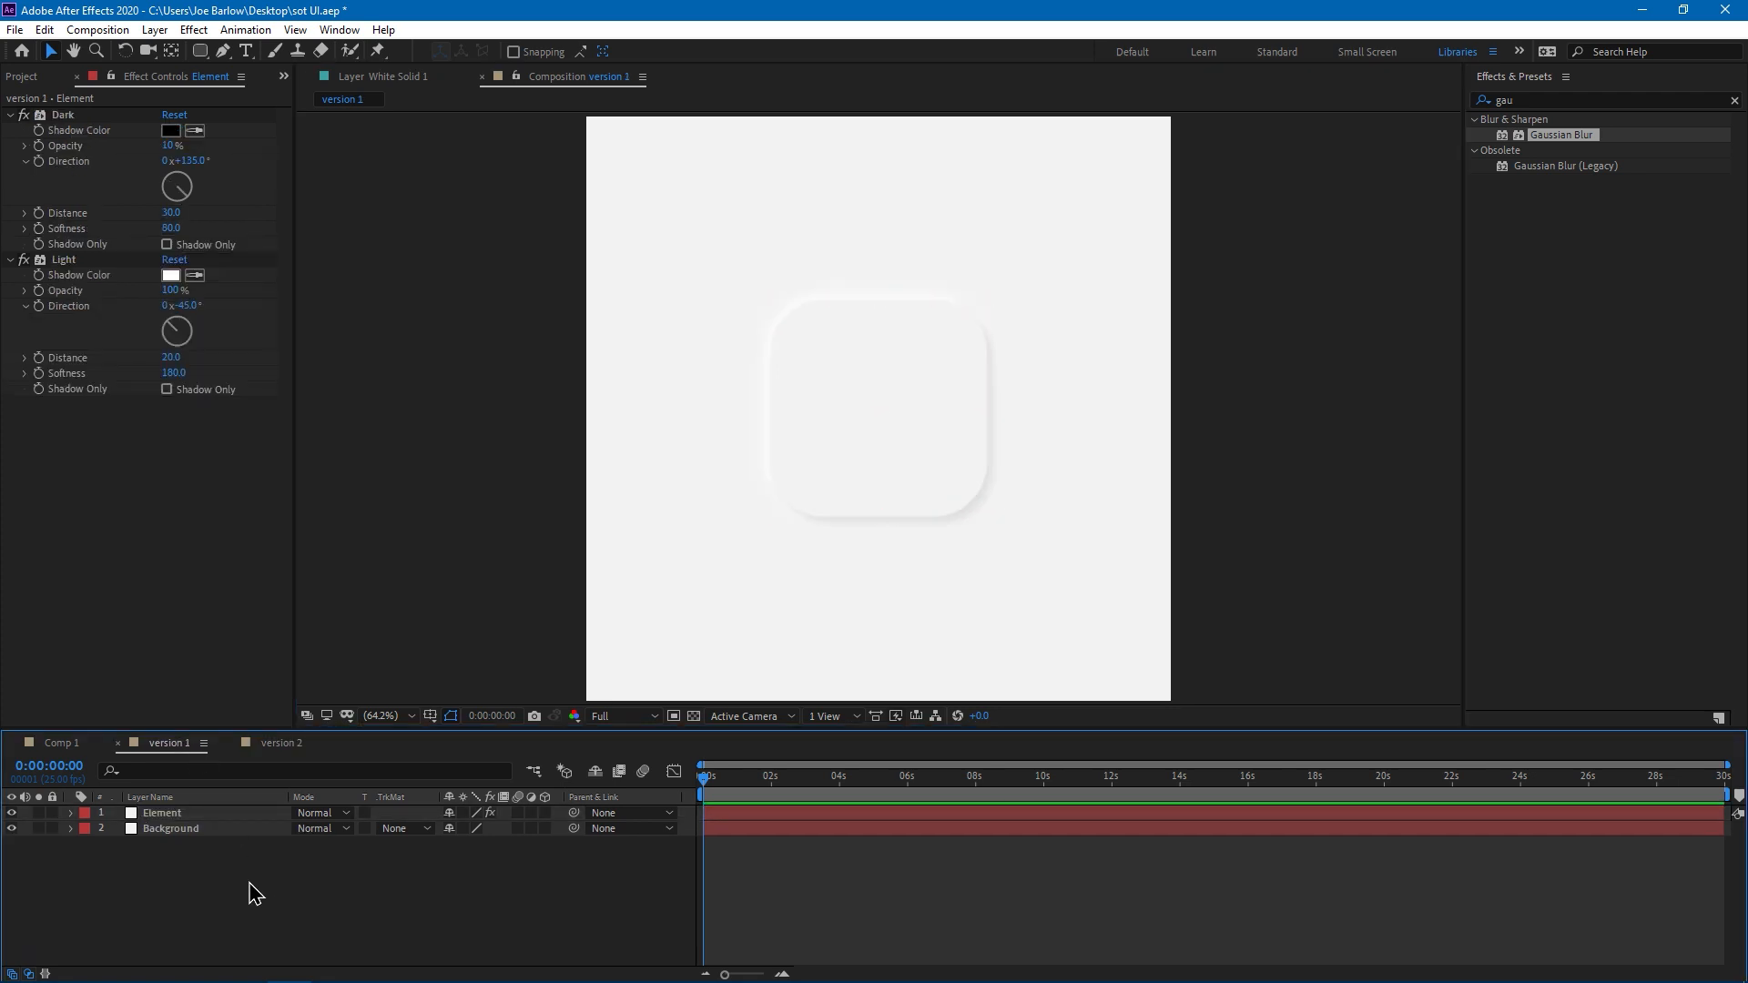
{"action": "left_click", "coordinate": [282, 743]}
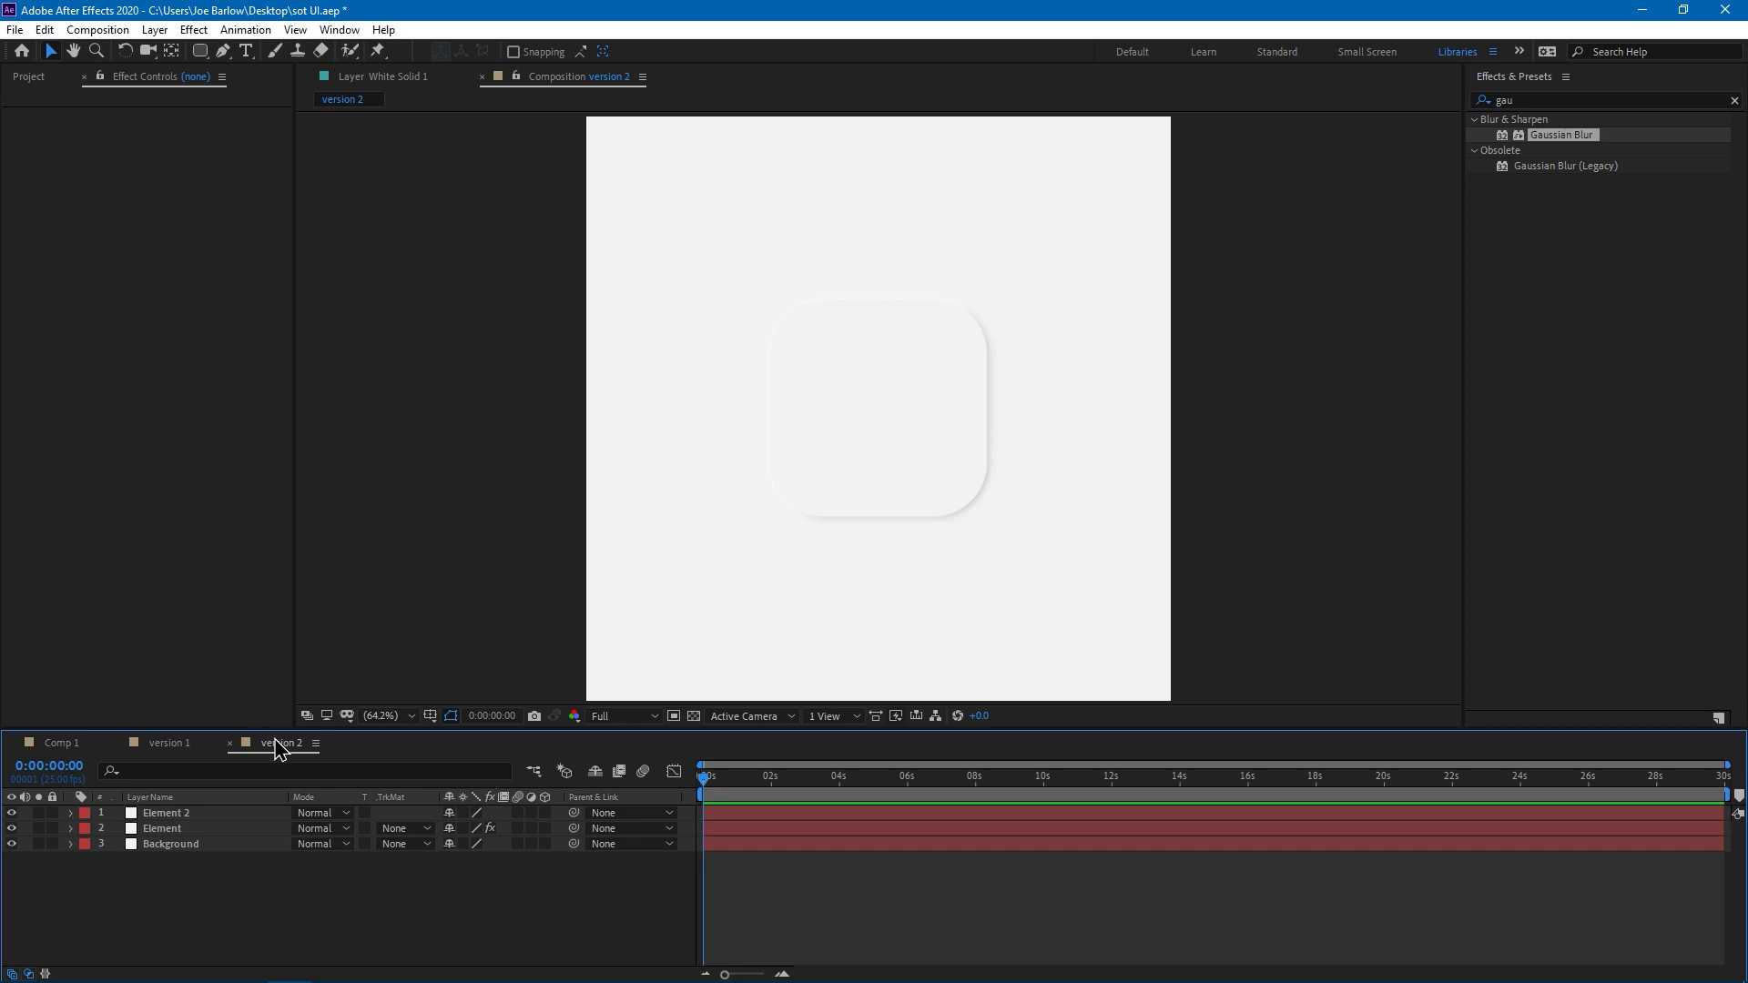
{"action": "left_click", "coordinate": [168, 743]}
{"action": "type", "text": "fill"}
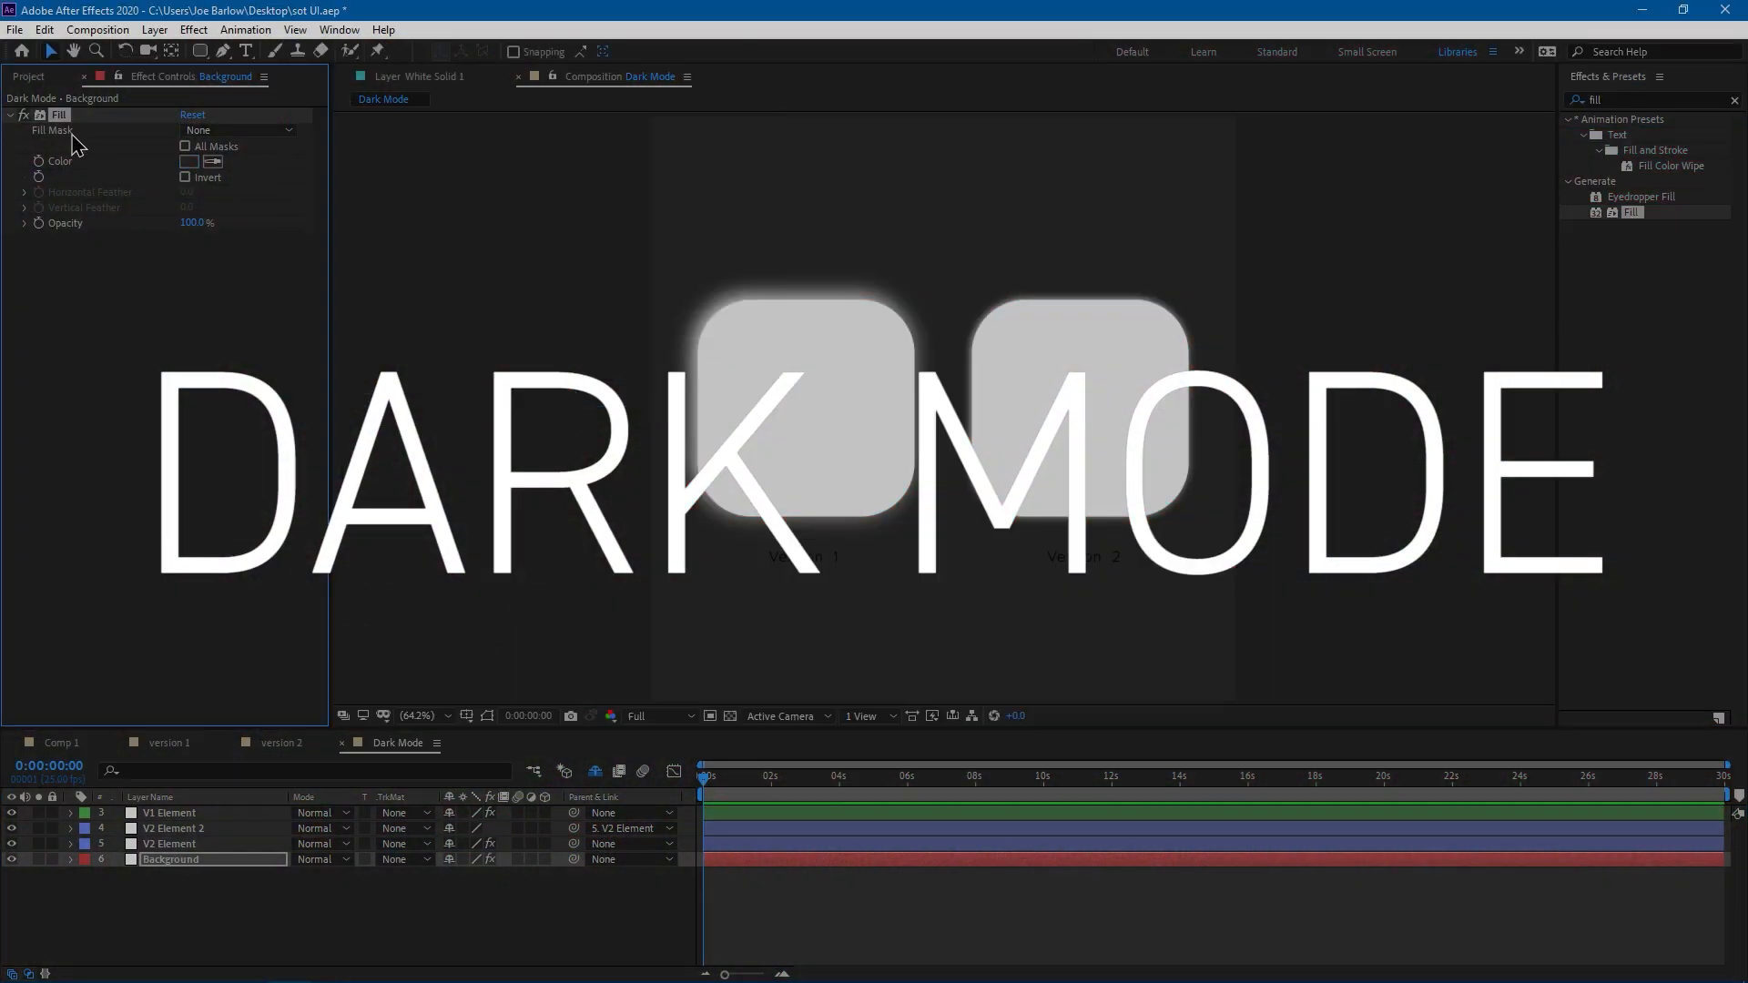
In the Dark Mode composition, select the V1 Element layer and then the Background layer
{"action": "left_click", "coordinate": [168, 813]}
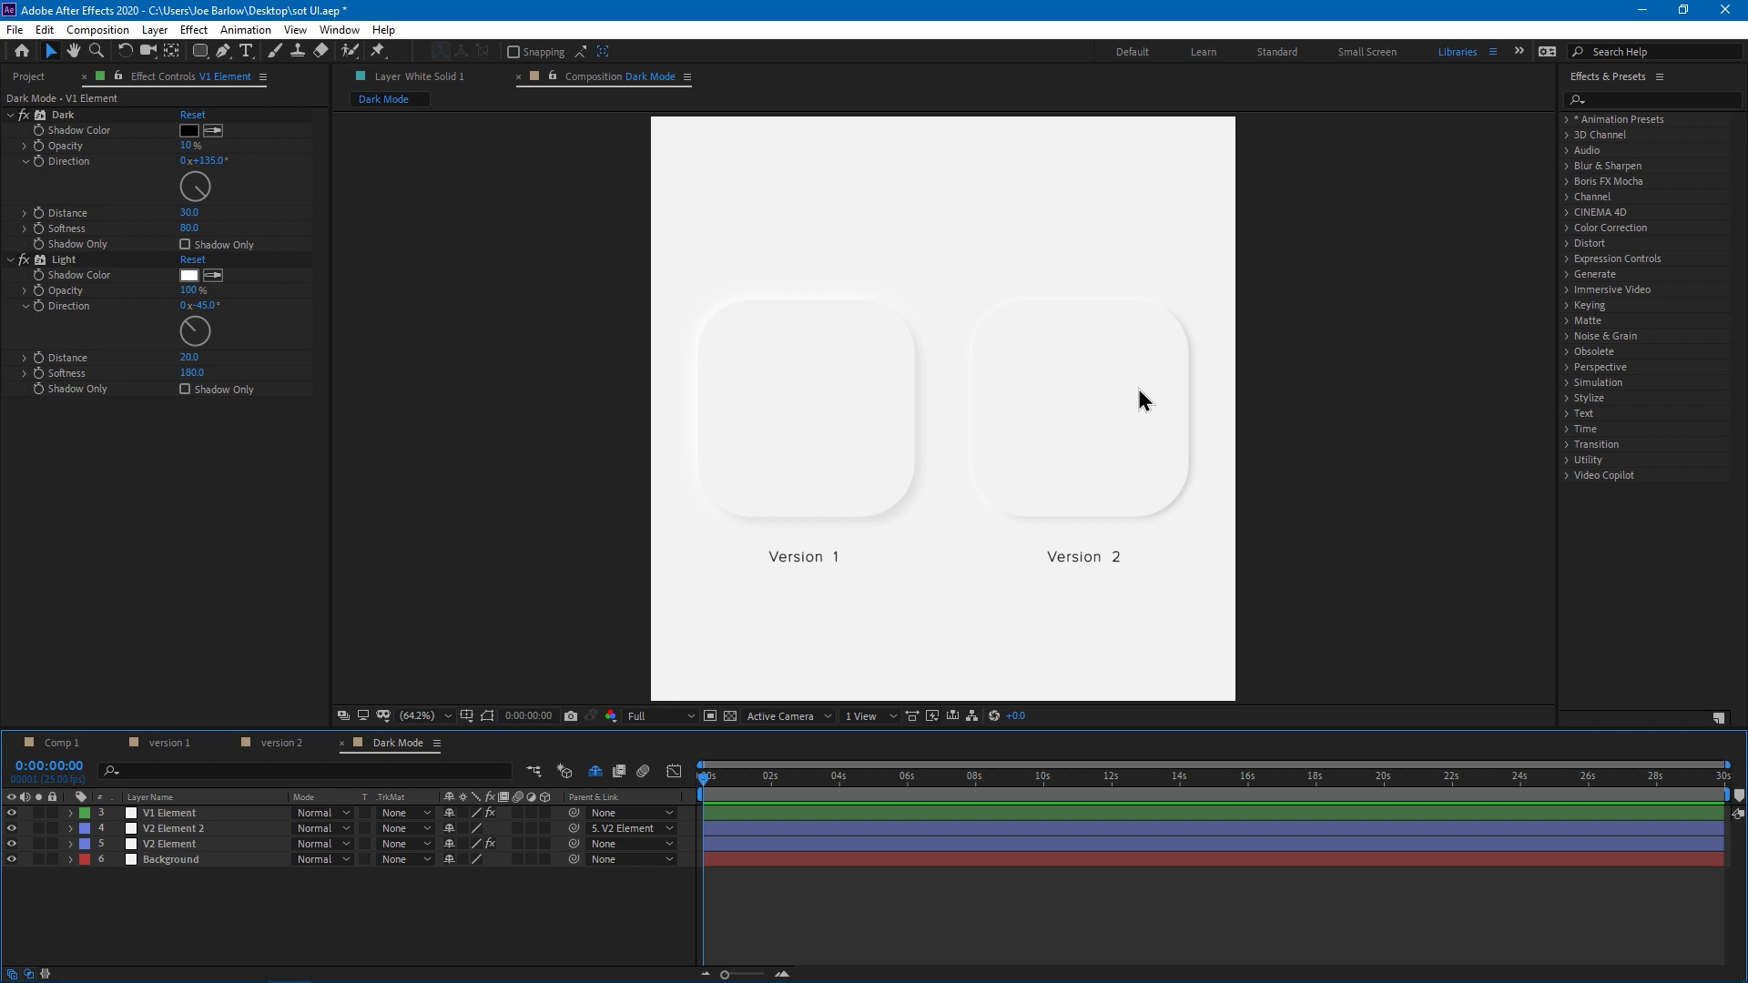
{"action": "mouse_move", "coordinate": [779, 656]}
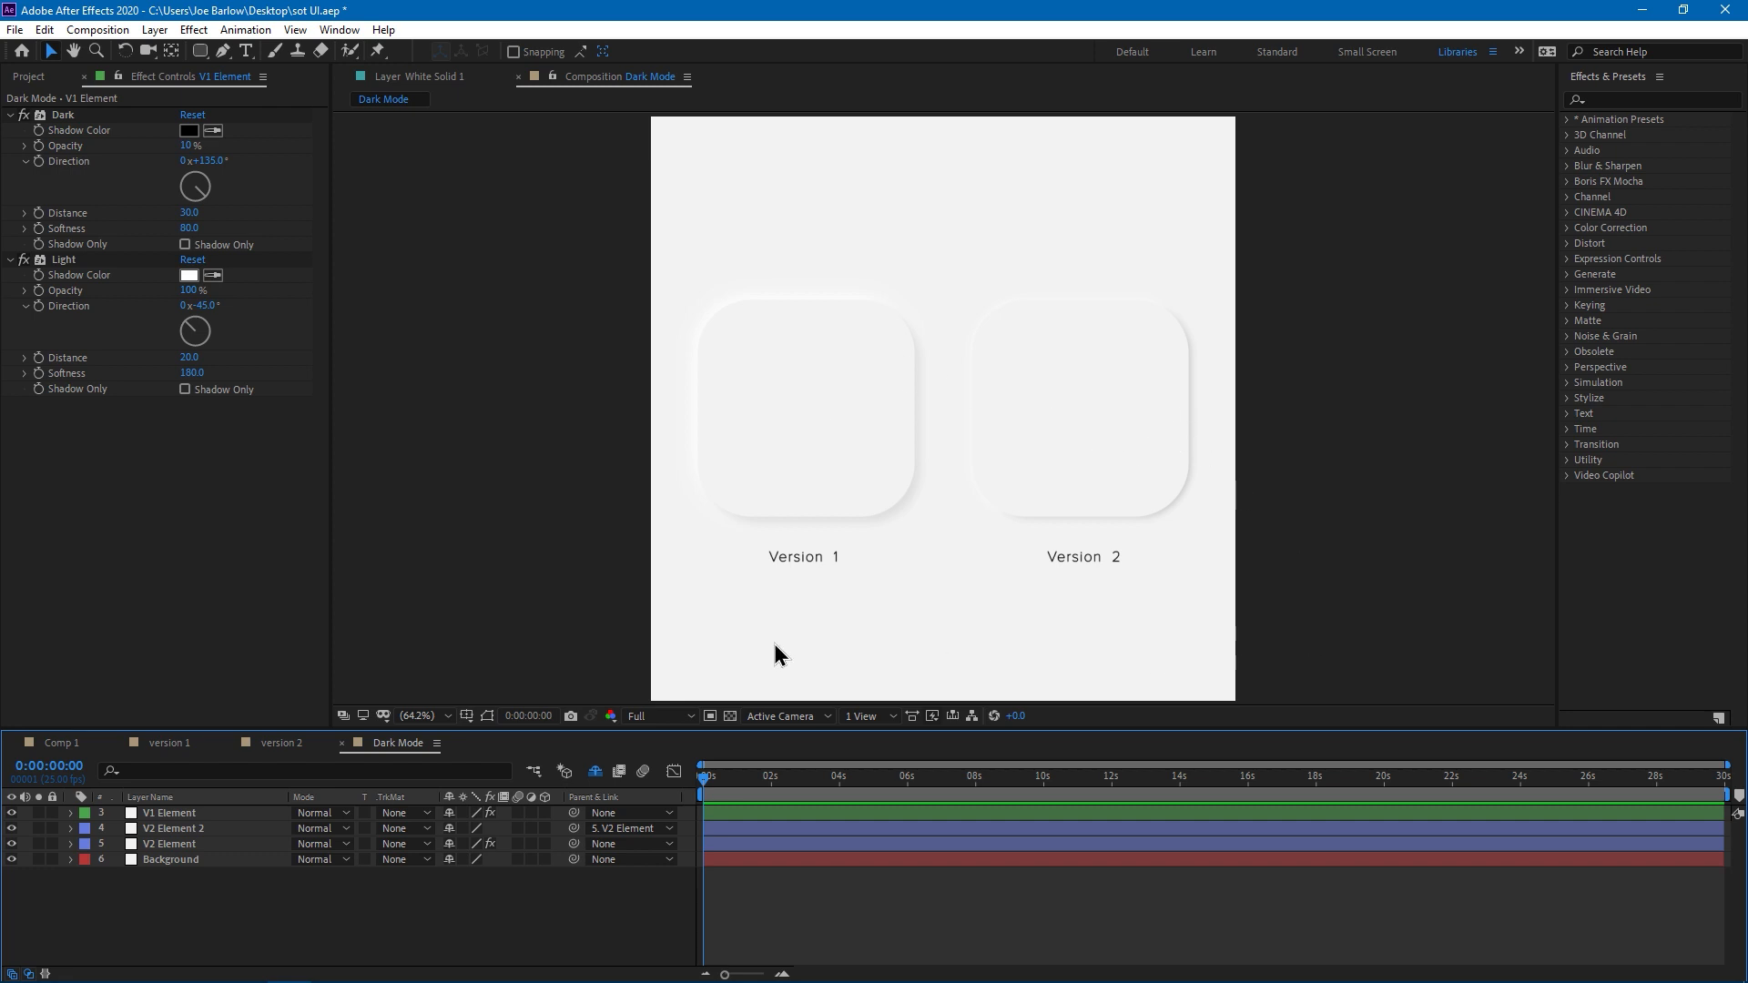
{"action": "mouse_move", "coordinate": [689, 645]}
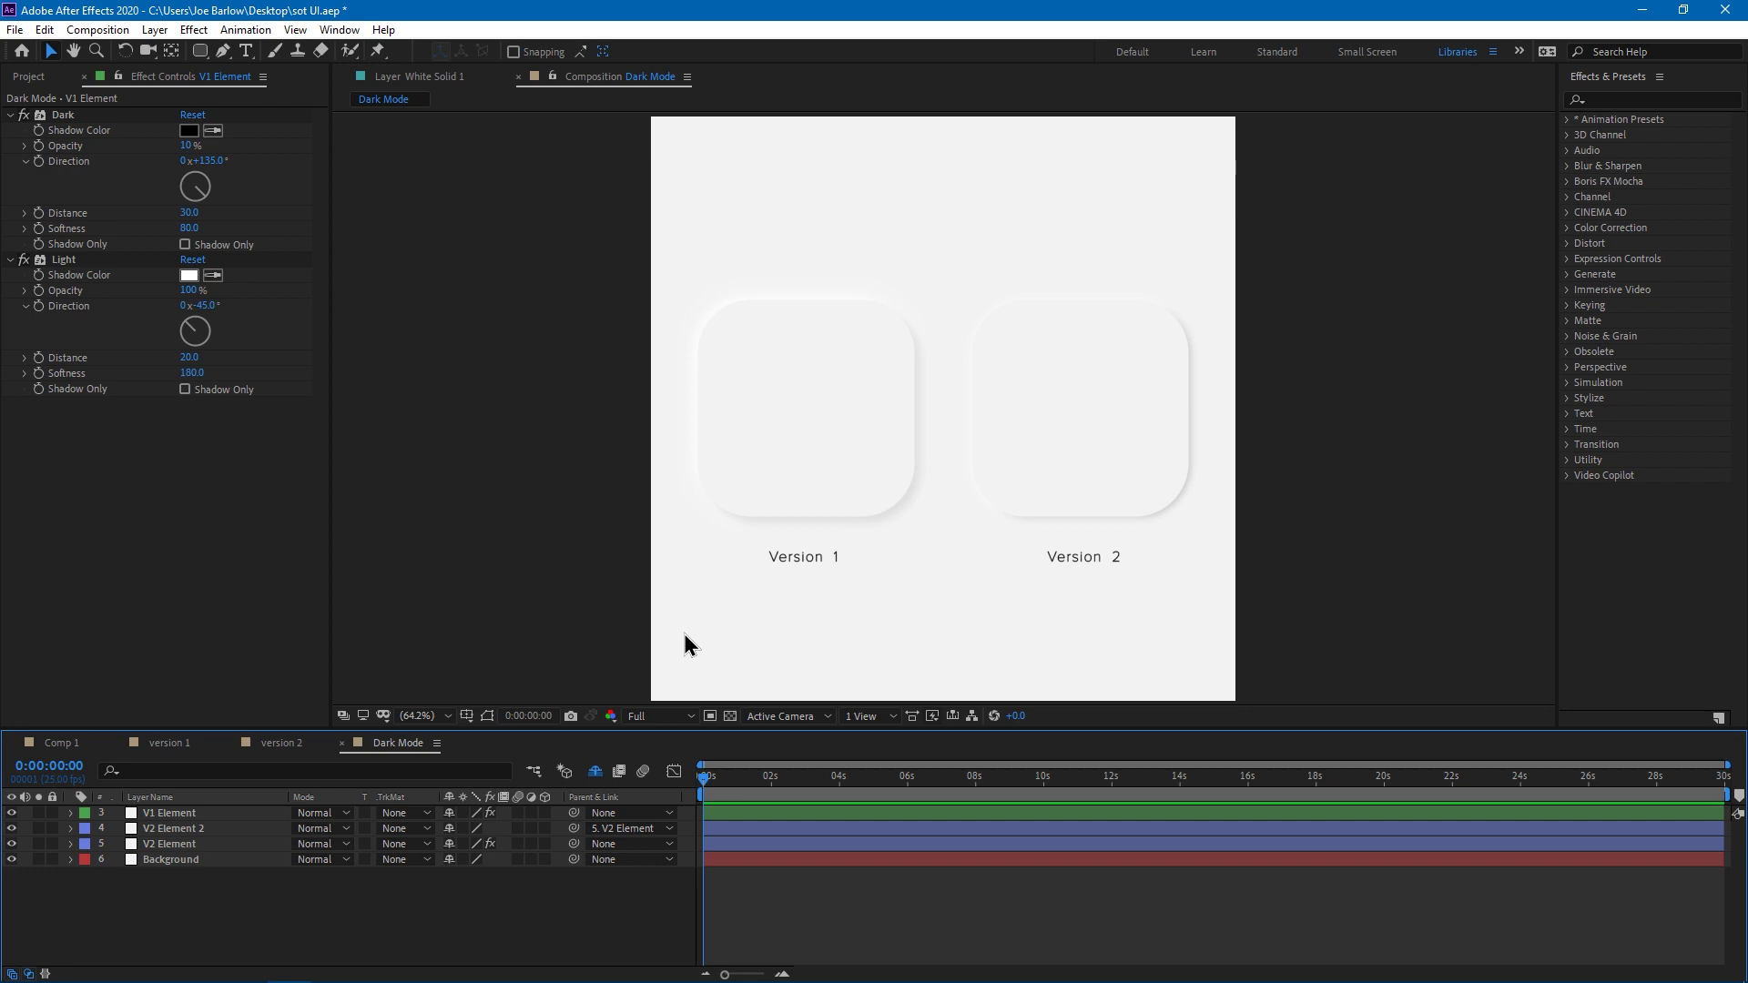
{"action": "mouse_move", "coordinate": [208, 838]}
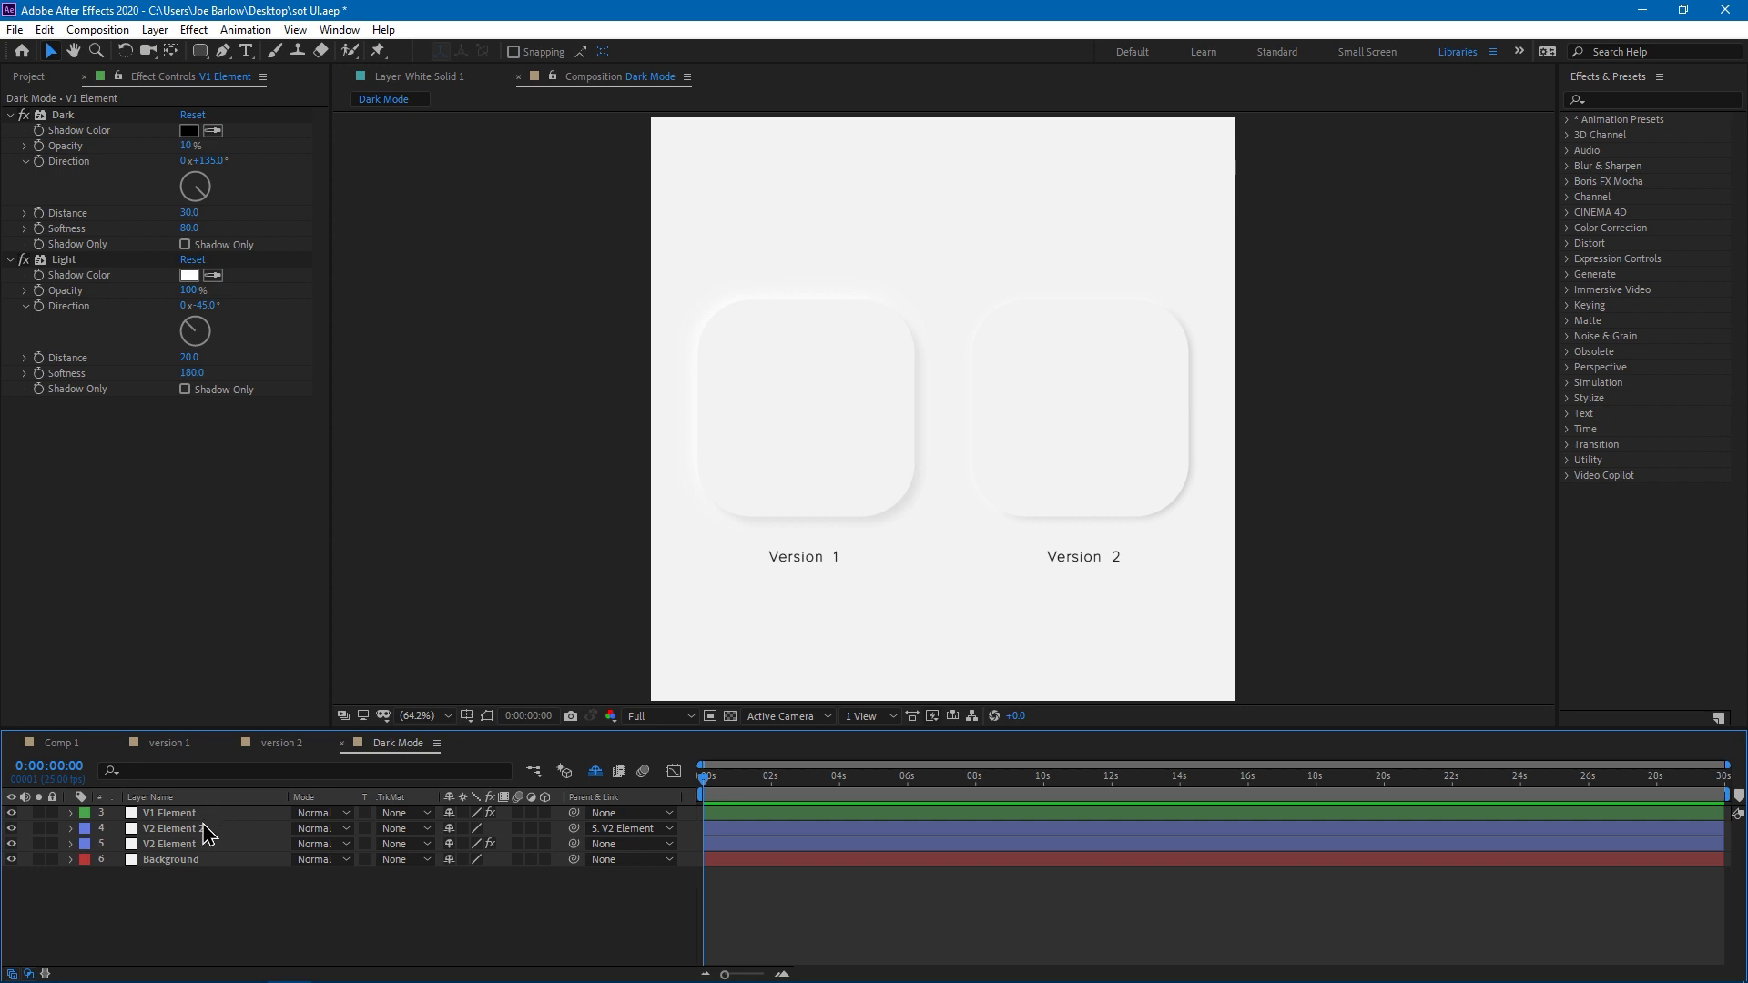
{"action": "left_click", "coordinate": [167, 860]}
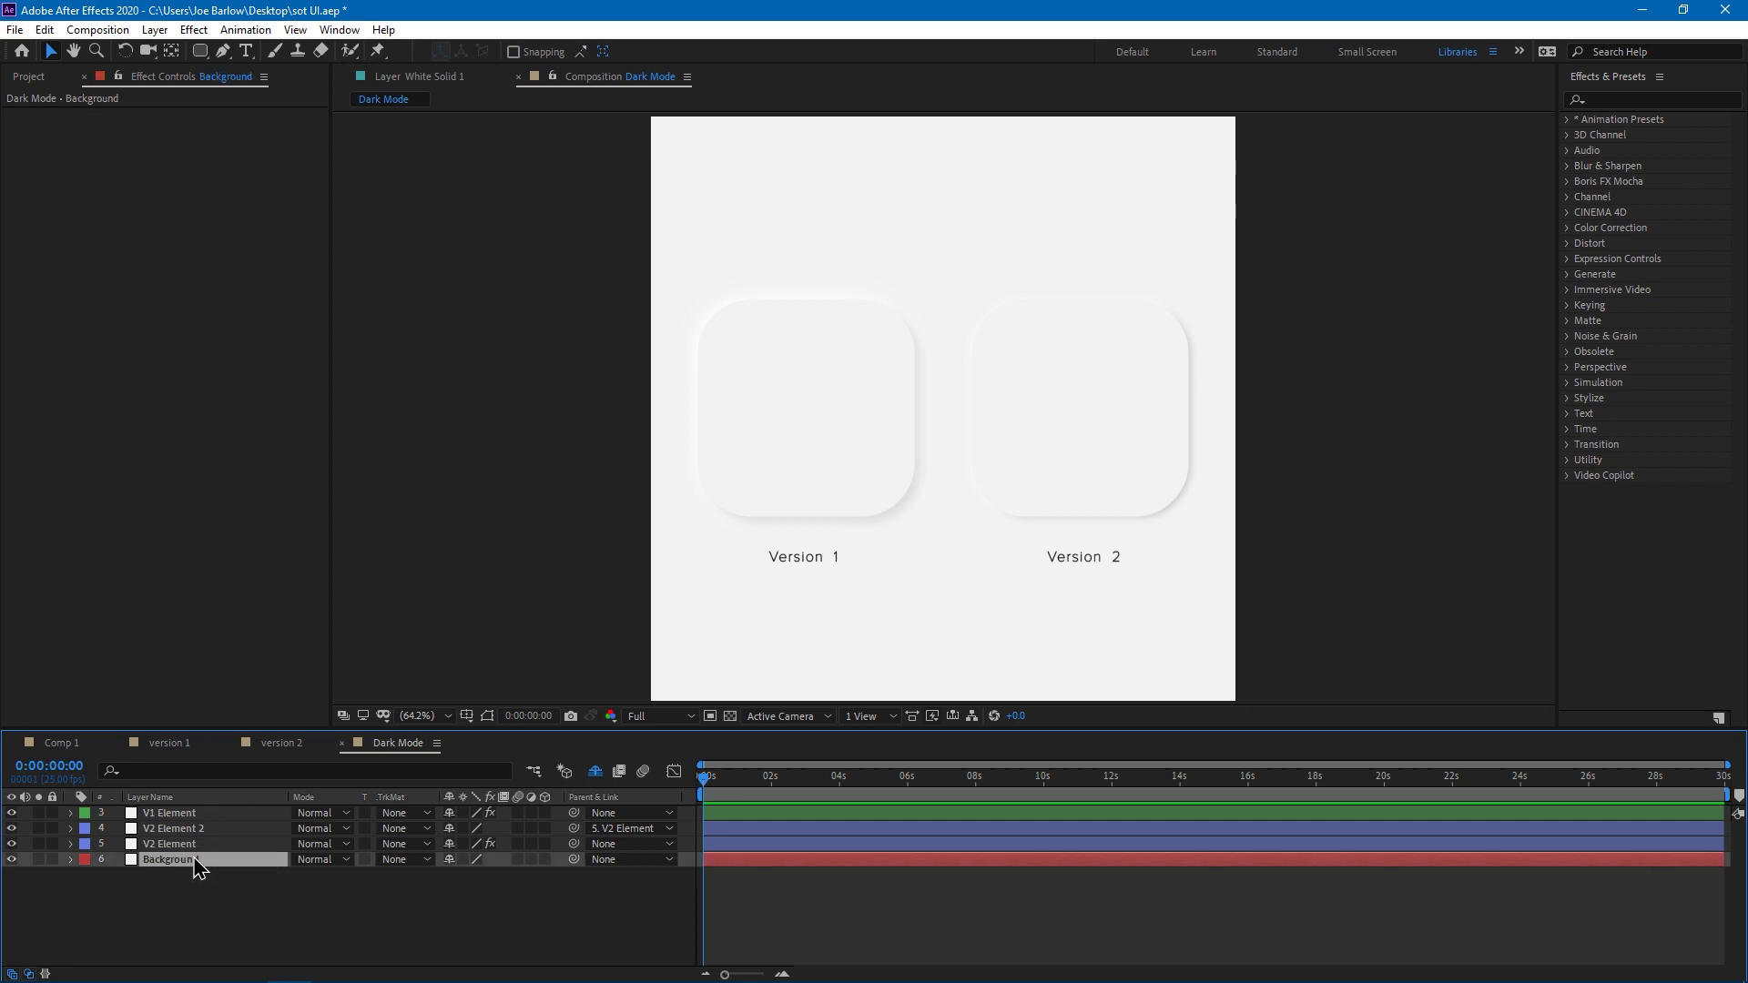
Apply a Fill effect of dark gray #292929 to the Background layer
{"action": "left_click", "coordinate": [1636, 98]}
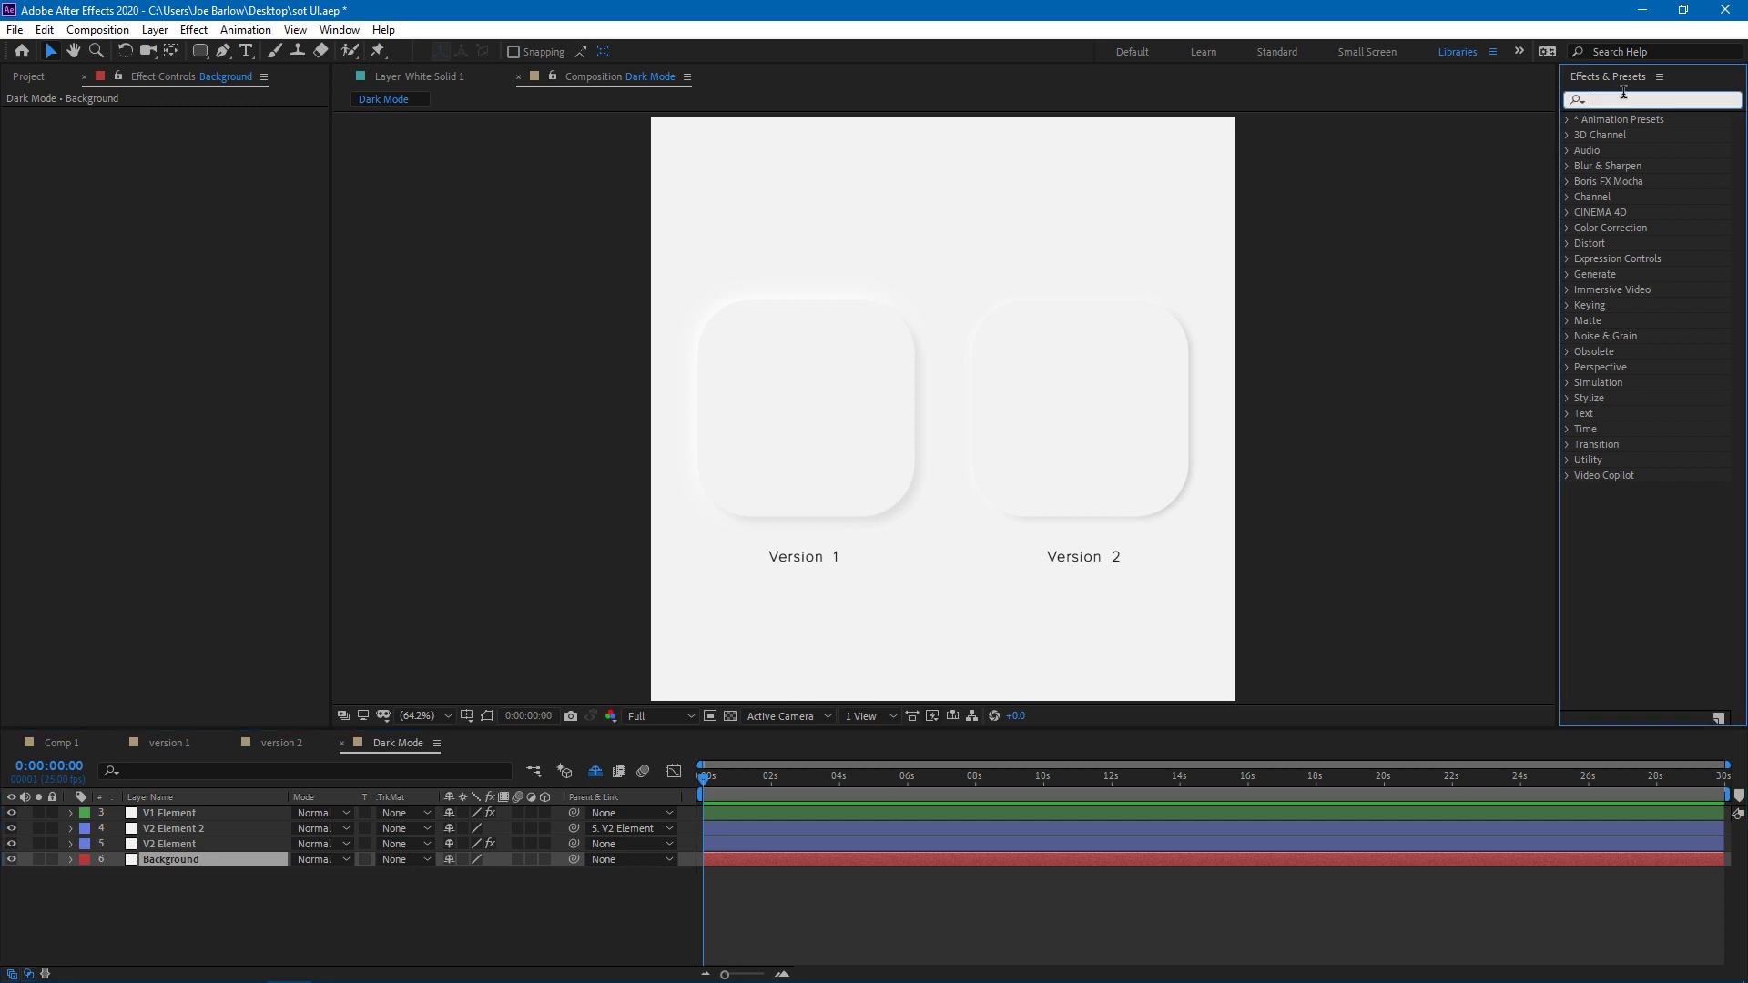
{"action": "type", "text": "fill"}
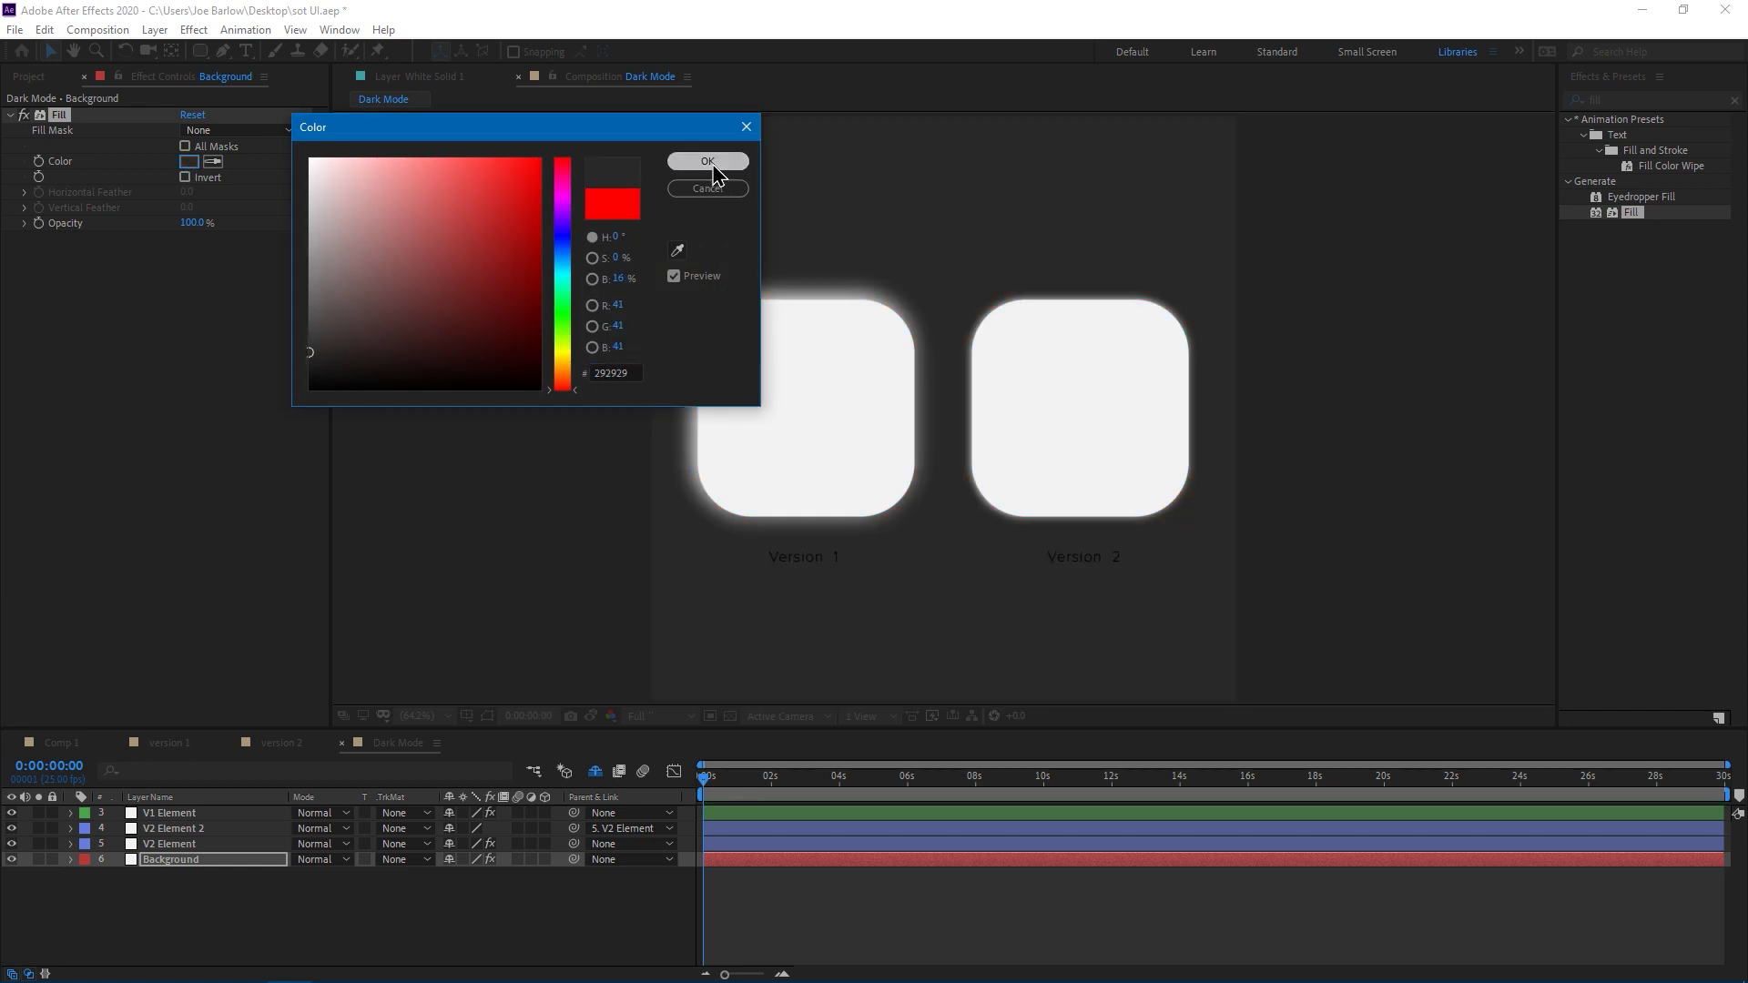
{"action": "left_click", "coordinate": [706, 160]}
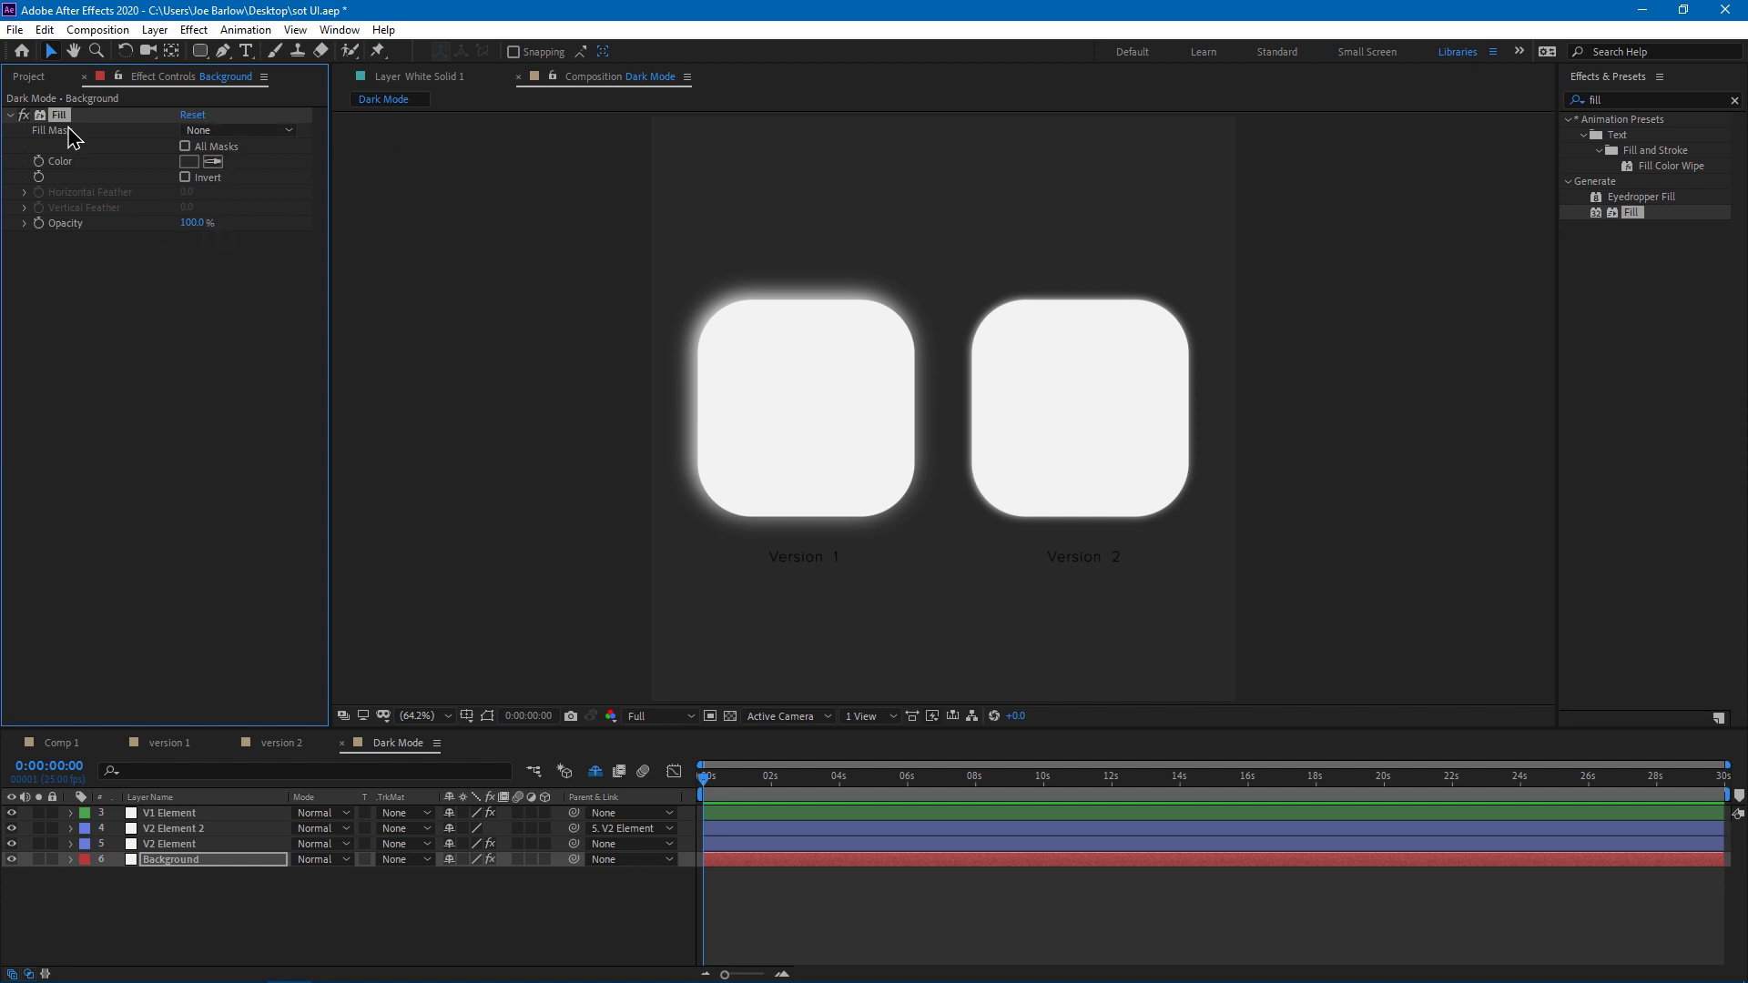
{"action": "mouse_move", "coordinate": [58, 118]}
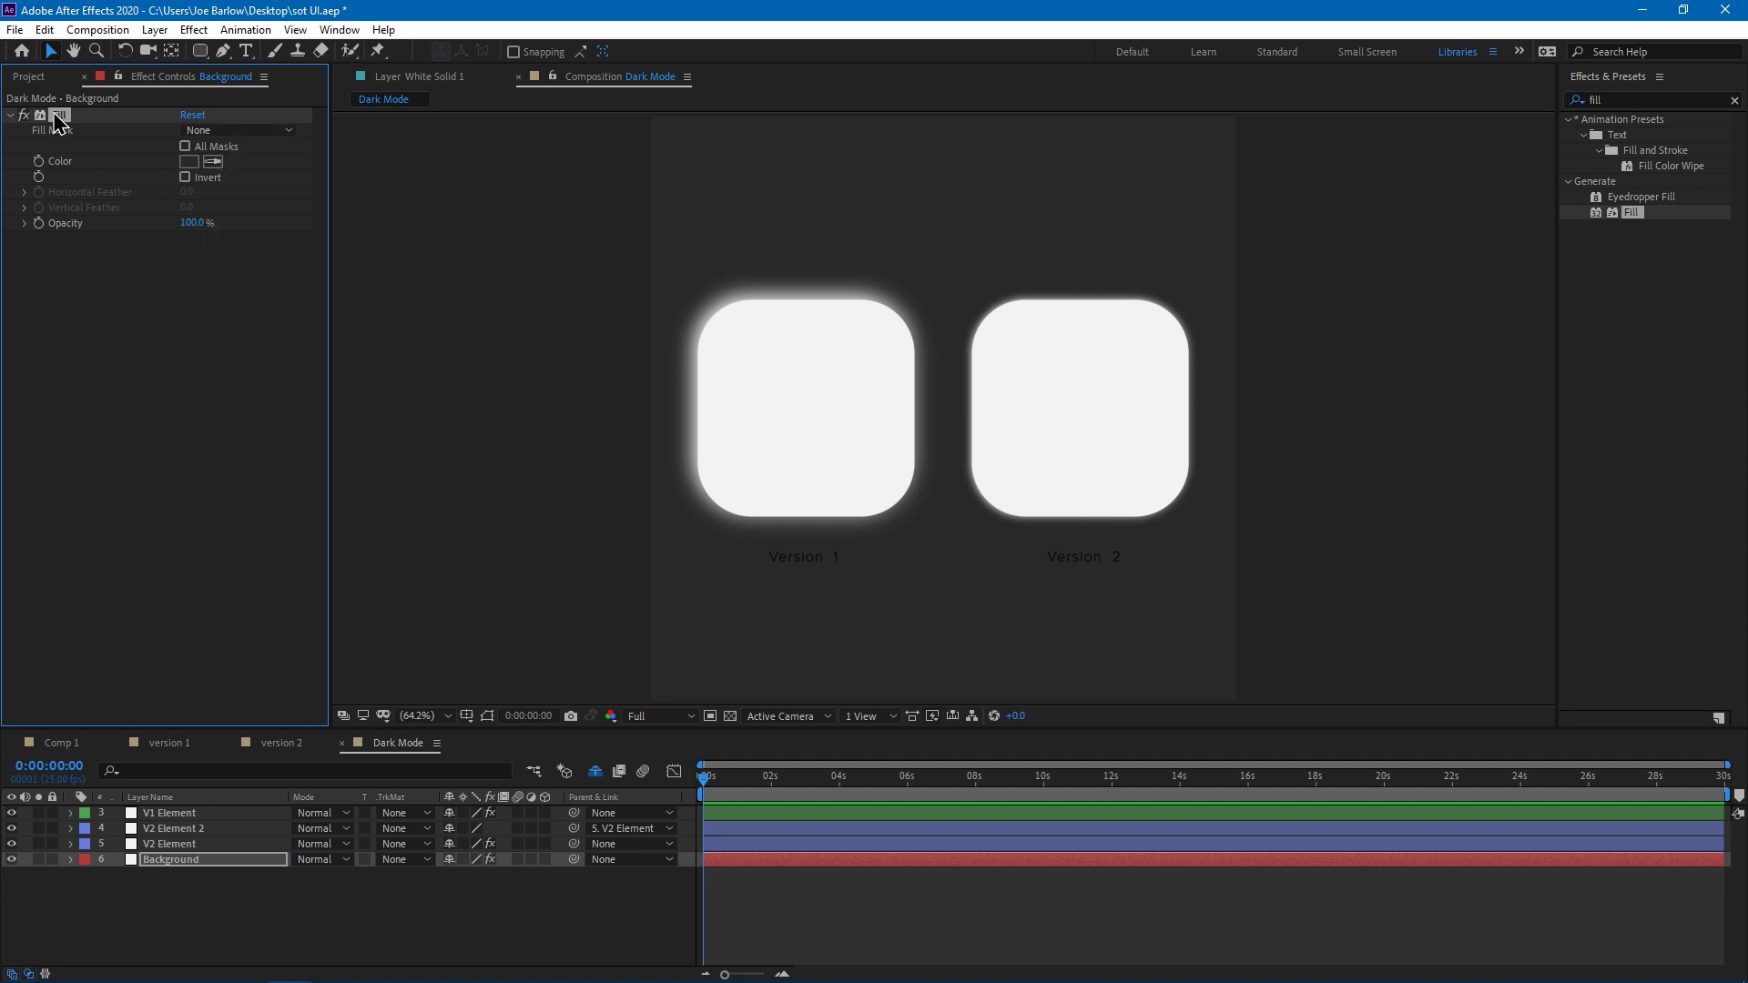
Paste the Fill onto V1 Element and darken Version 1's Light shadow colour
{"action": "left_click", "coordinate": [164, 812]}
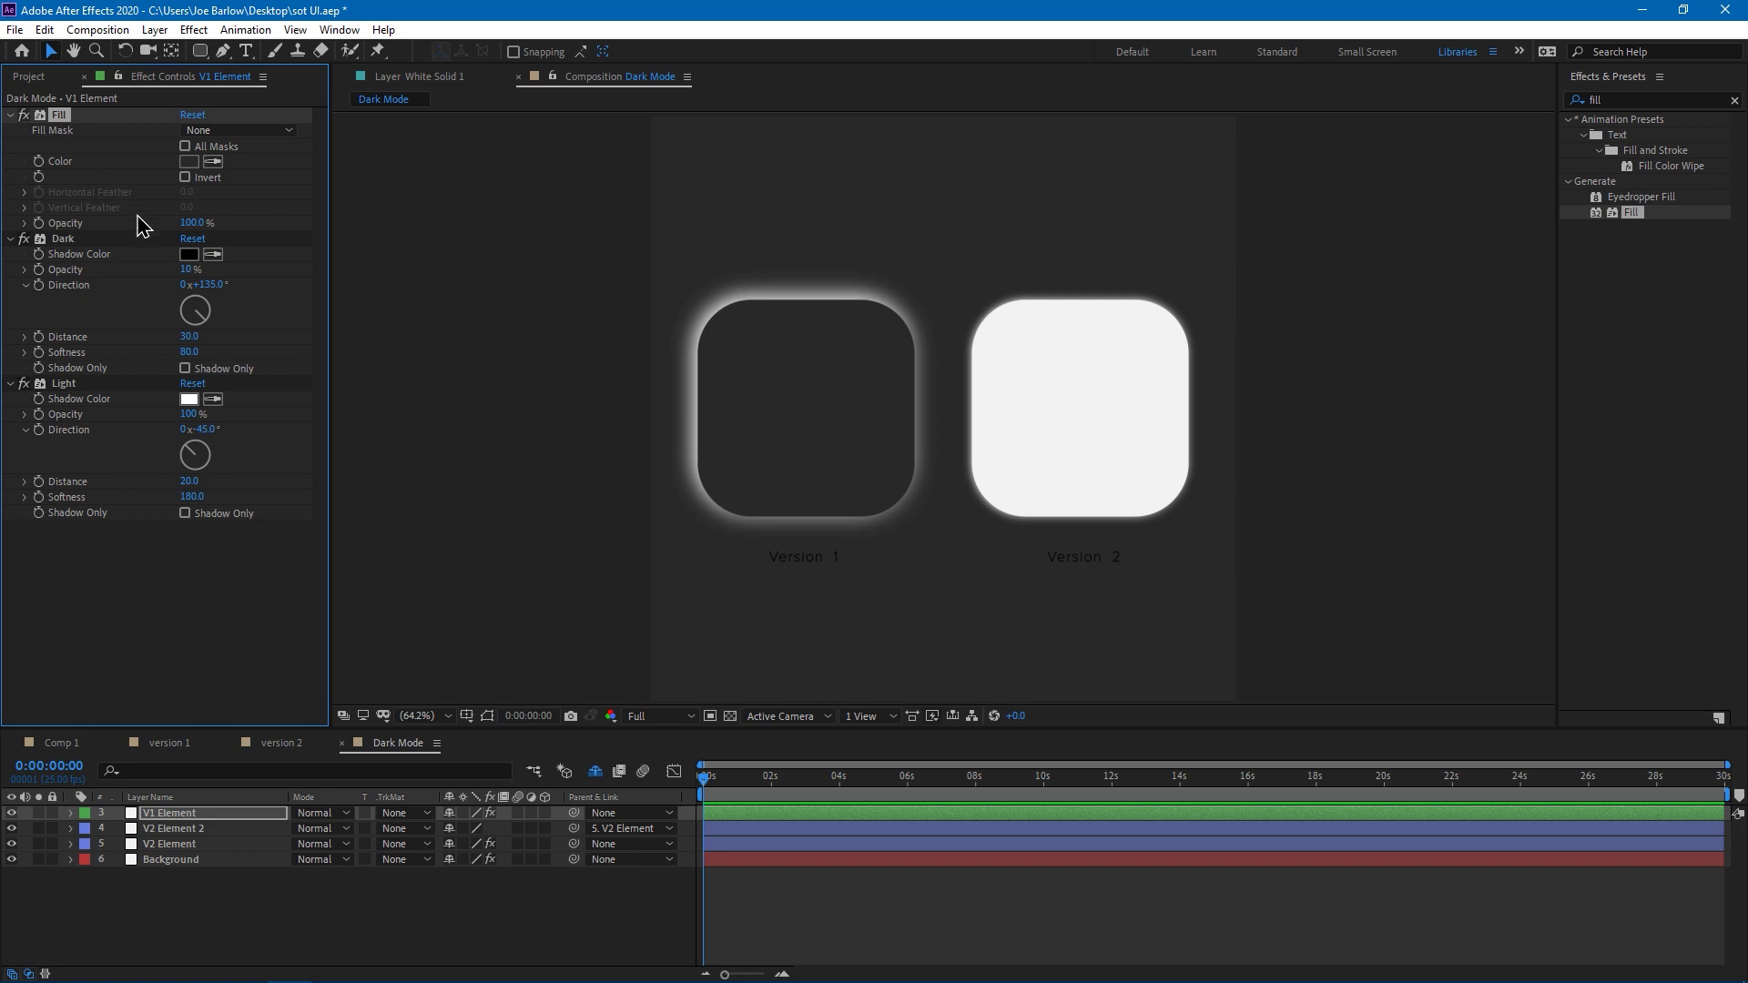
{"action": "mouse_move", "coordinate": [76, 390]}
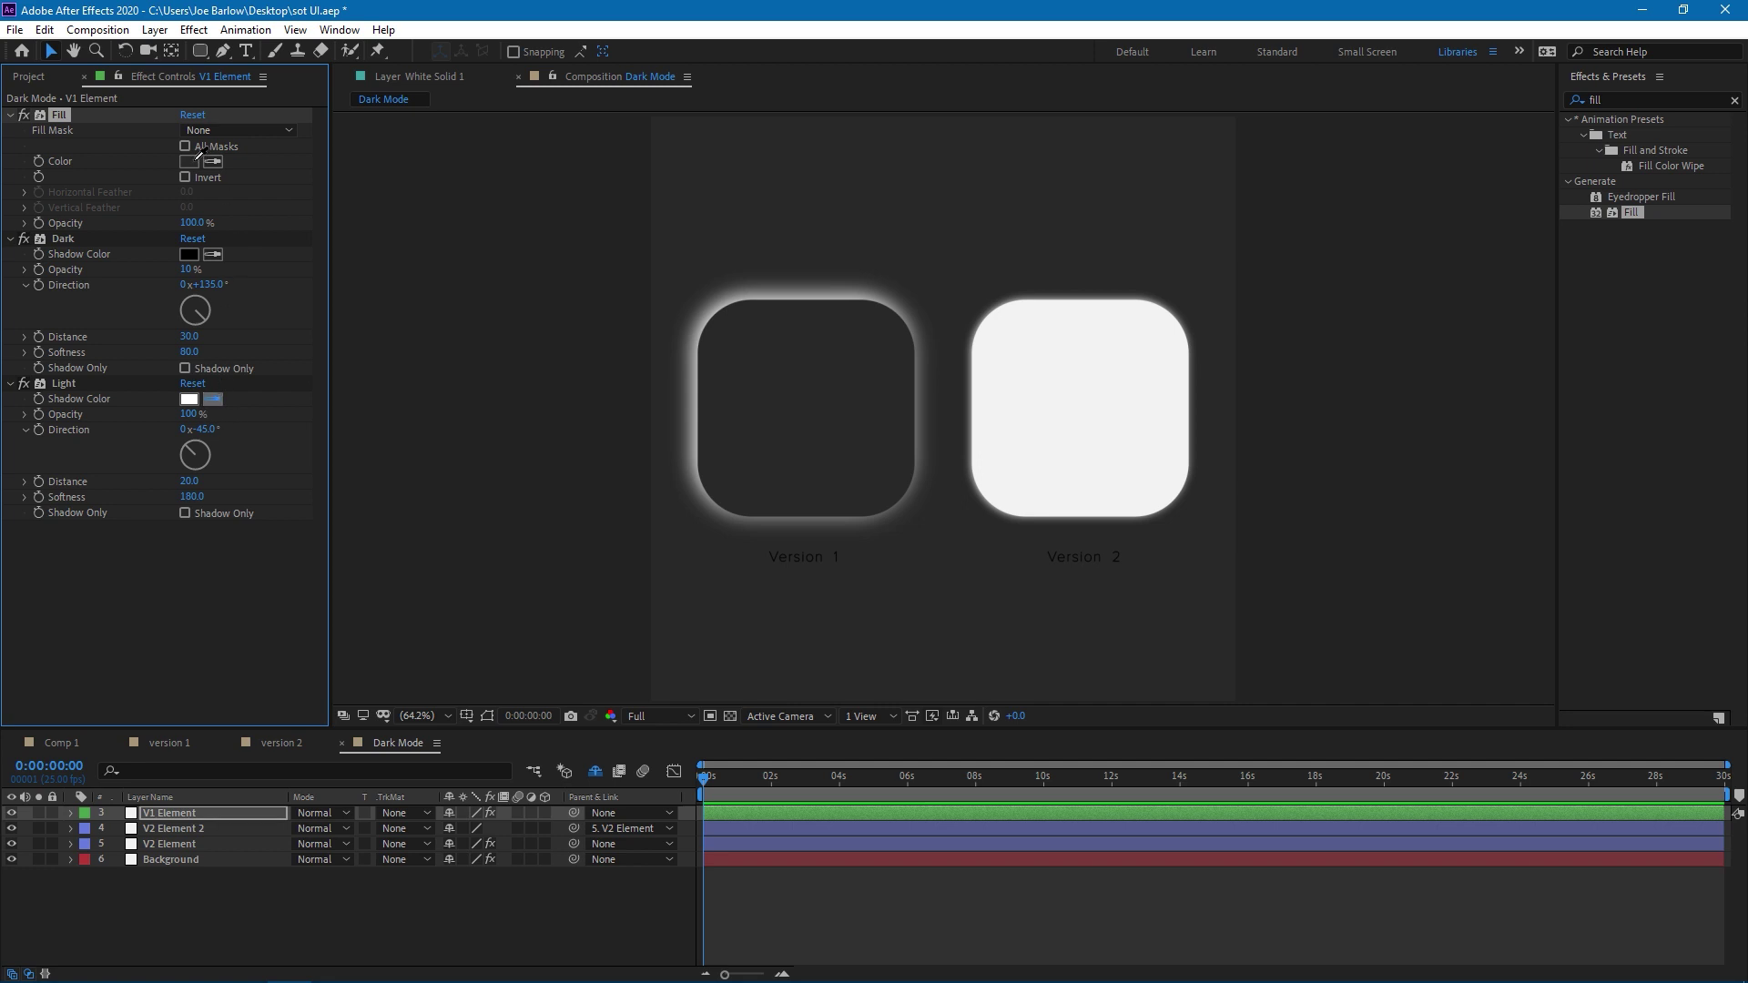
{"action": "left_click", "coordinate": [190, 397]}
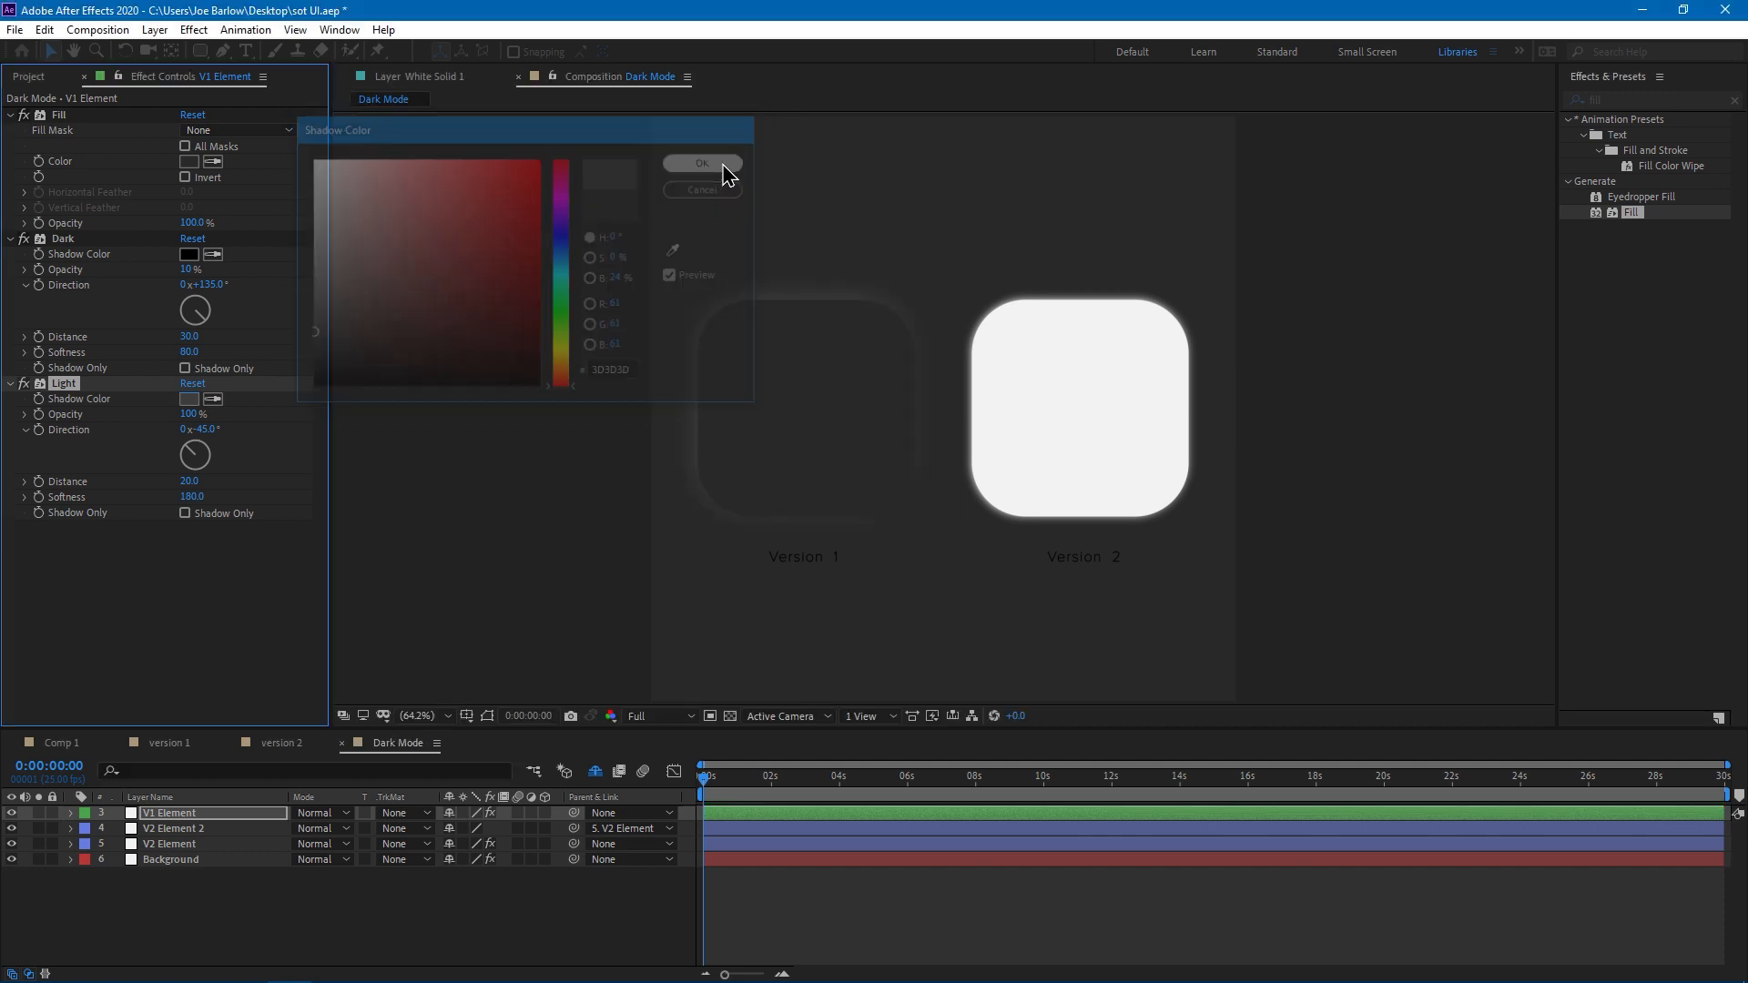
{"action": "left_click", "coordinate": [703, 162]}
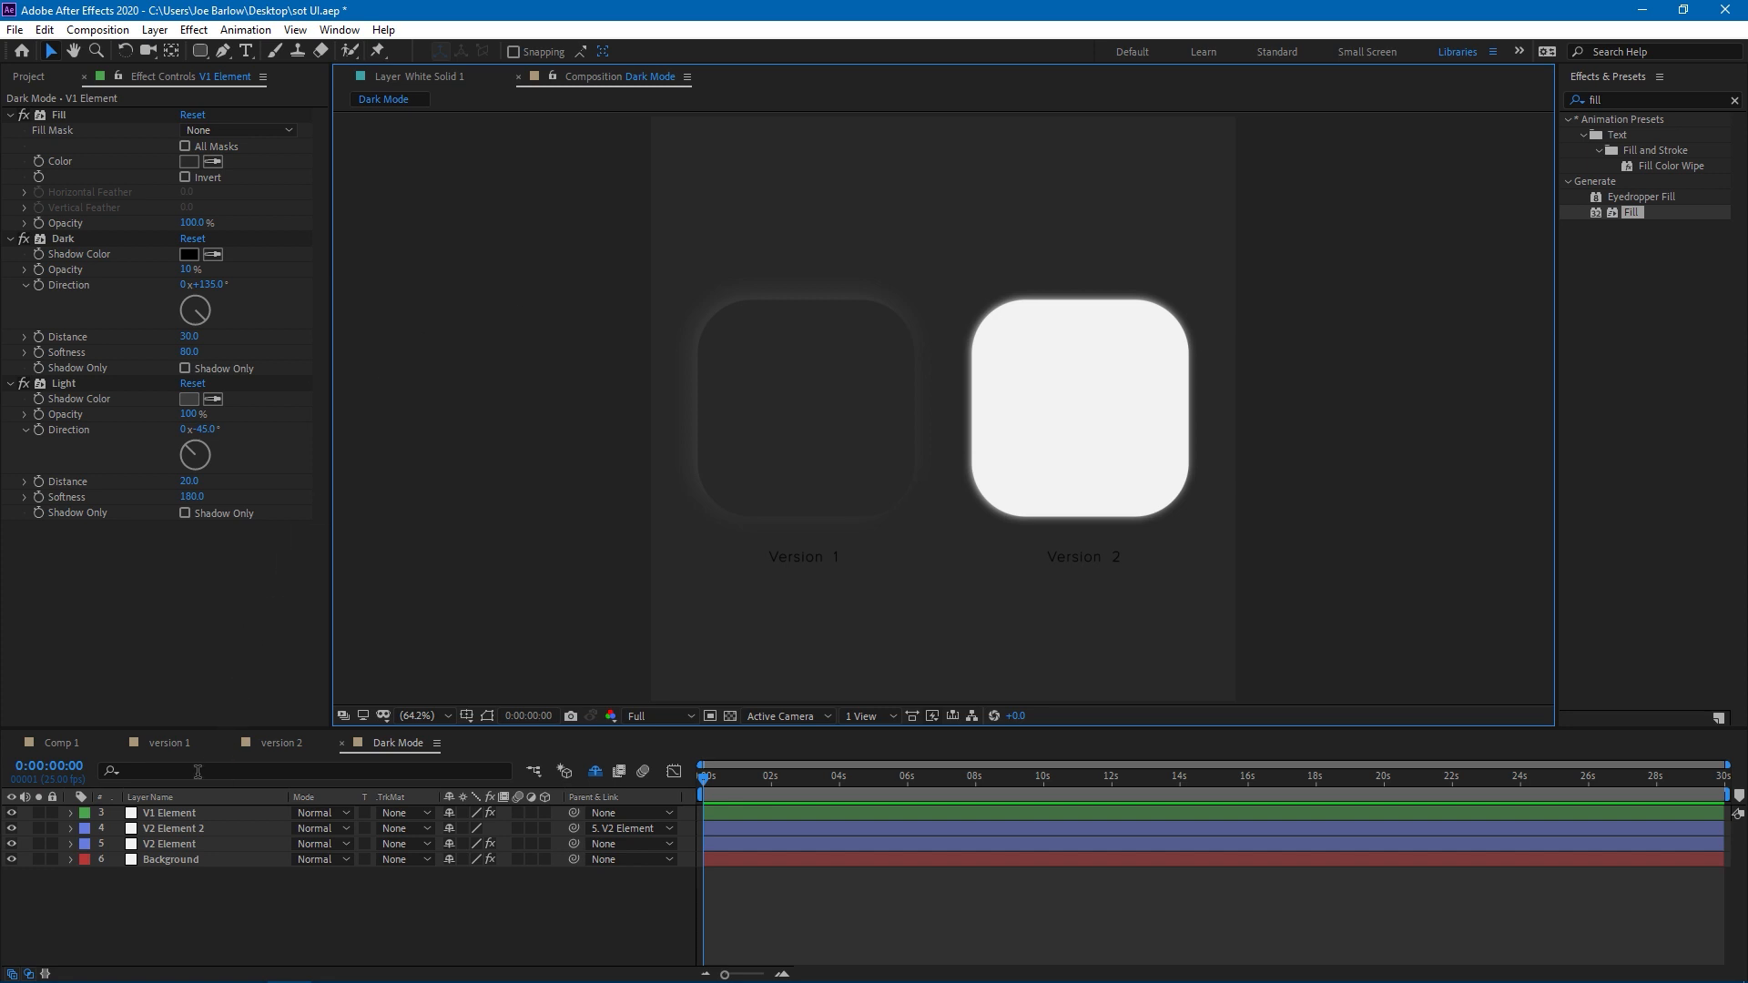
Paste the dark gray Fill onto the V2 Element 2 and V2 Element layers
{"action": "left_click", "coordinate": [174, 826]}
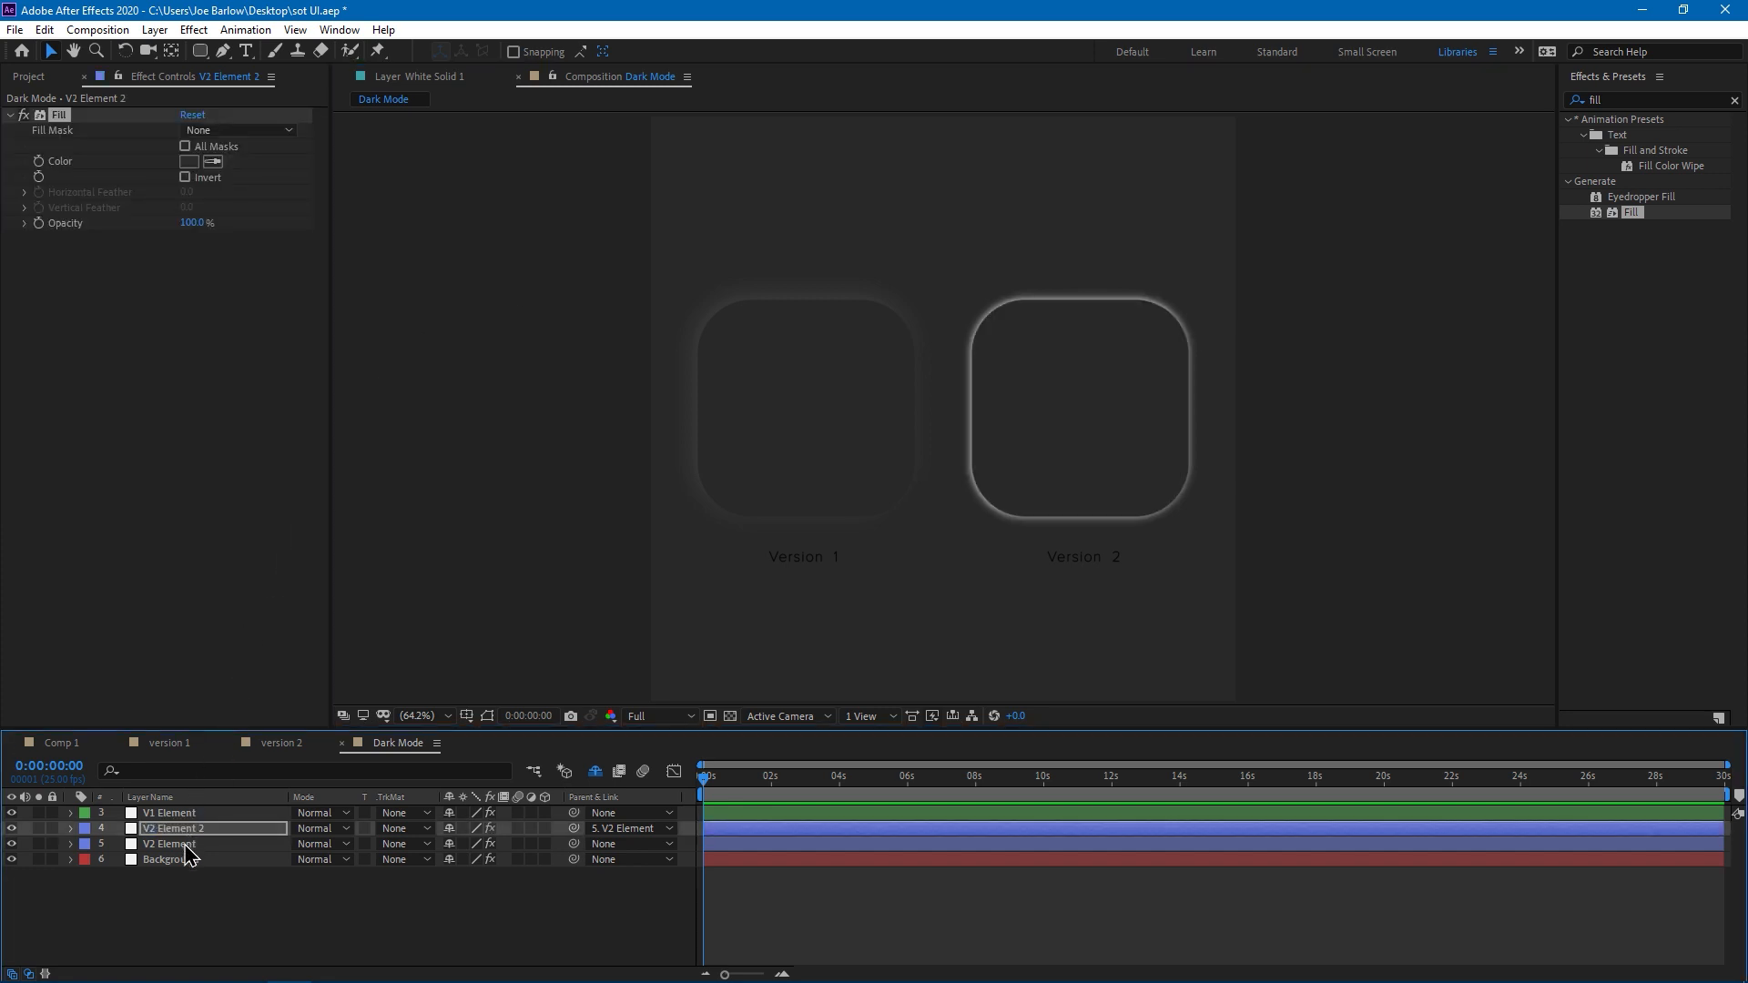
{"action": "left_click", "coordinate": [168, 843]}
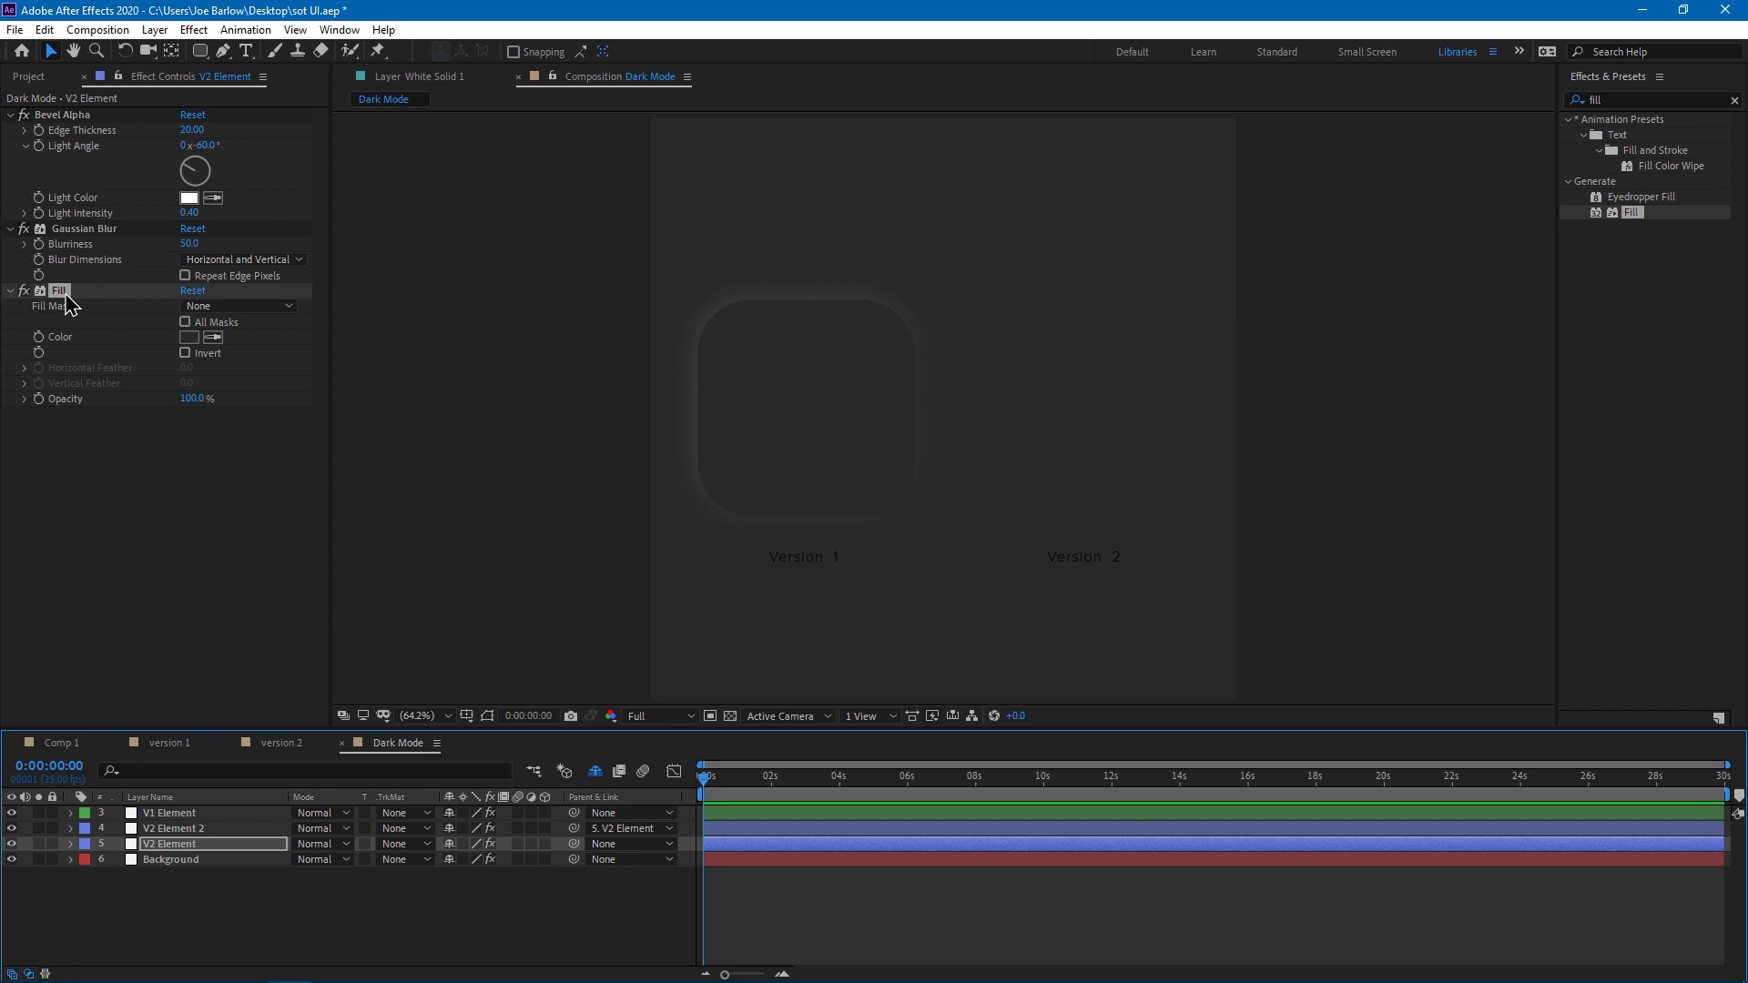